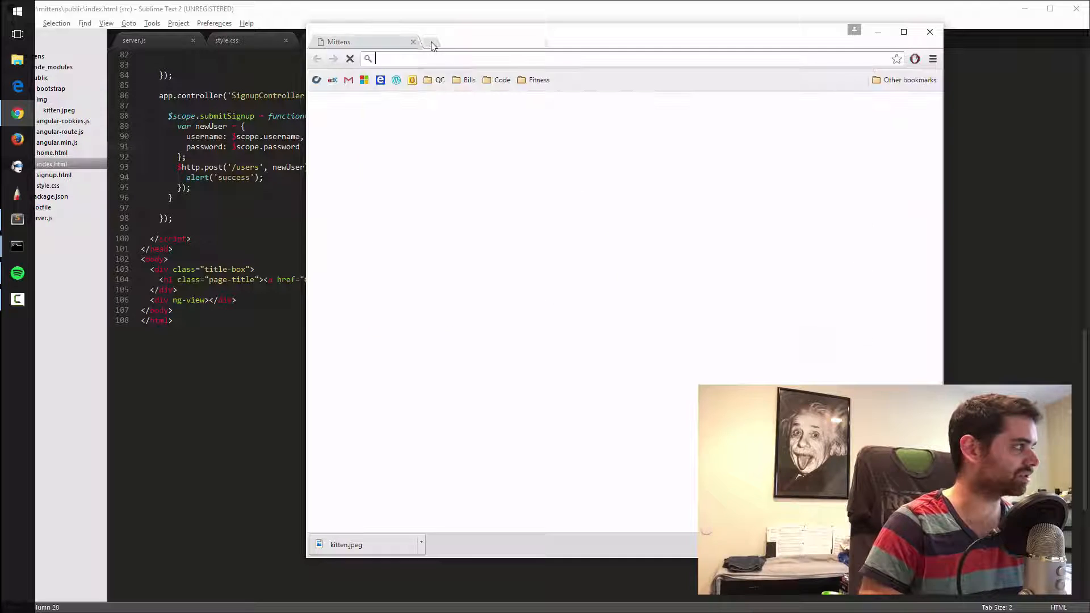
Search 'bootstrap components', reach getbootstrap.com Components and jump to the Input groups examples
type("bootstrap+components&oq=bootstrap+components&aqs=chrome..69i57j0l5.4783j0j7&sour")
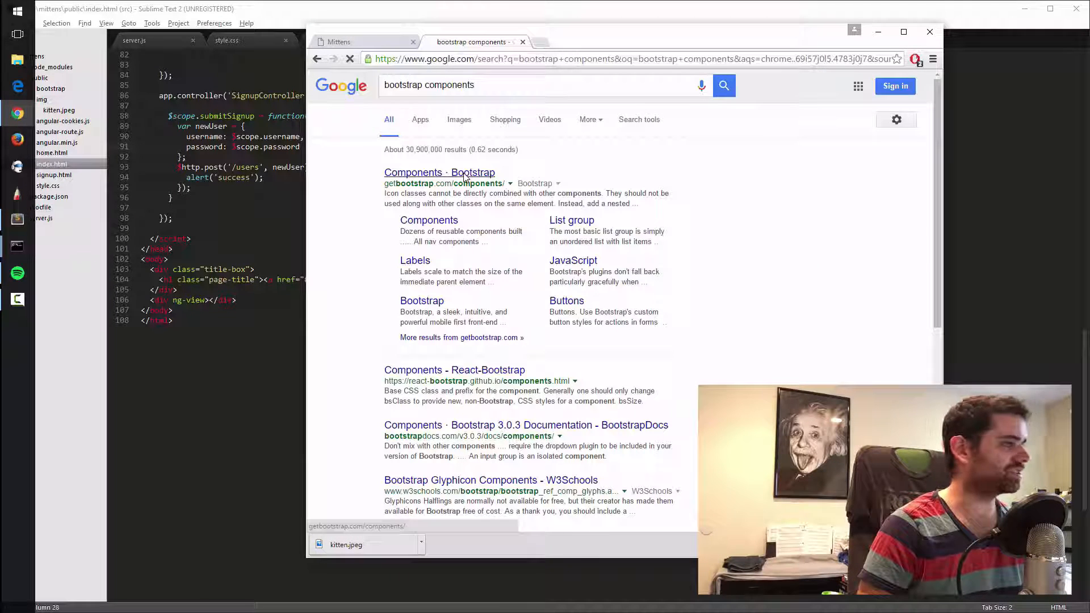
left_click(440, 173)
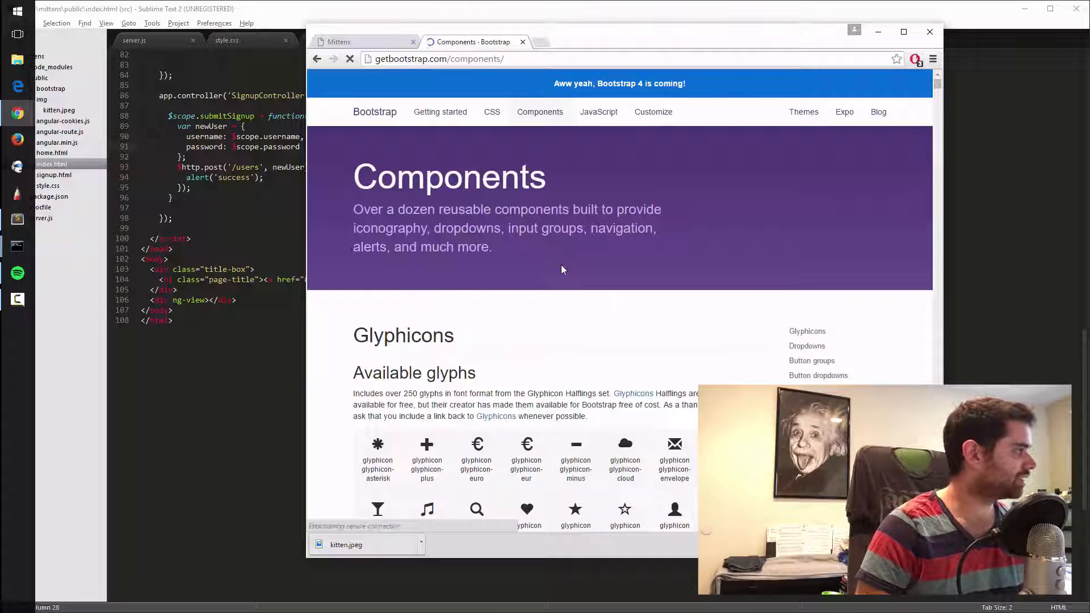
scroll("down", 3)
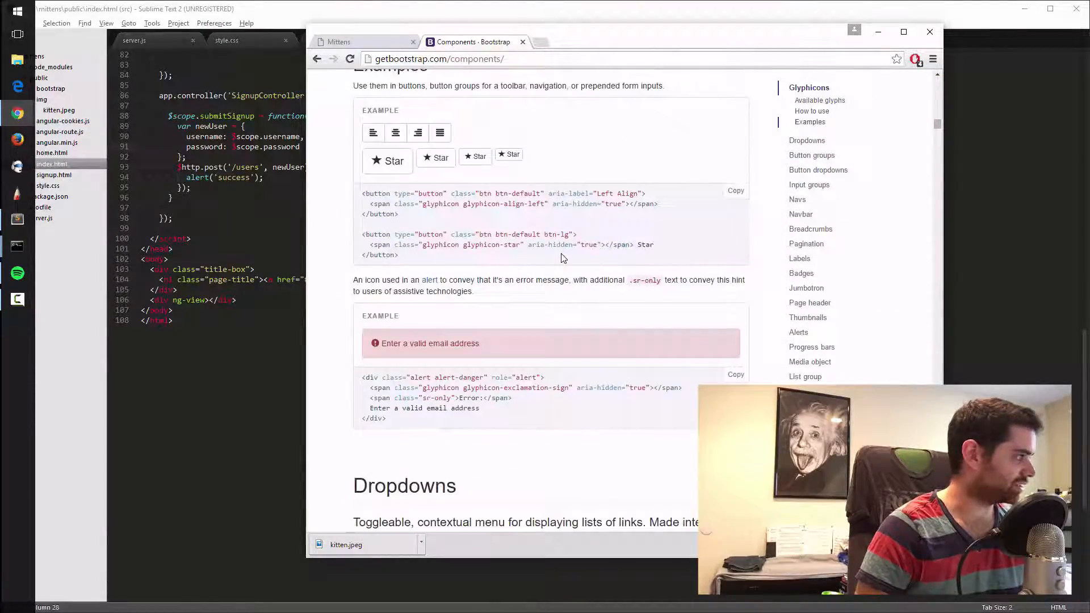
scroll("down", 3)
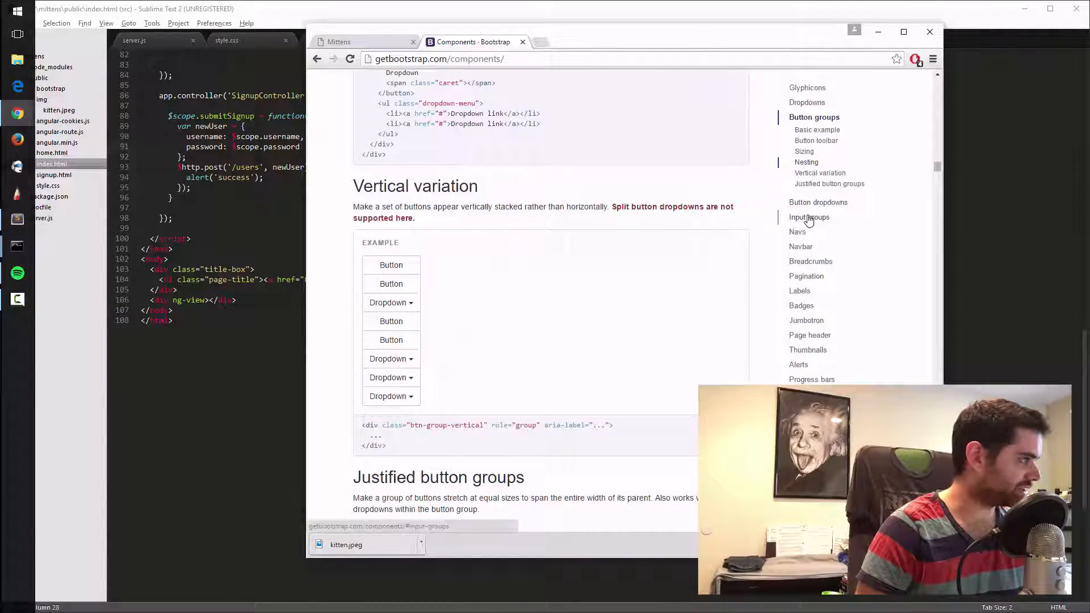
left_click(808, 217)
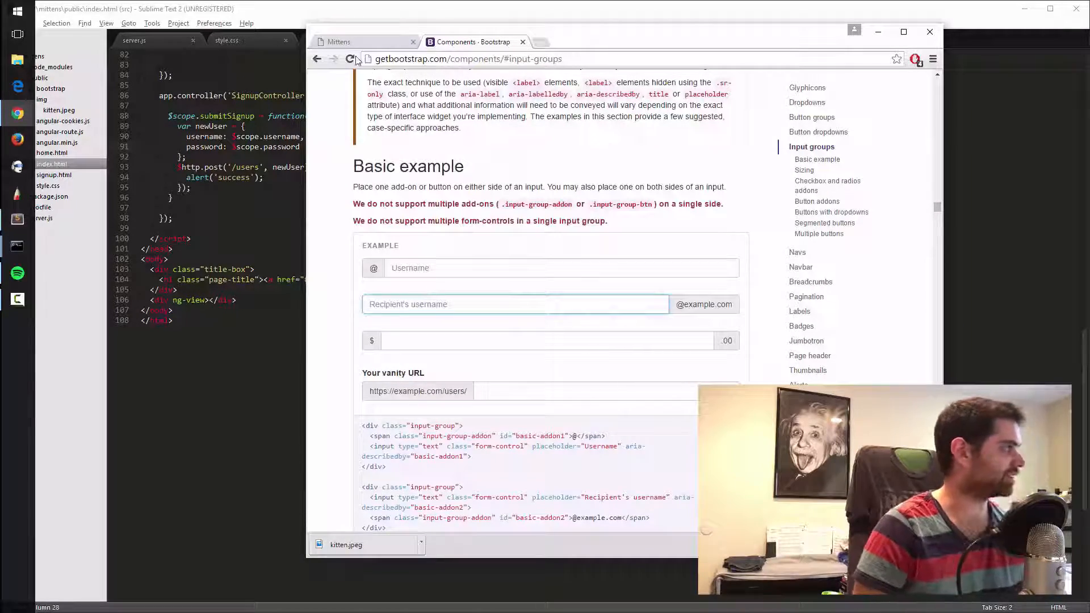
left_click(336, 40)
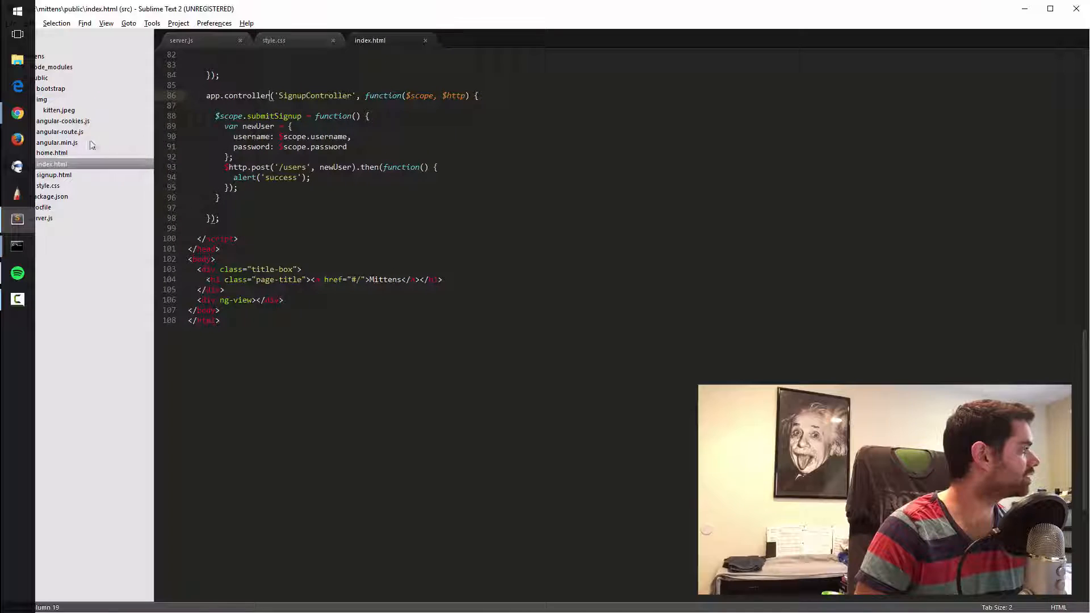
Bring home.html from the sidebar into a new editor tab
left_click(62, 121)
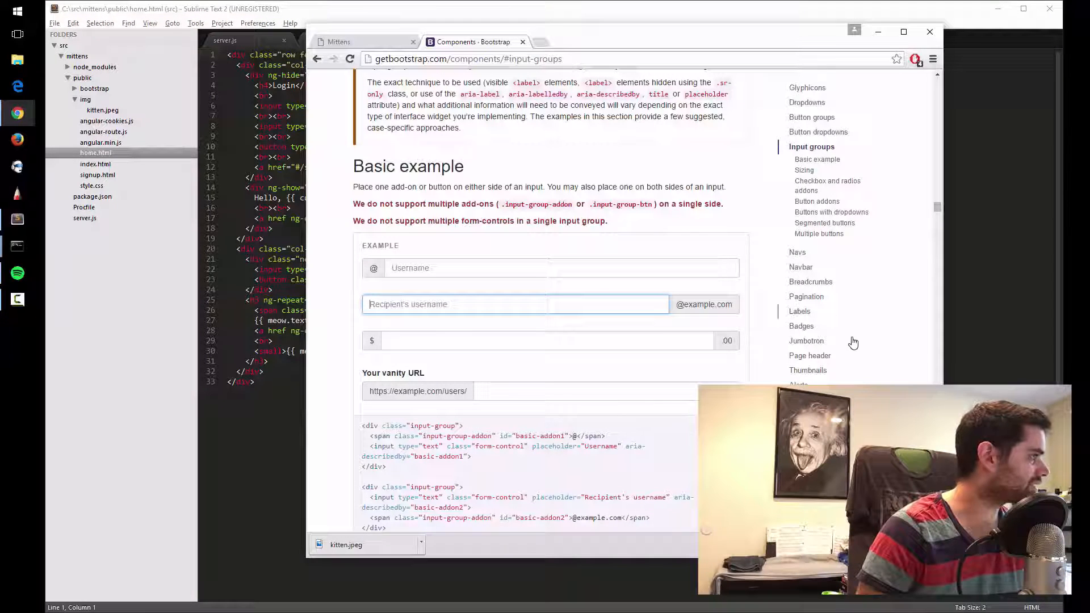
mouse_move(807, 347)
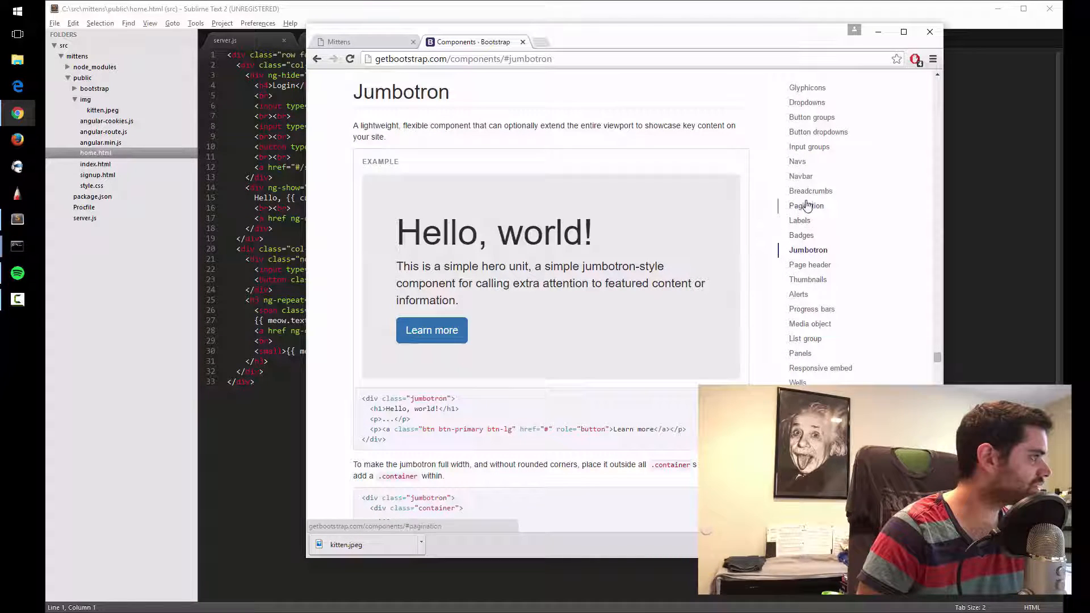
left_click(802, 176)
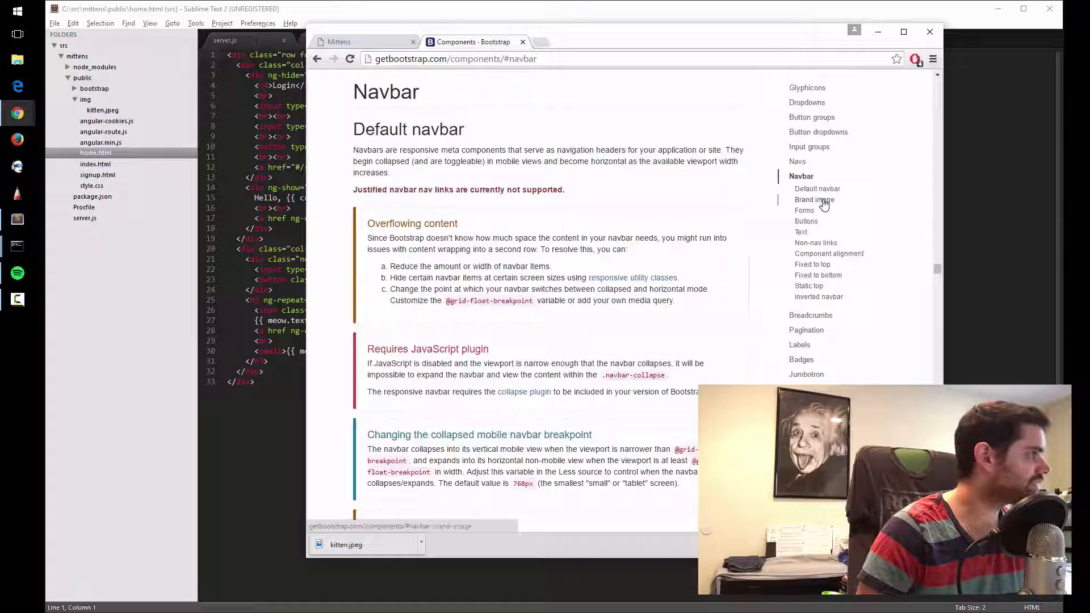
left_click(798, 161)
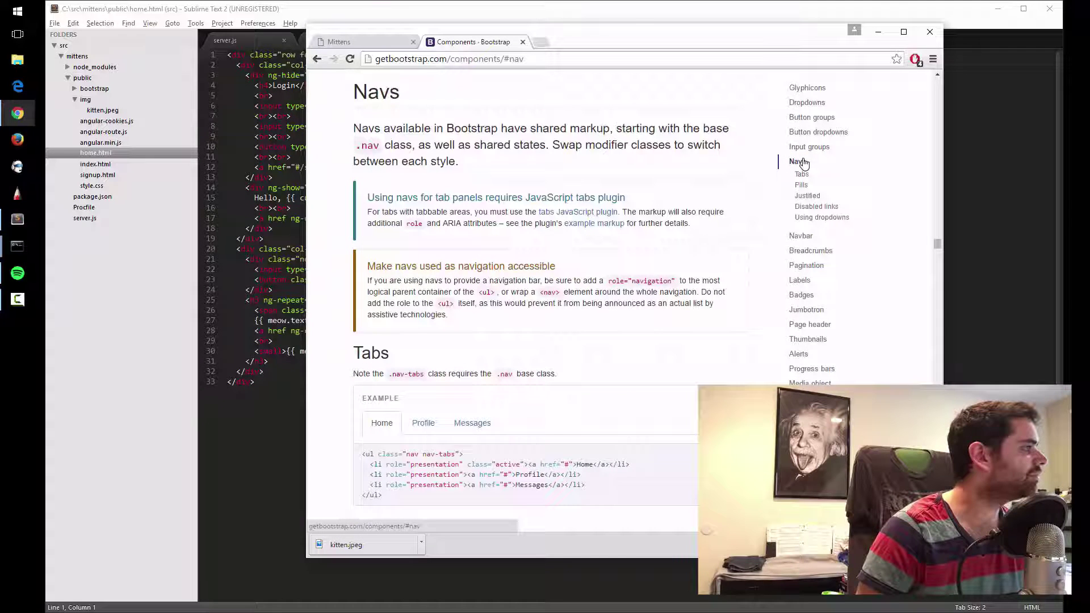
left_click(809, 146)
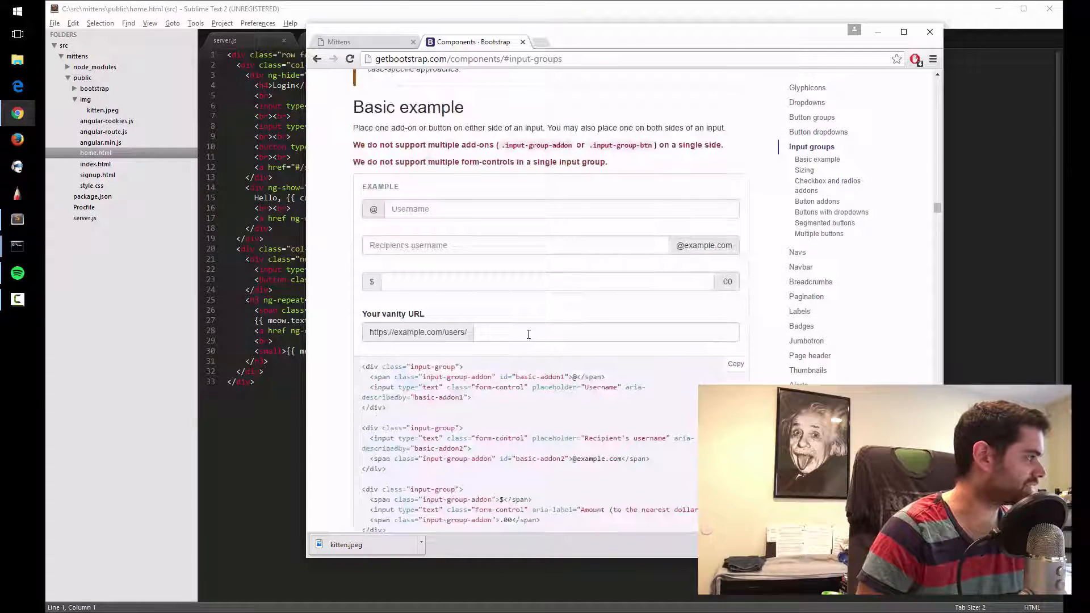
scroll("down", 3)
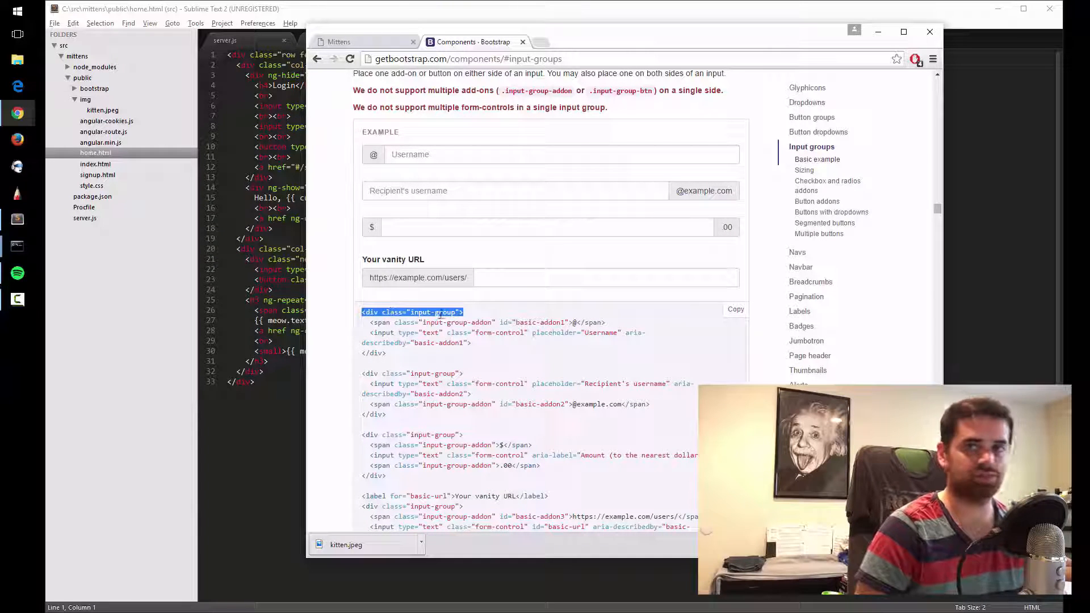
mouse_move(584, 288)
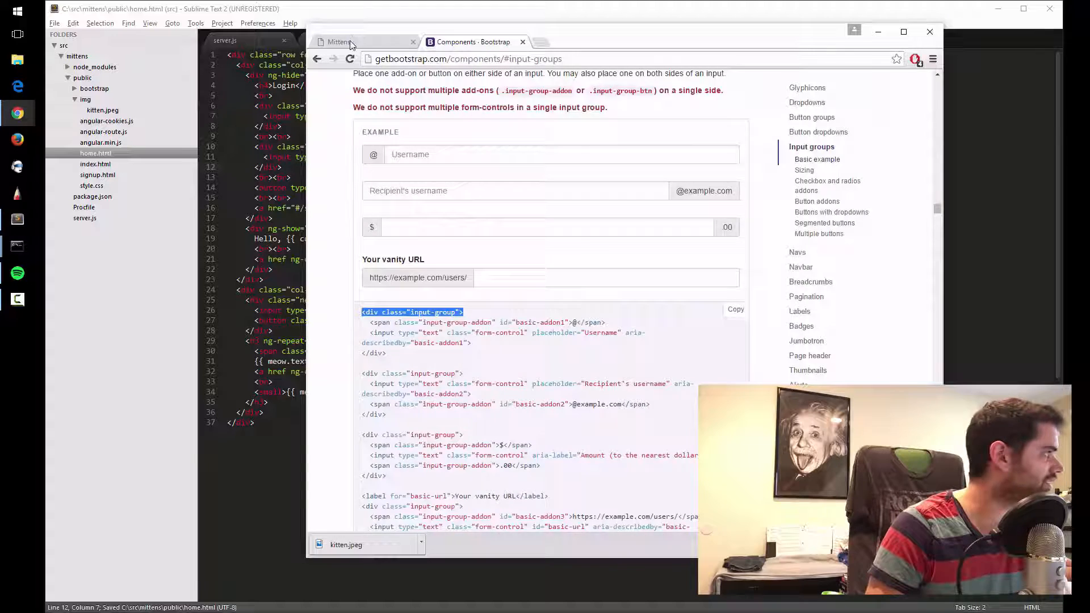
Add class="form-control" to the username and password inputs in home.html and save
left_click(338, 42)
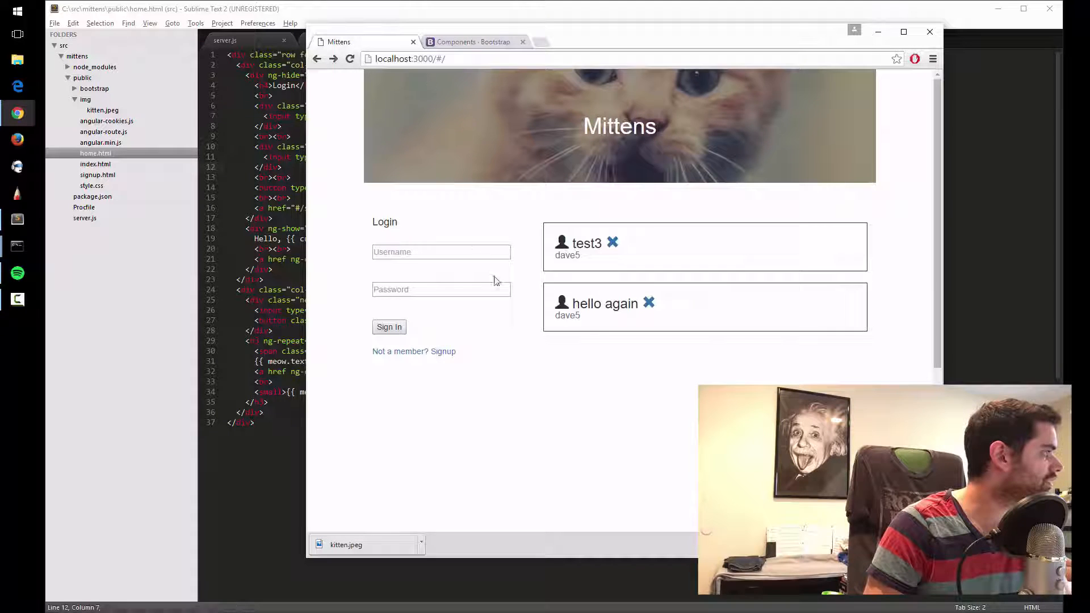
left_click(475, 41)
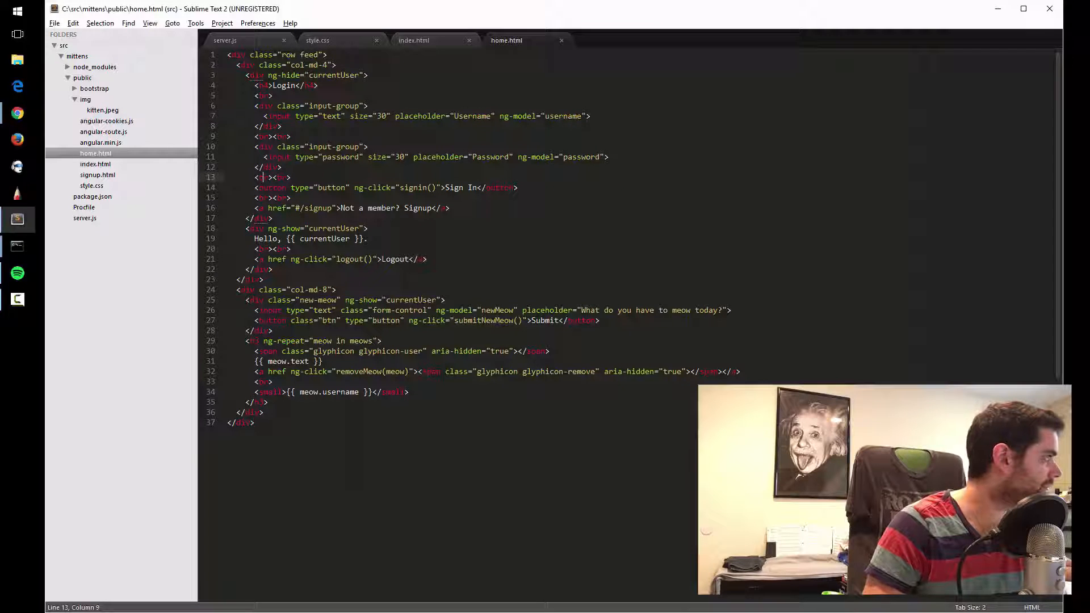
left_click(345, 115)
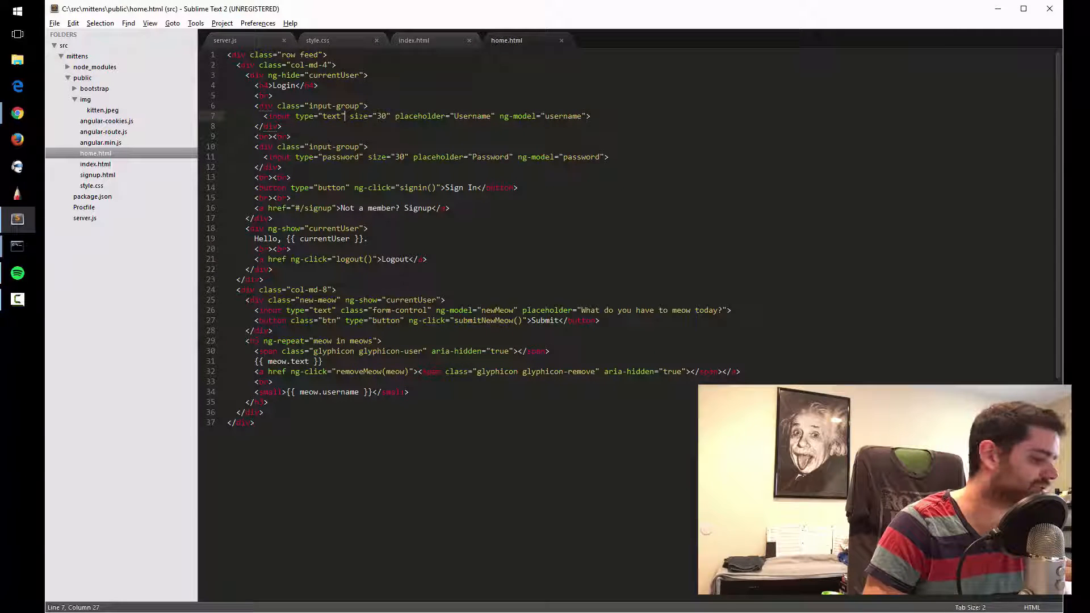
type("class=\"form-control\"")
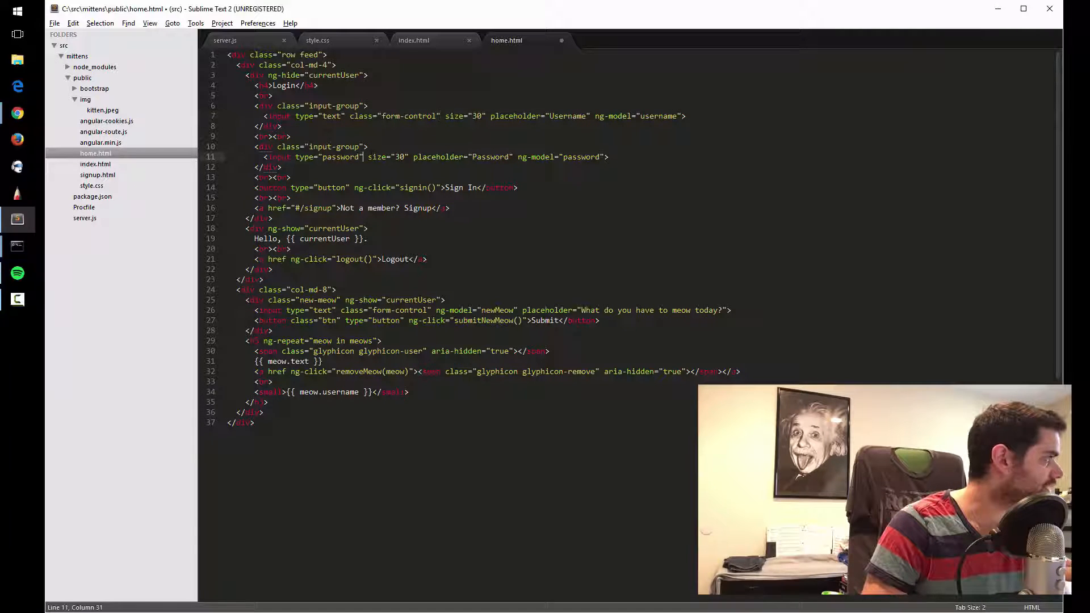
type("class=\"form-control\"")
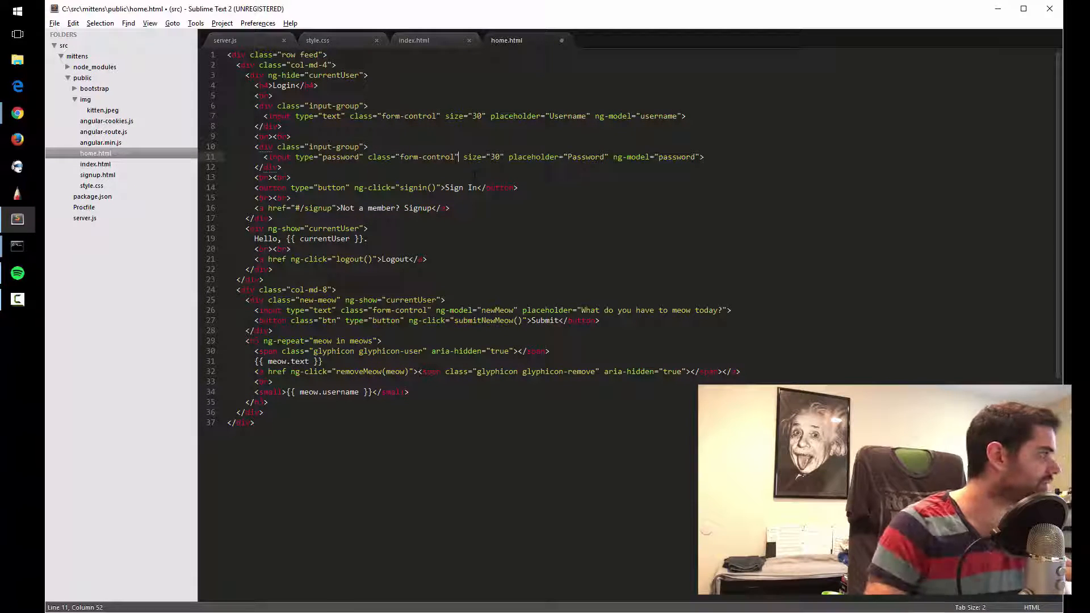
key("ctrl+s")
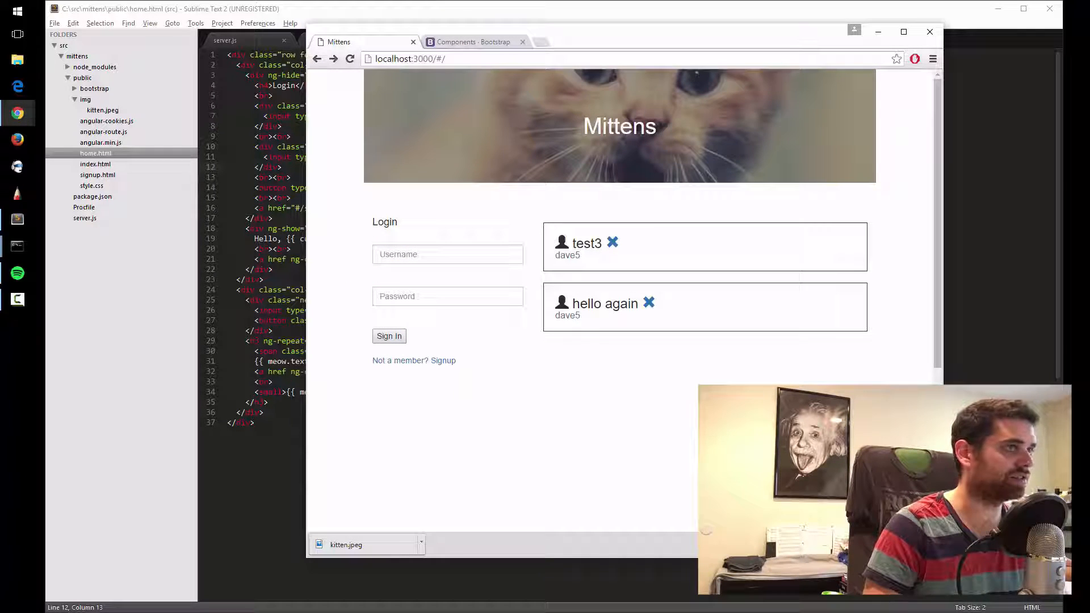
Navigate the Bootstrap CSS docs down to the Buttons Sizes example
left_click(473, 41)
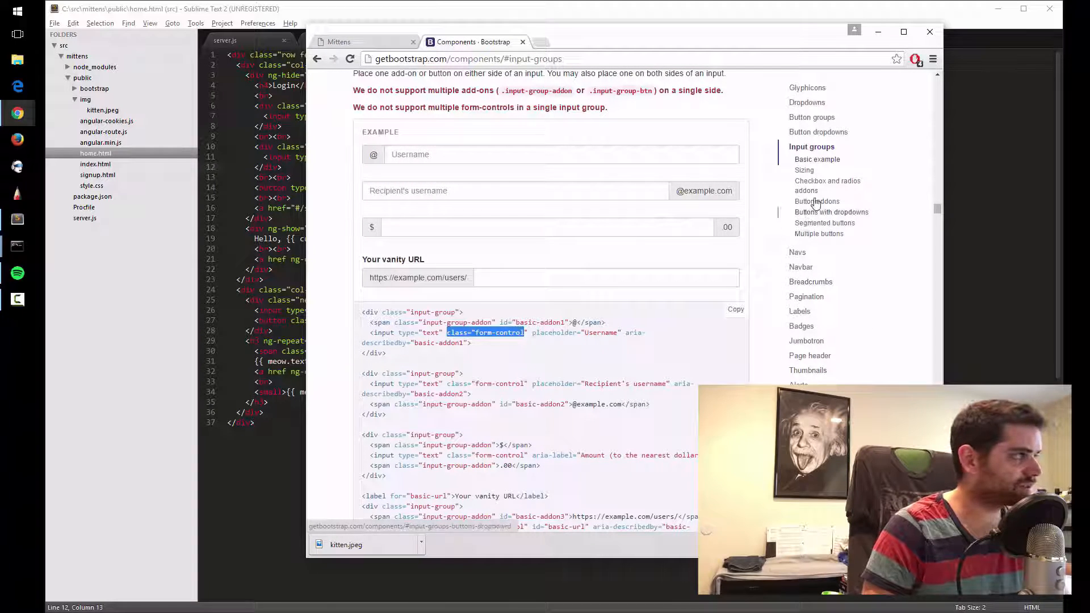
left_click(812, 117)
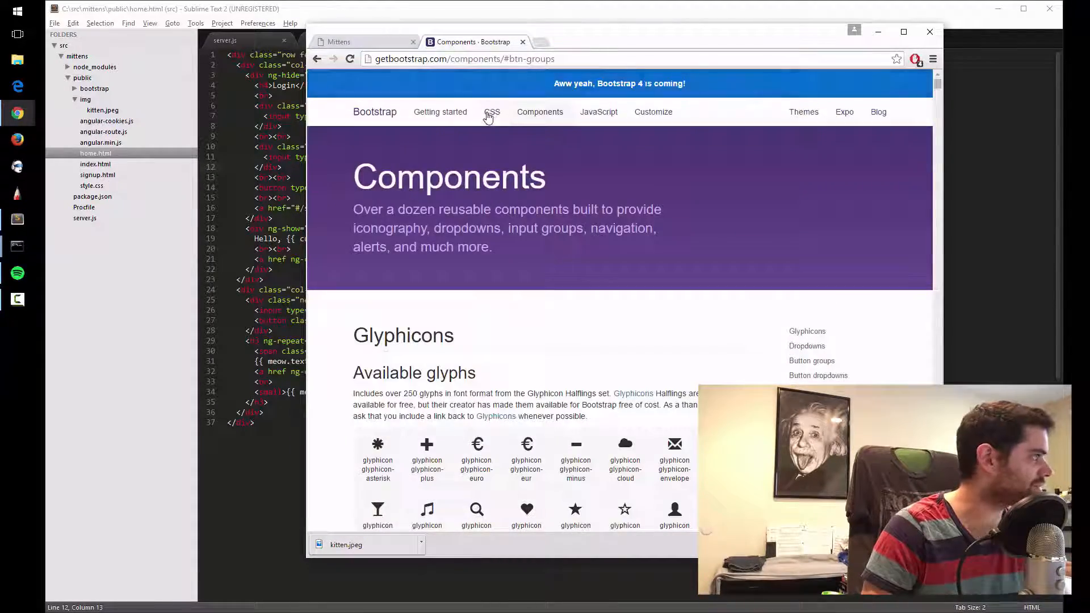
left_click(493, 111)
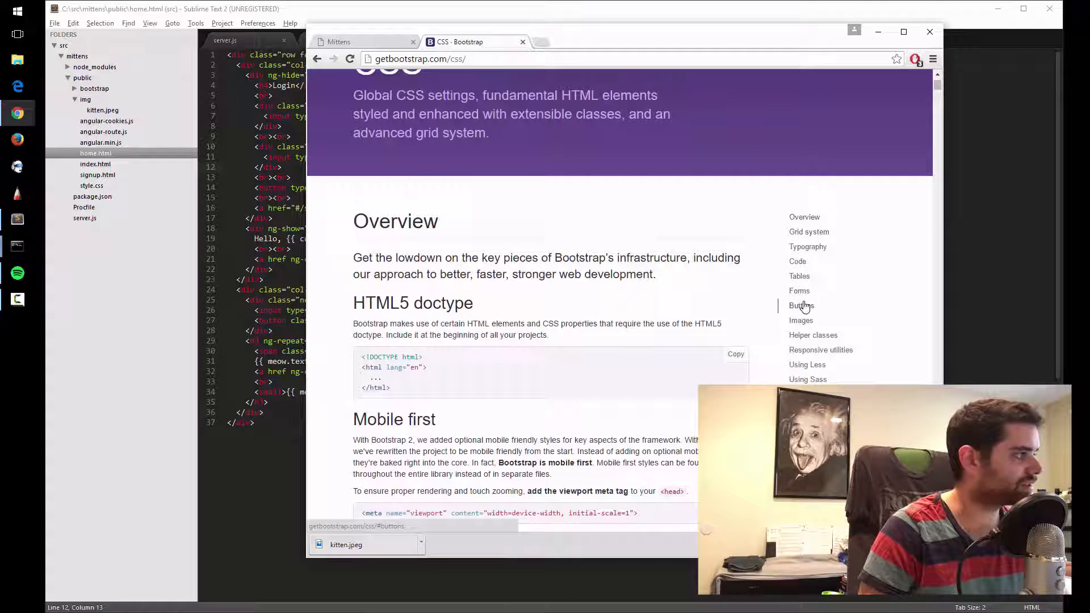
left_click(800, 305)
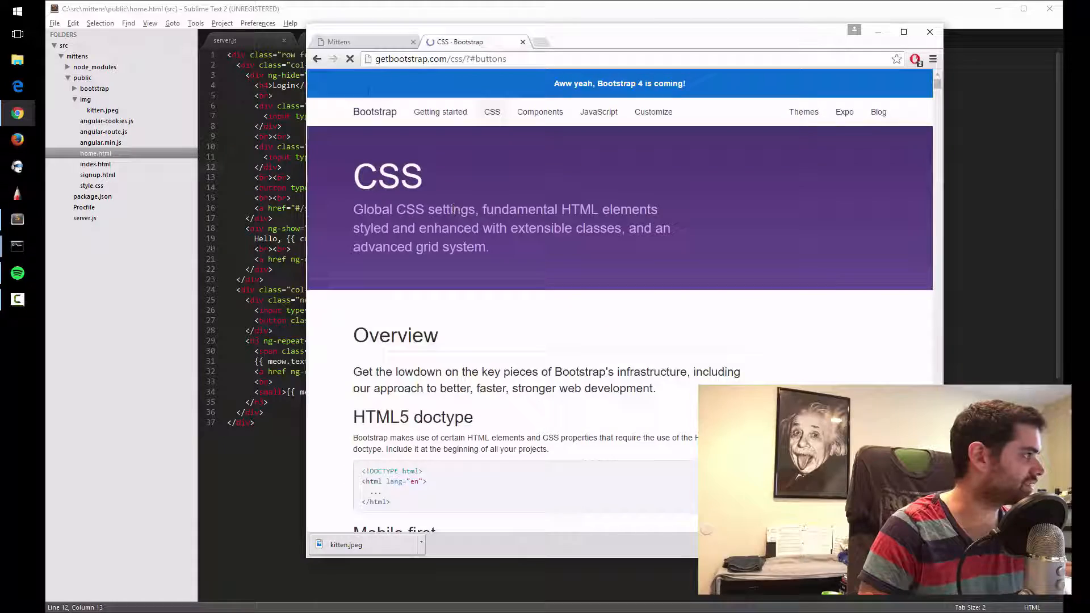
scroll("down", 3)
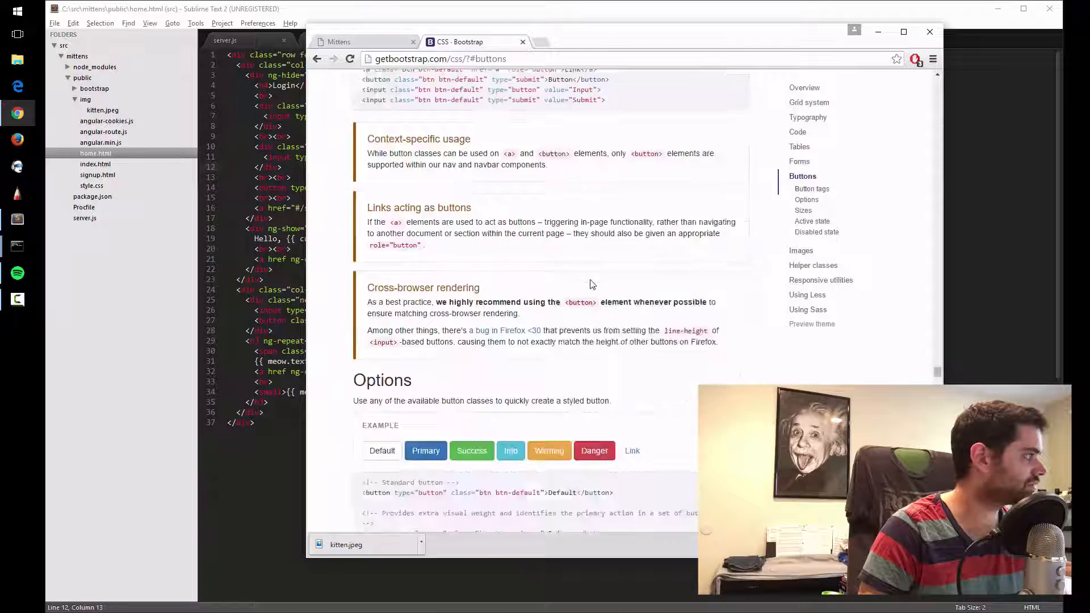
scroll("down", 3)
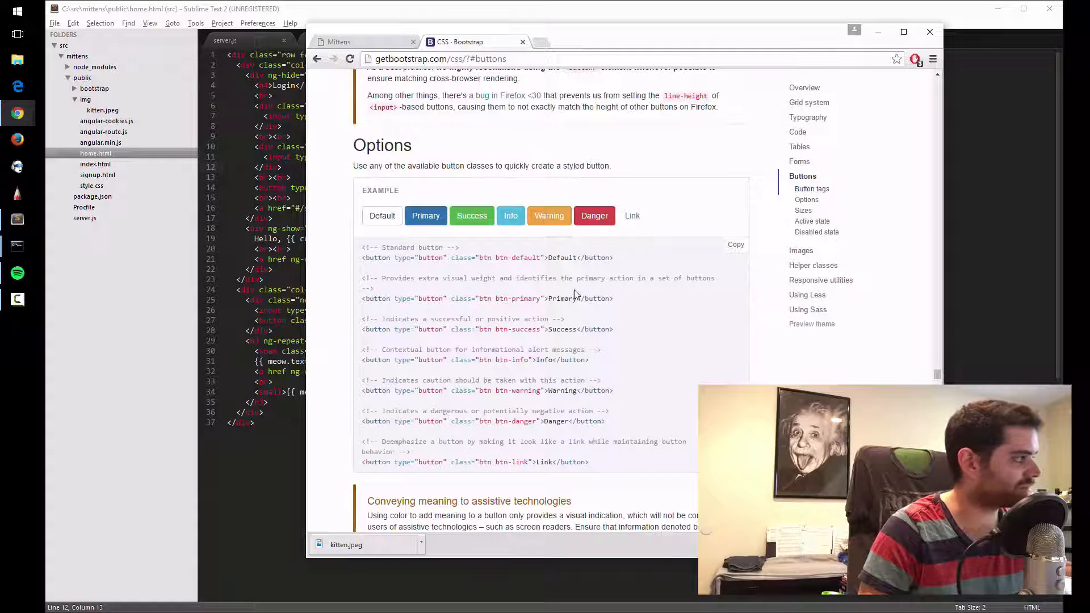
scroll("down", 3)
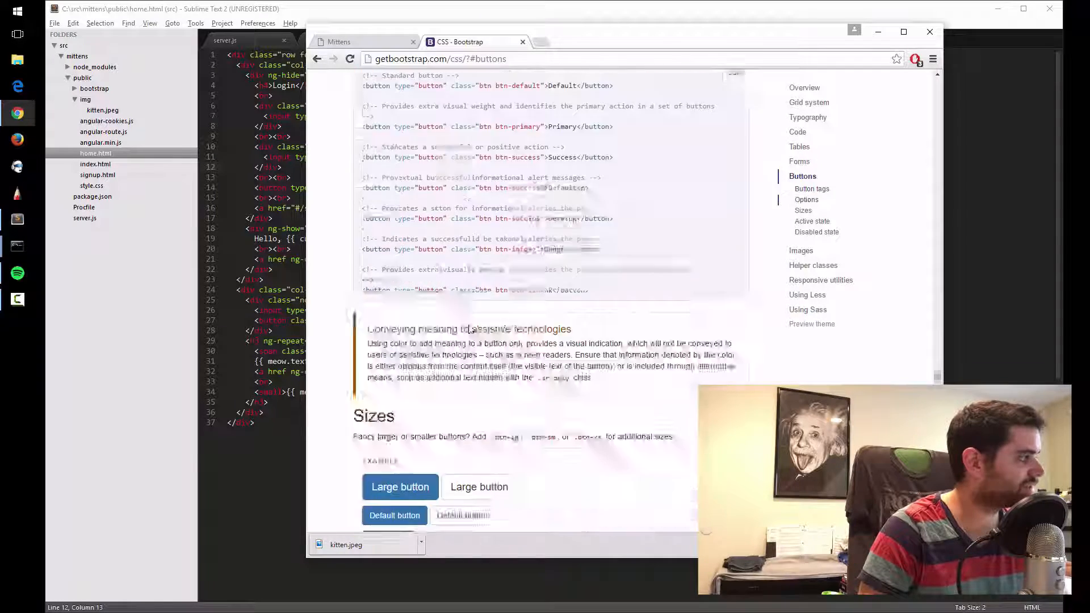
scroll("down", 3)
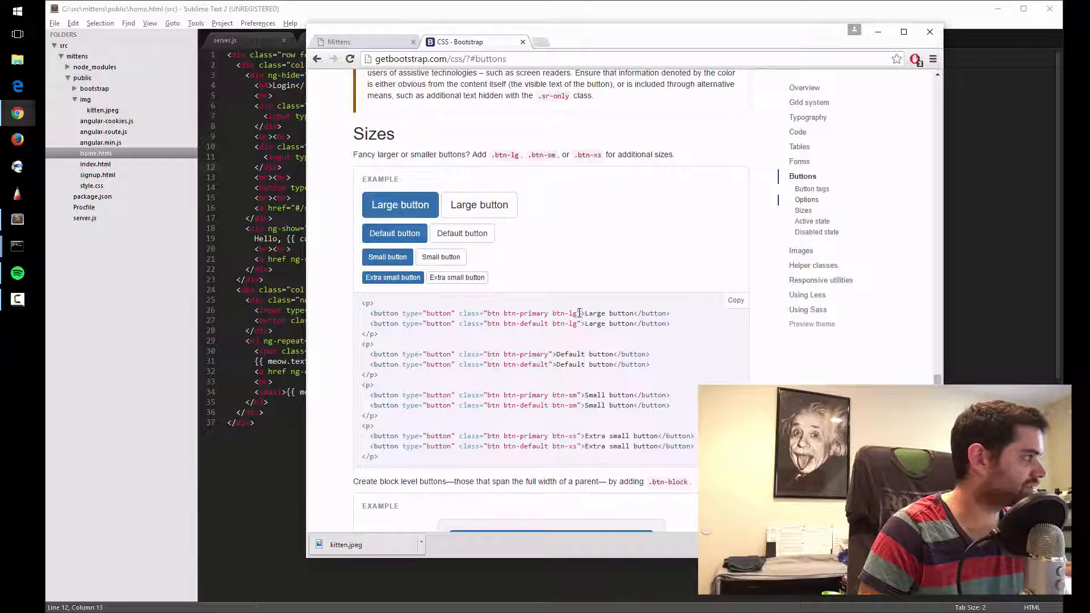
Select class="btn btn-primary btn-lg" from the large button code sample
left_click_drag(489, 314, 578, 313)
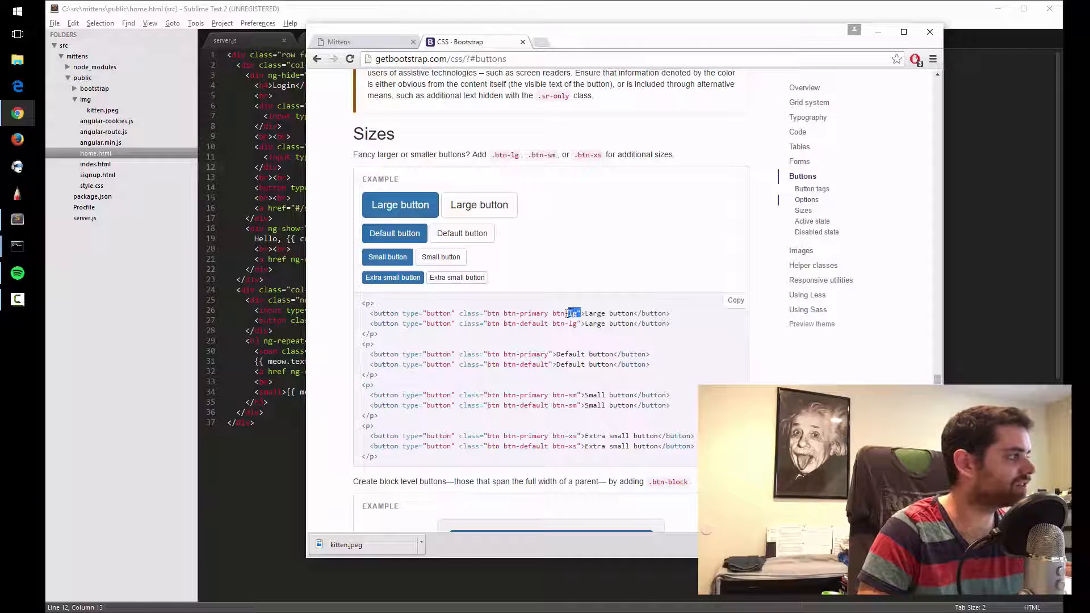
left_click_drag(459, 313, 580, 313)
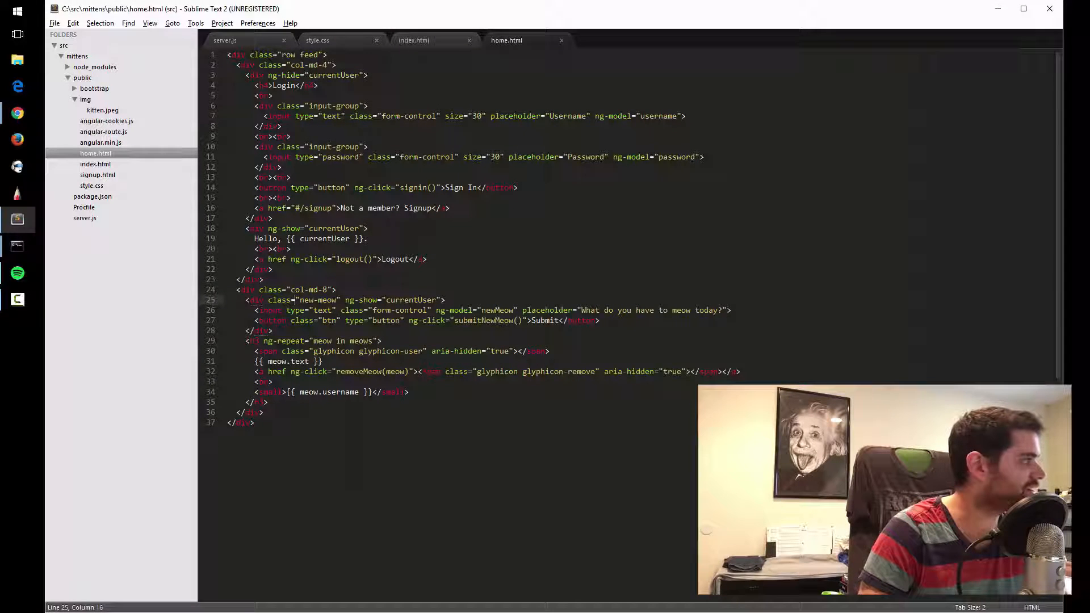
Give the Sign In button class="btn btn-primary btn-lg" and check the blue button in the Mittens app
type("class=\"btn btn-primary btn-lg\"")
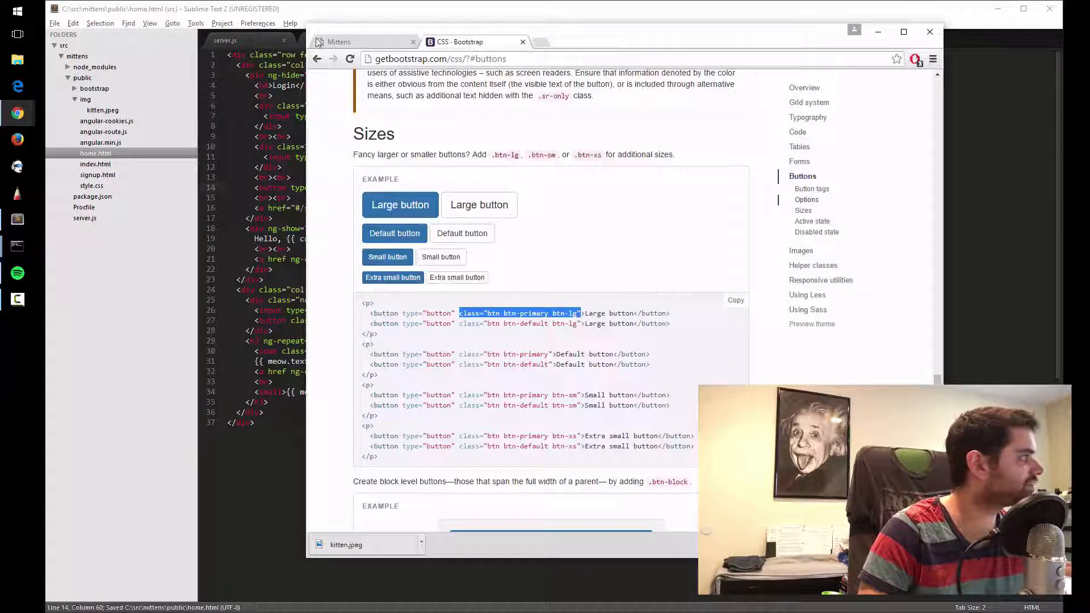
left_click(338, 41)
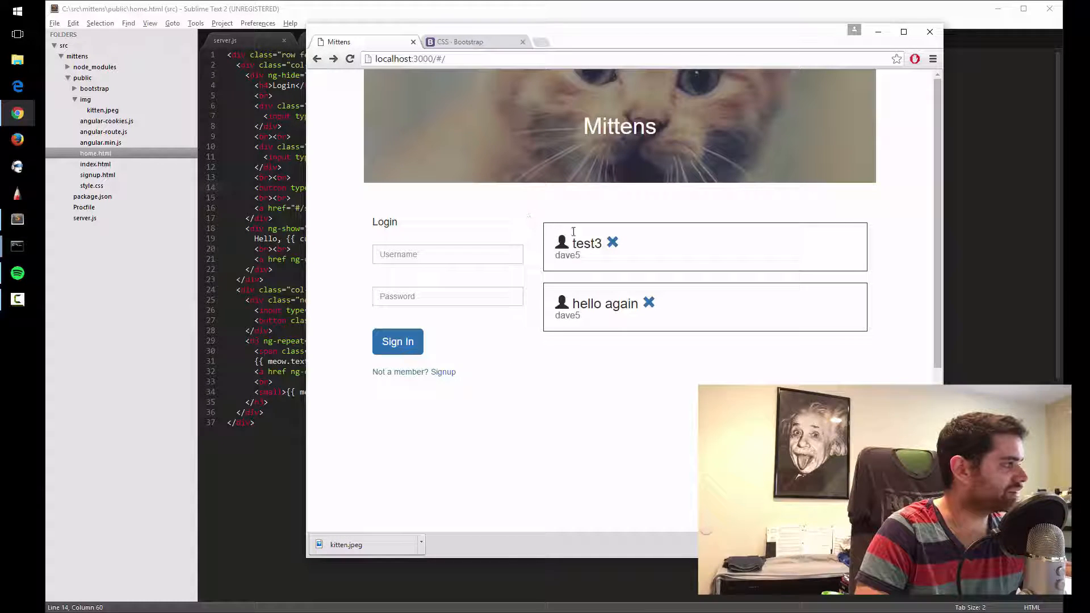
left_click_drag(546, 214, 662, 314)
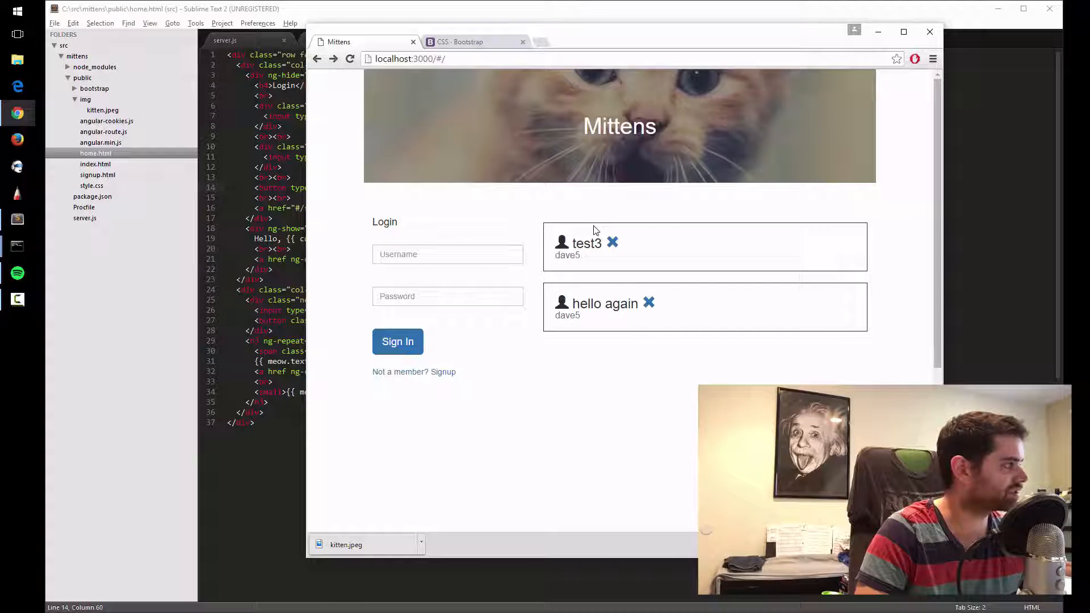
left_click(465, 41)
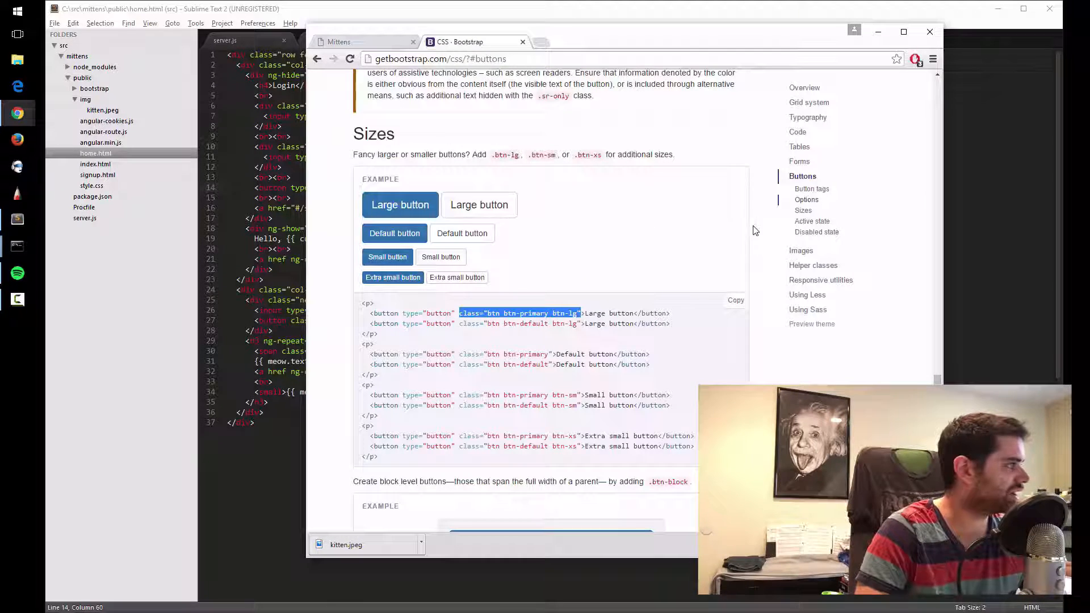
Return to Bootstrap's Components documentation and scroll down through its sections
left_click(799, 146)
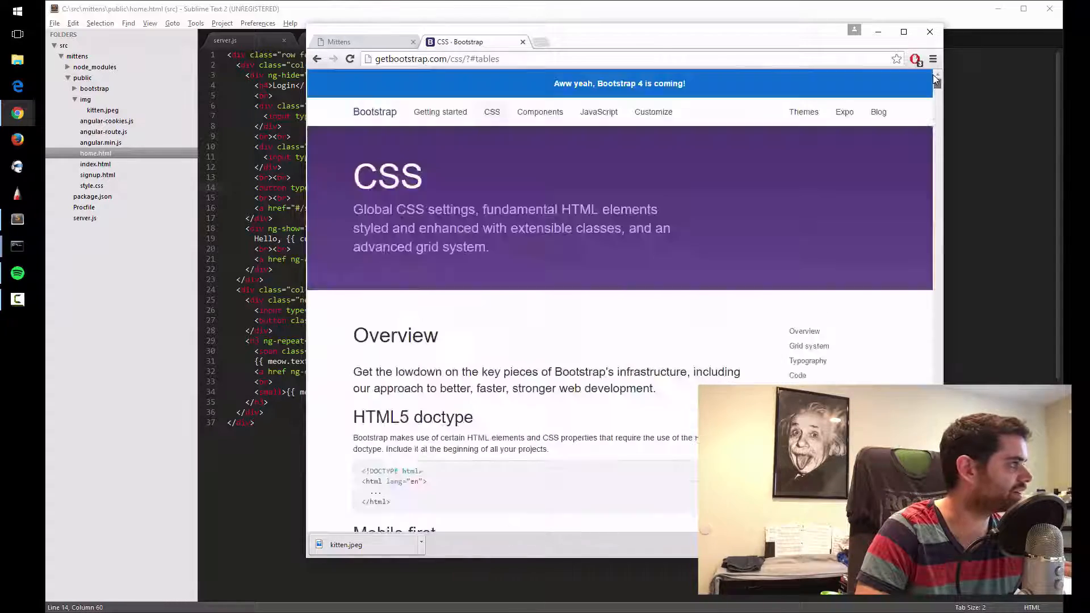
left_click(540, 111)
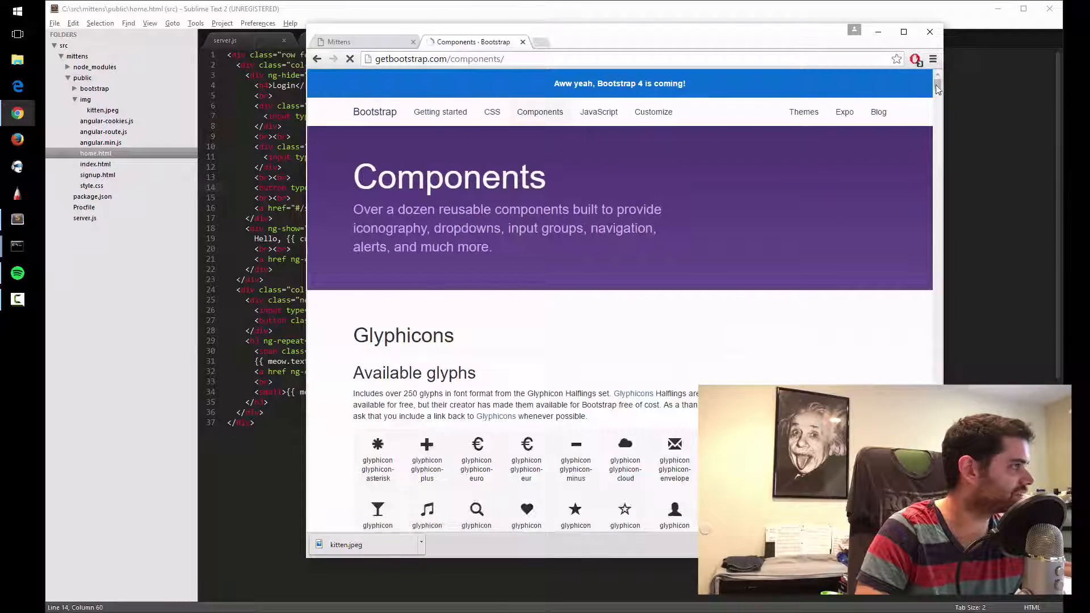
scroll("down", 3)
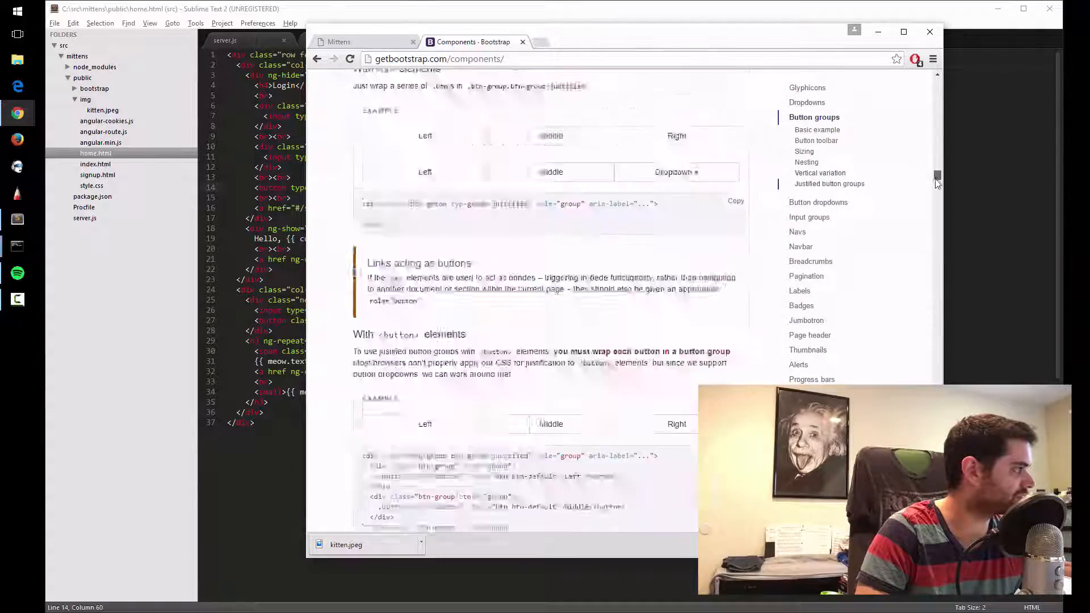
scroll("down", 3)
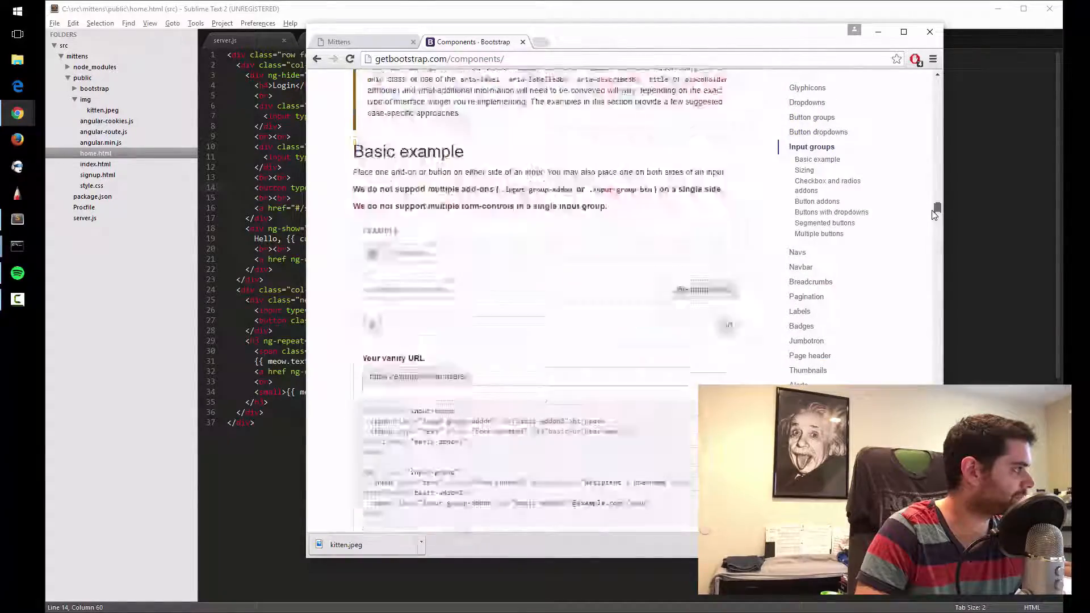
scroll("down", 3)
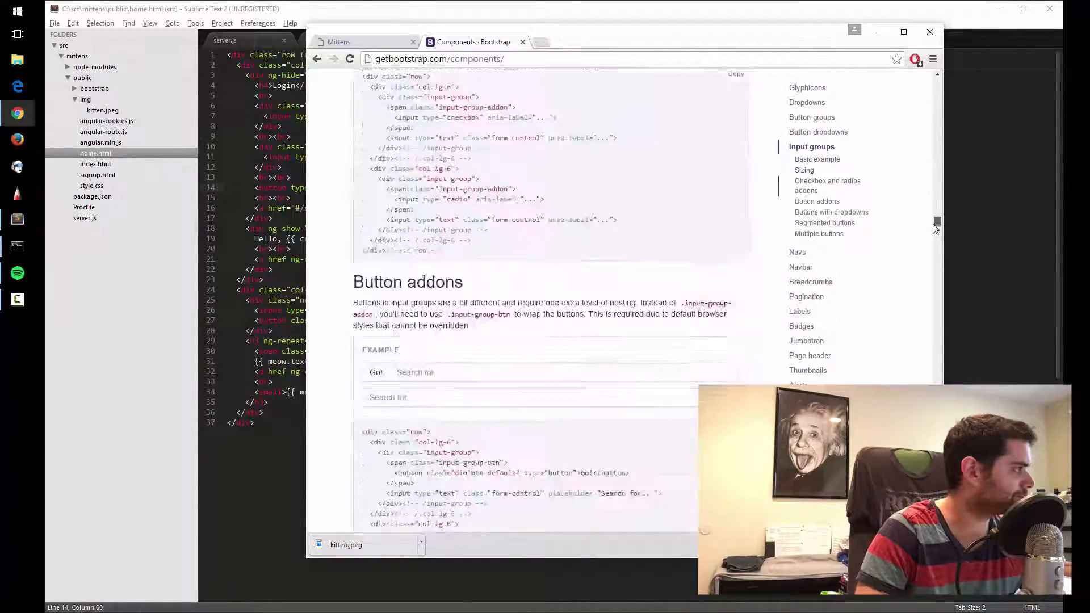
scroll("down", 3)
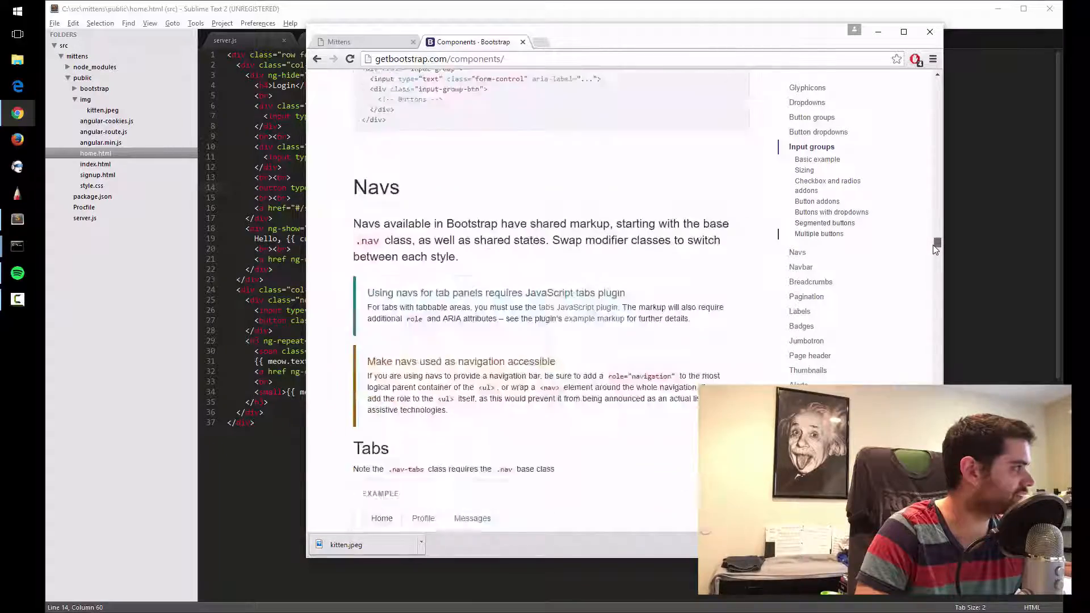
scroll("down", 3)
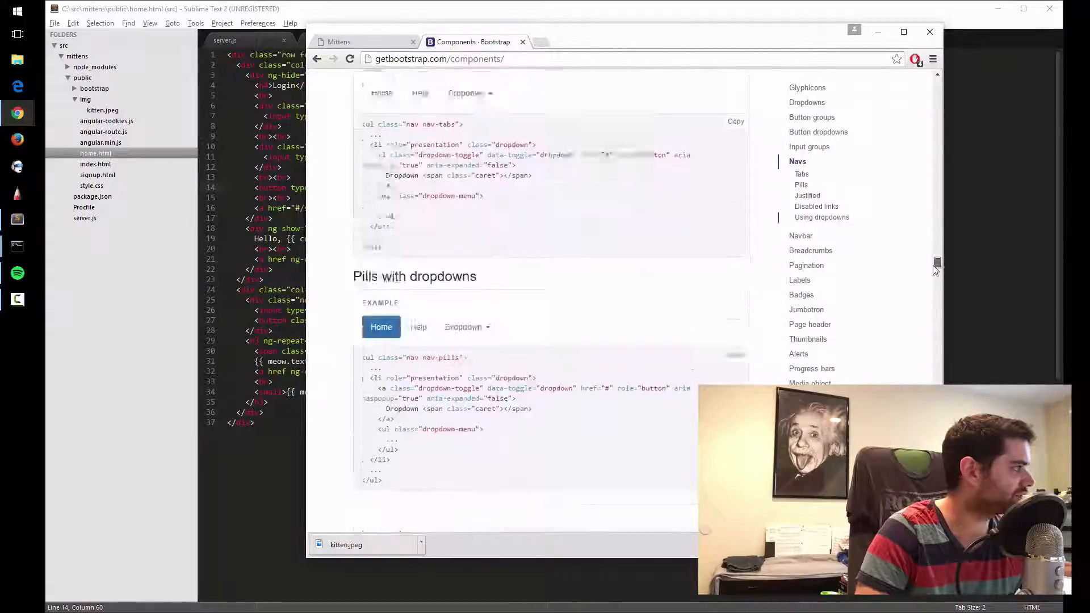
scroll("down", 3)
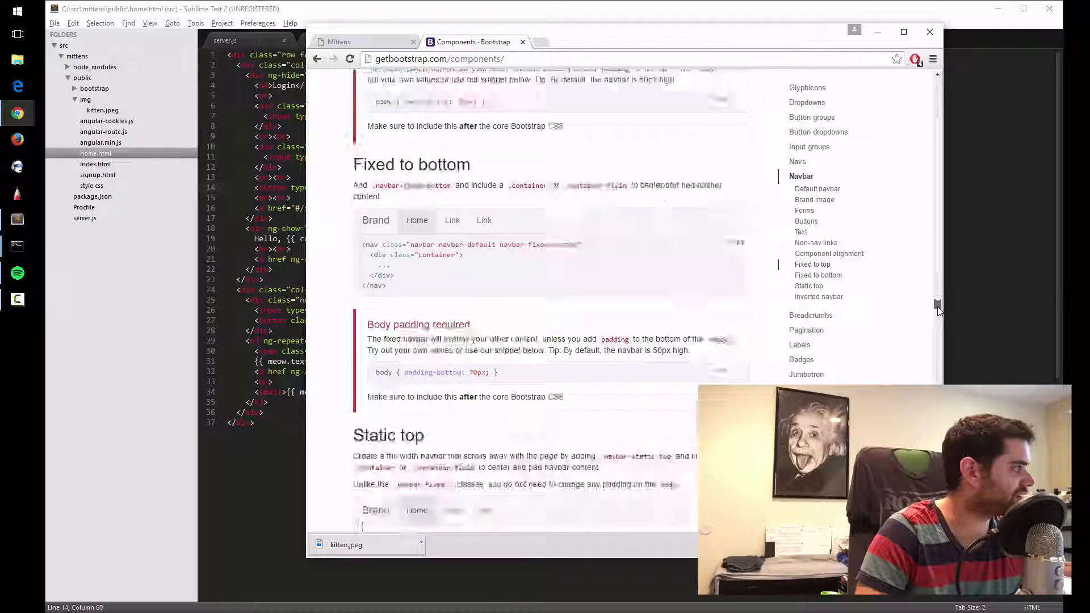
scroll("down", 3)
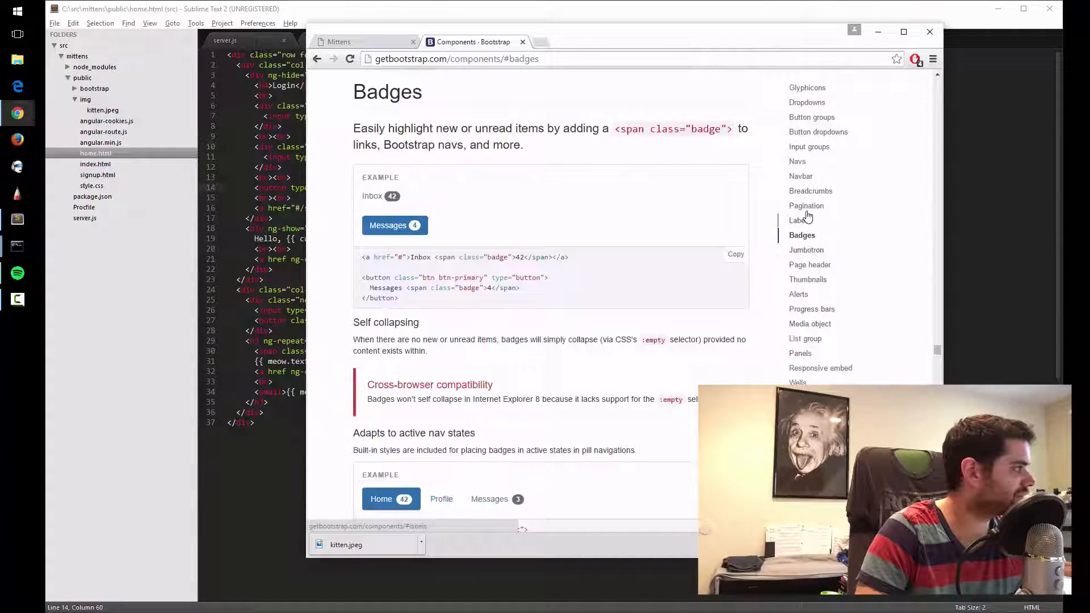
Jump via the sidebar through Labels and List group to the Panels section
left_click(797, 221)
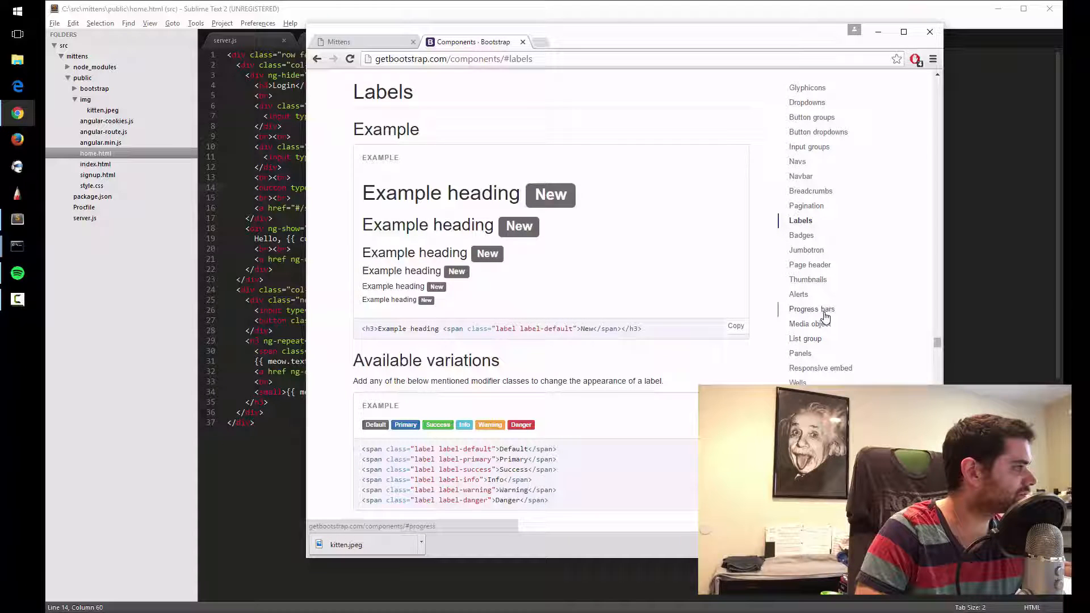
left_click(805, 338)
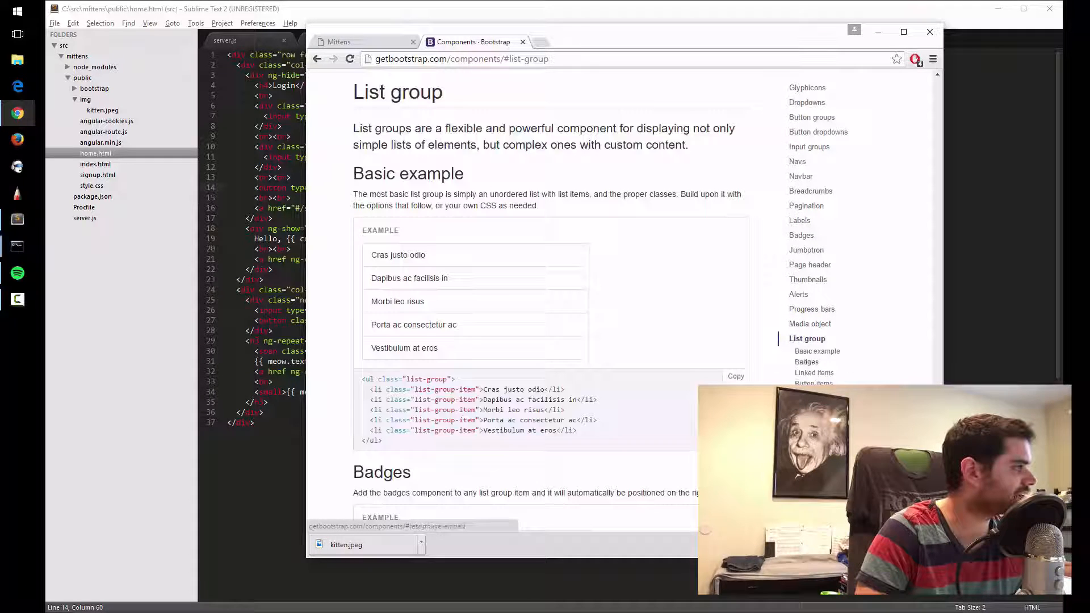
left_click(802, 354)
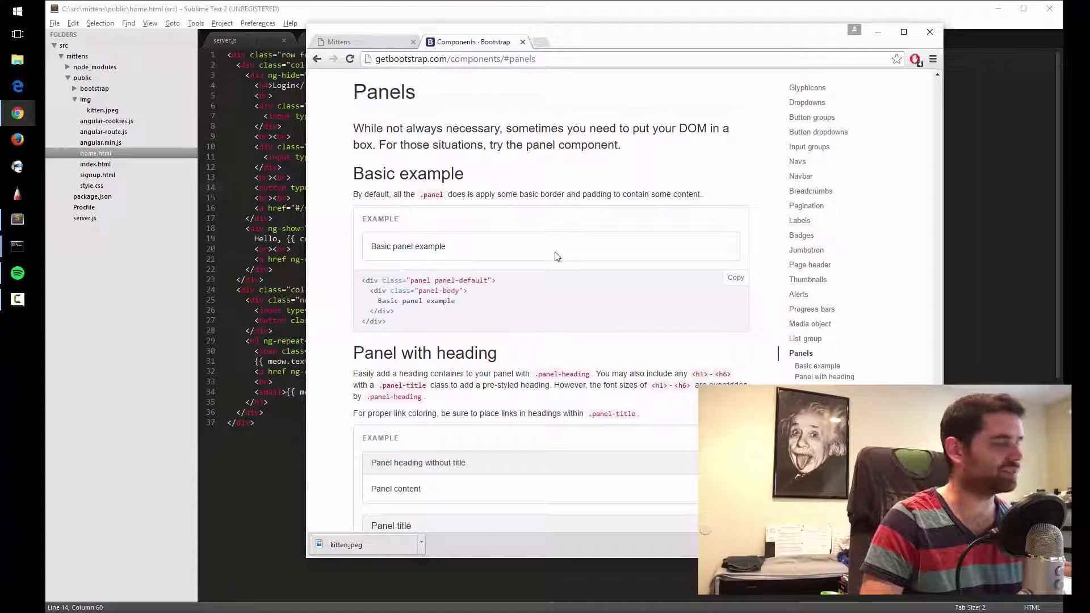
Select the panel-default and panel-body opening div lines from the basic panel example
left_click(338, 41)
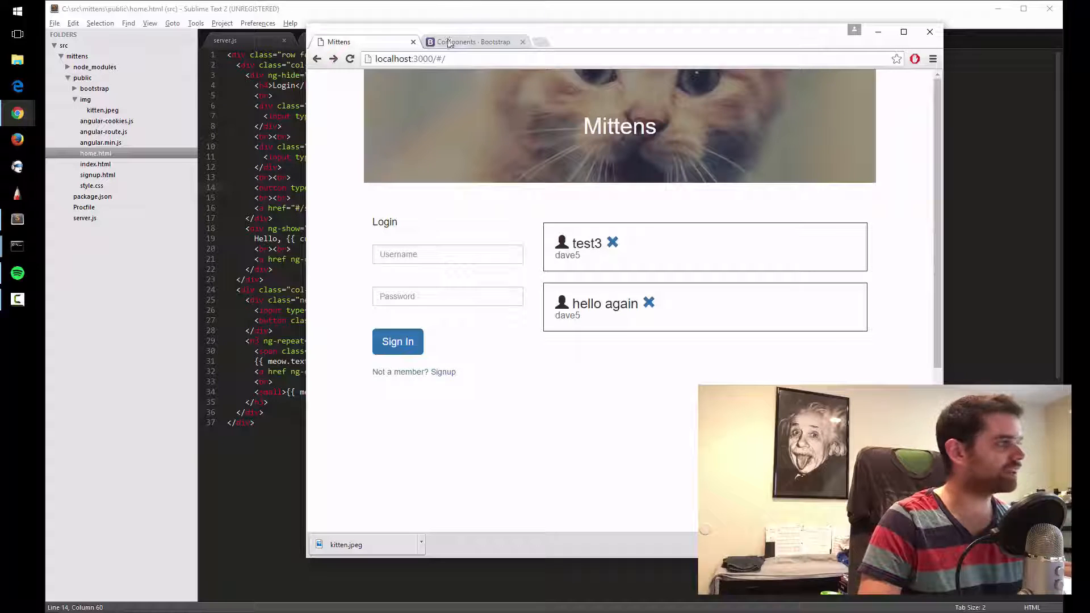
left_click(472, 42)
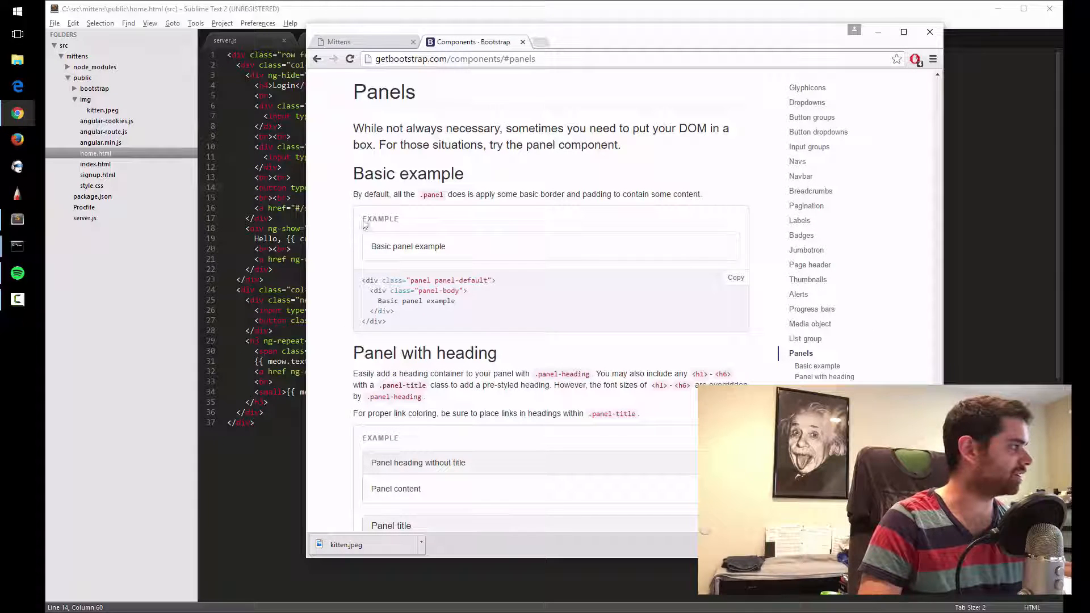
scroll("down", 3)
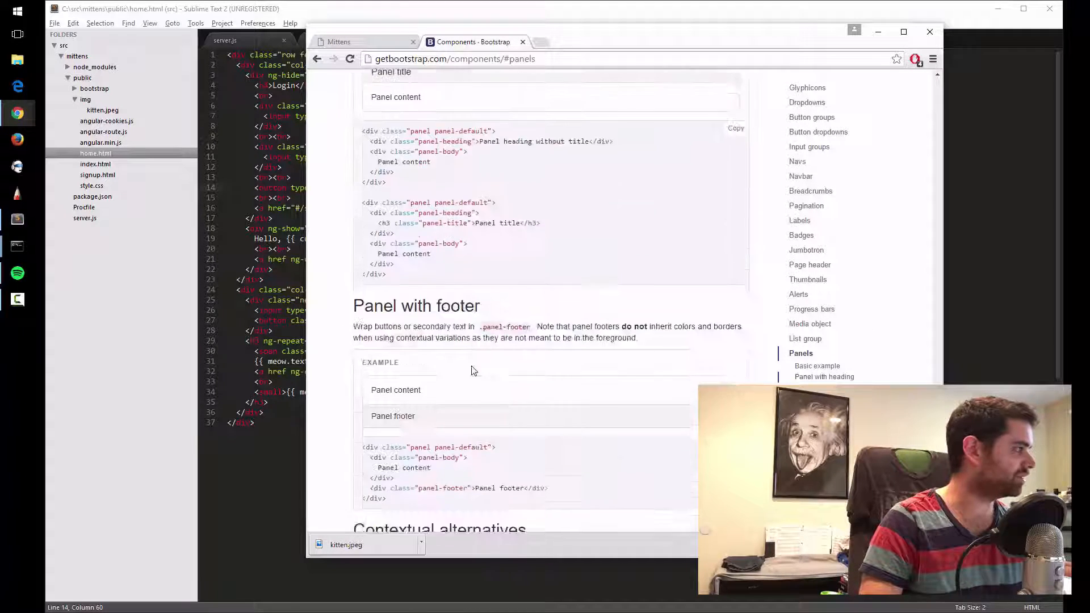
scroll("up", 3)
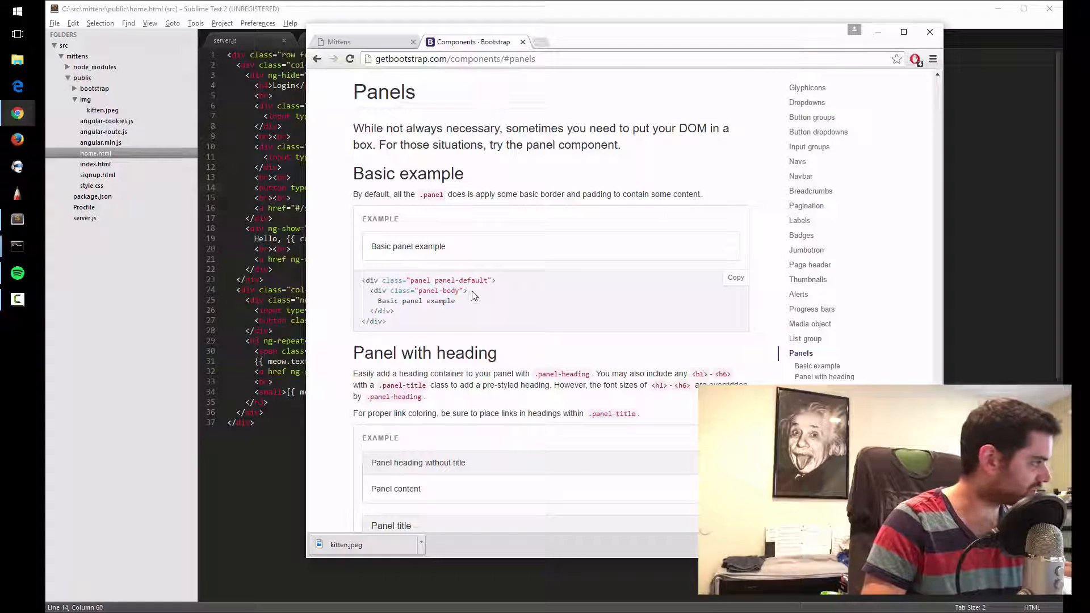
left_click_drag(361, 281, 468, 291)
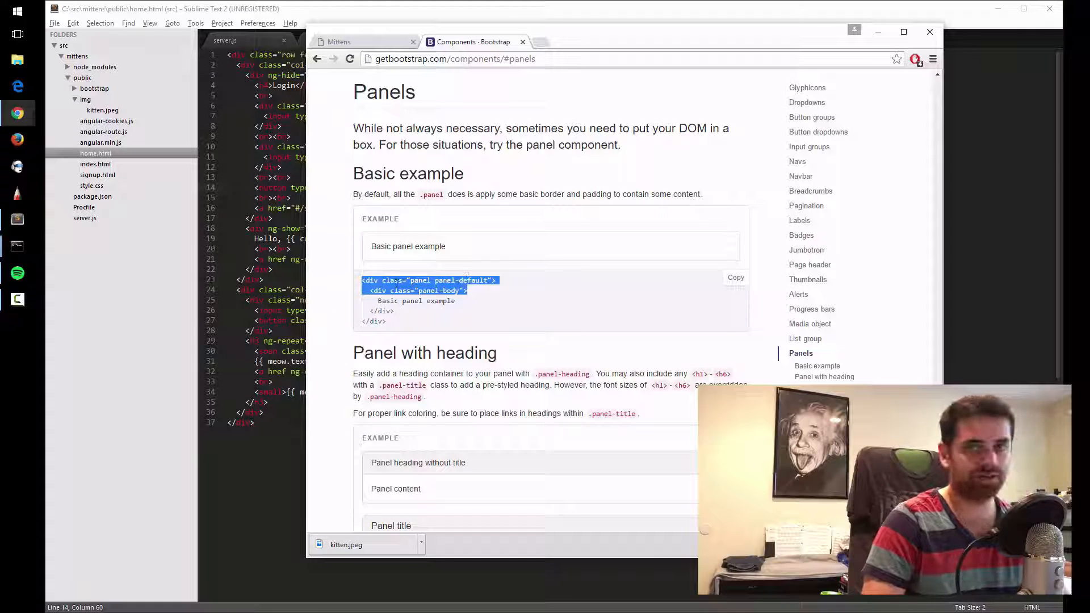
mouse_move(486, 295)
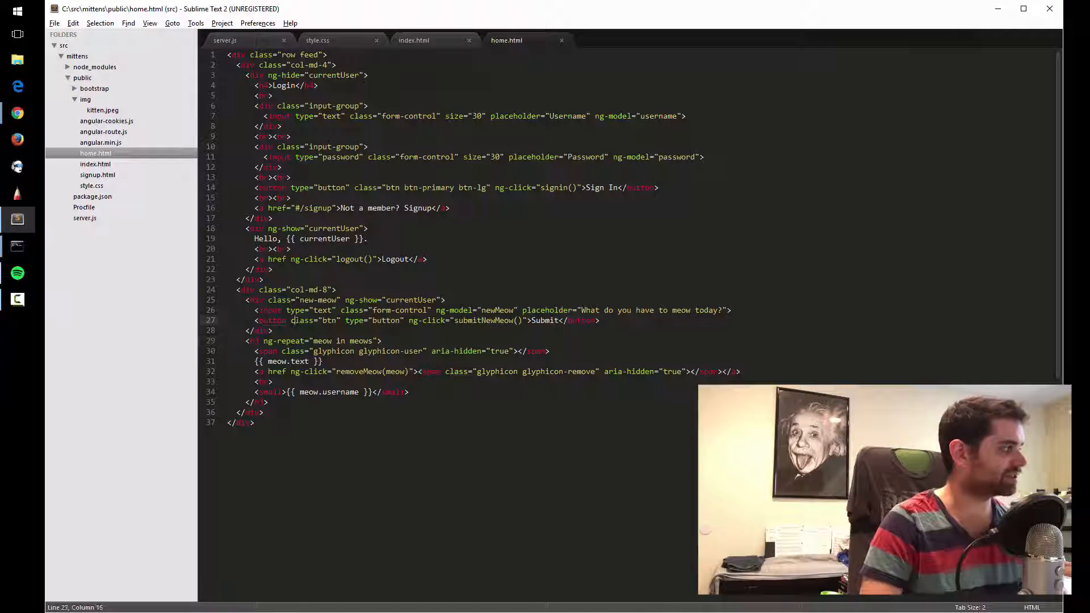
Add ng-repeat="meow in meows" to the panel div and copy the old h3 meow markup for the panel body
key("enter")
type("<div class=\"panel panel-default\">")
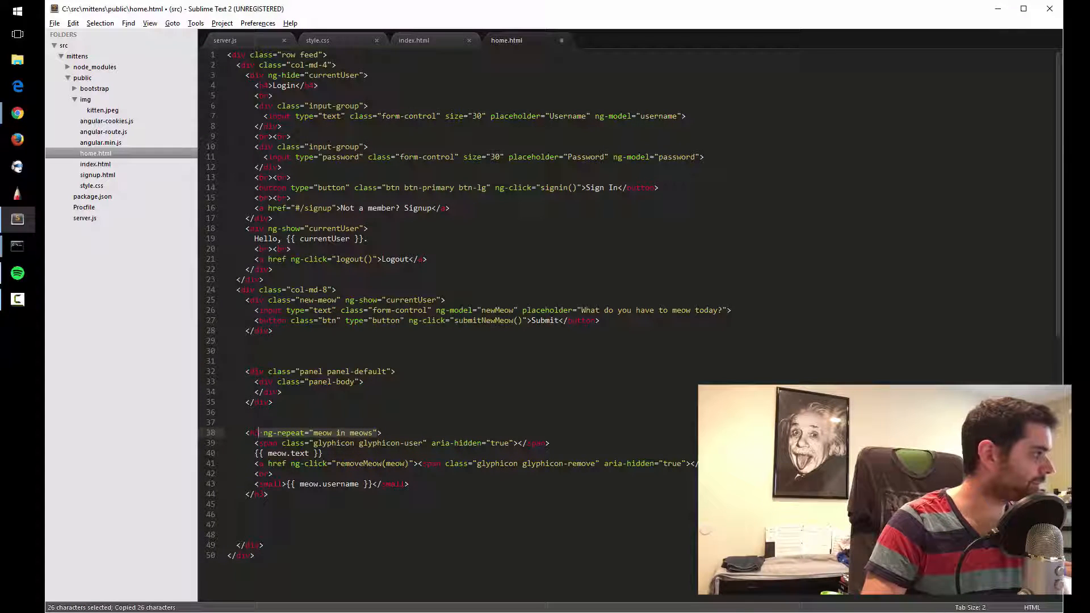
type("ng-repeat=\"meow in meows\"")
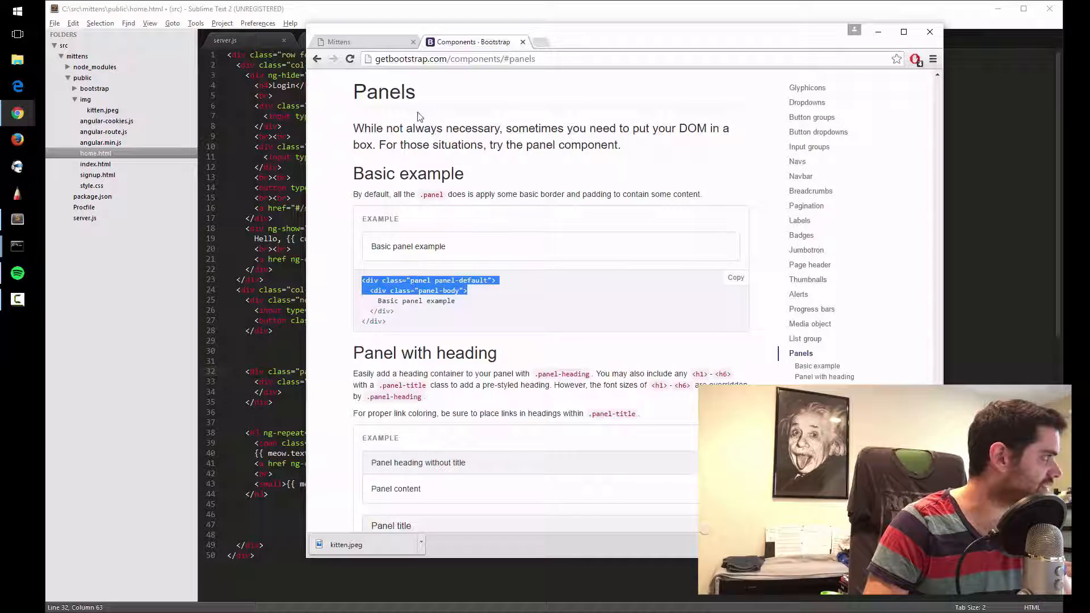
left_click(338, 40)
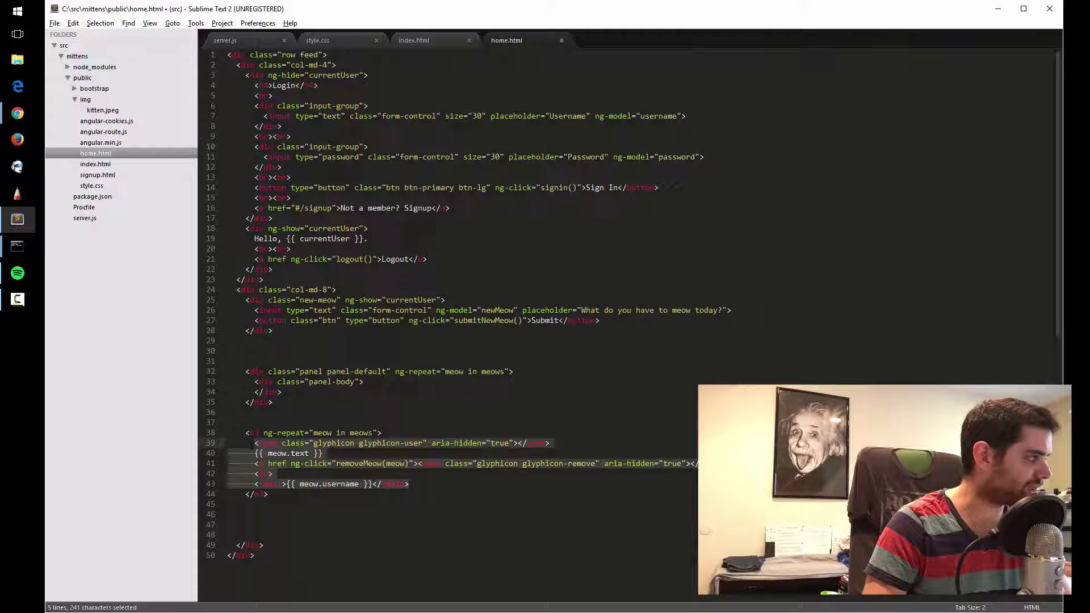
key("ctrl+c")
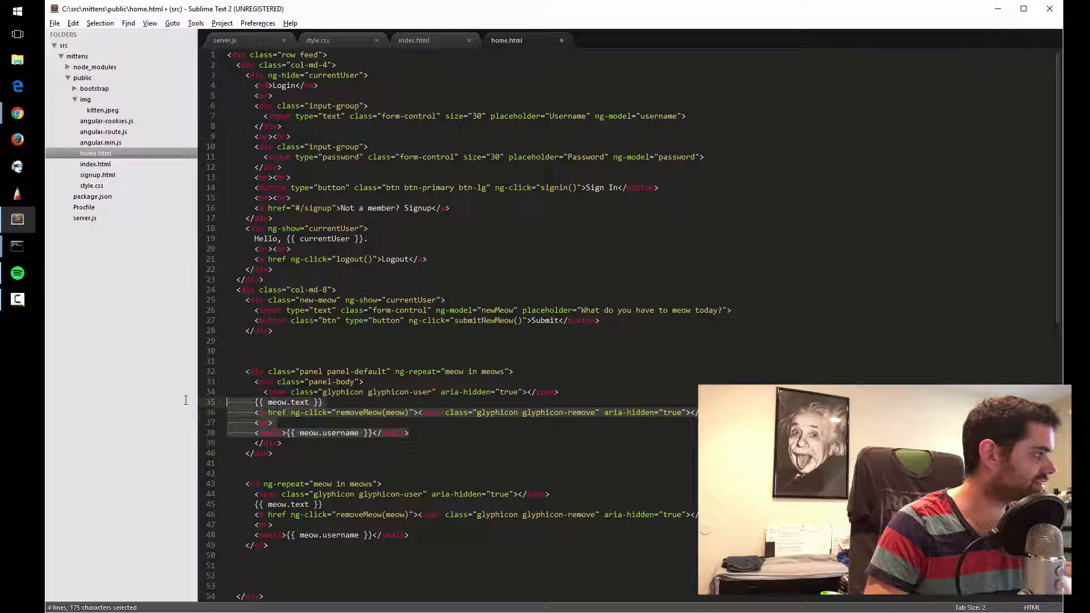
Wrap {{ meow.text }} in a meow-text span, comment out the old h3 meow block and save
left_click(276, 443)
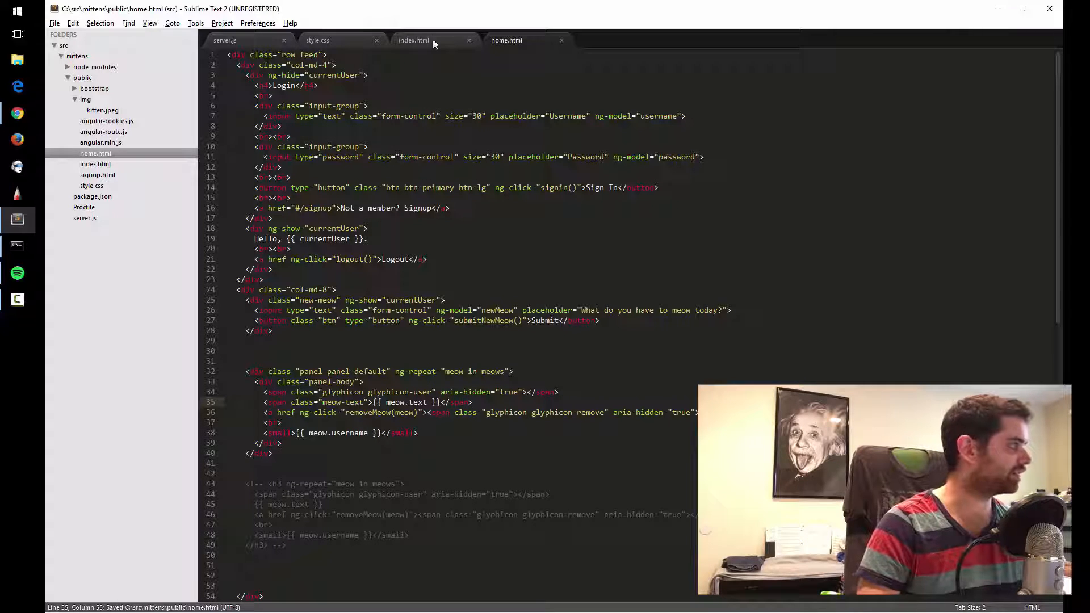
mouse_move(422, 41)
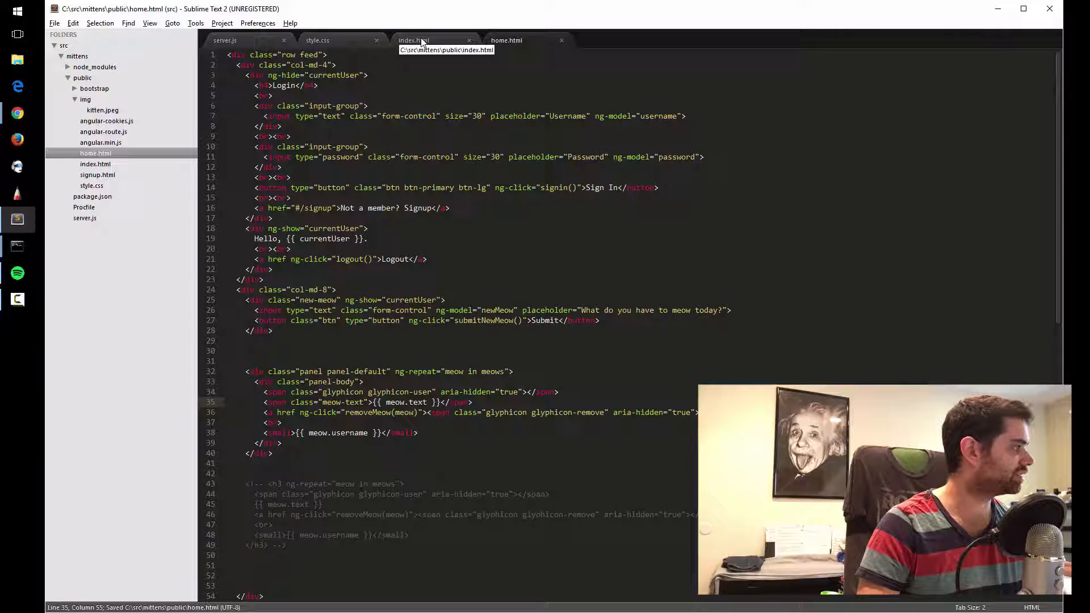
Append a .meow-text { font-size: 26px; } rule to style.css and save
left_click(316, 41)
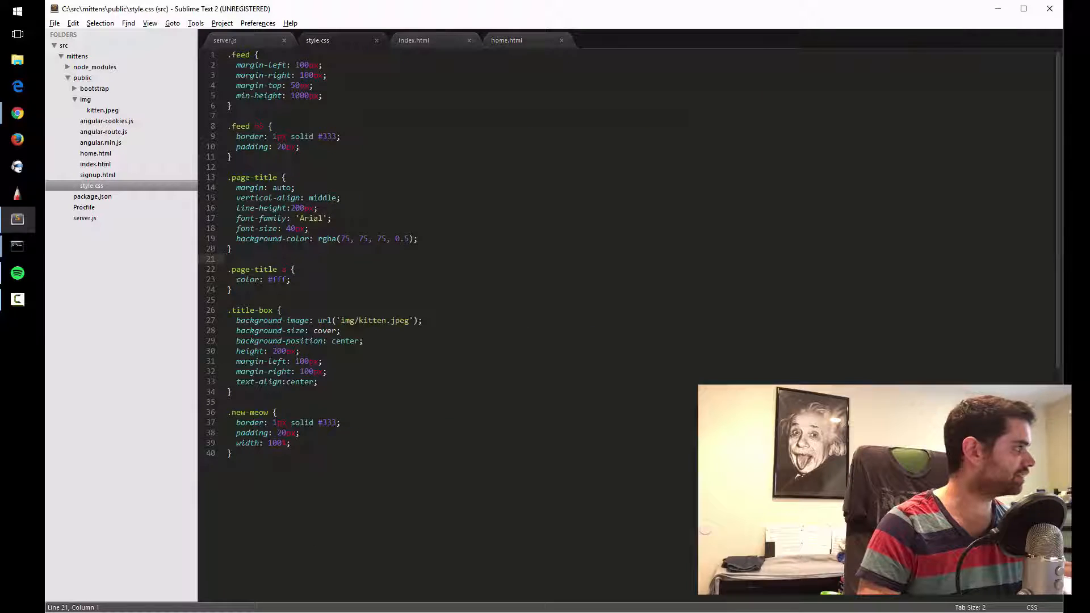
type(".m")
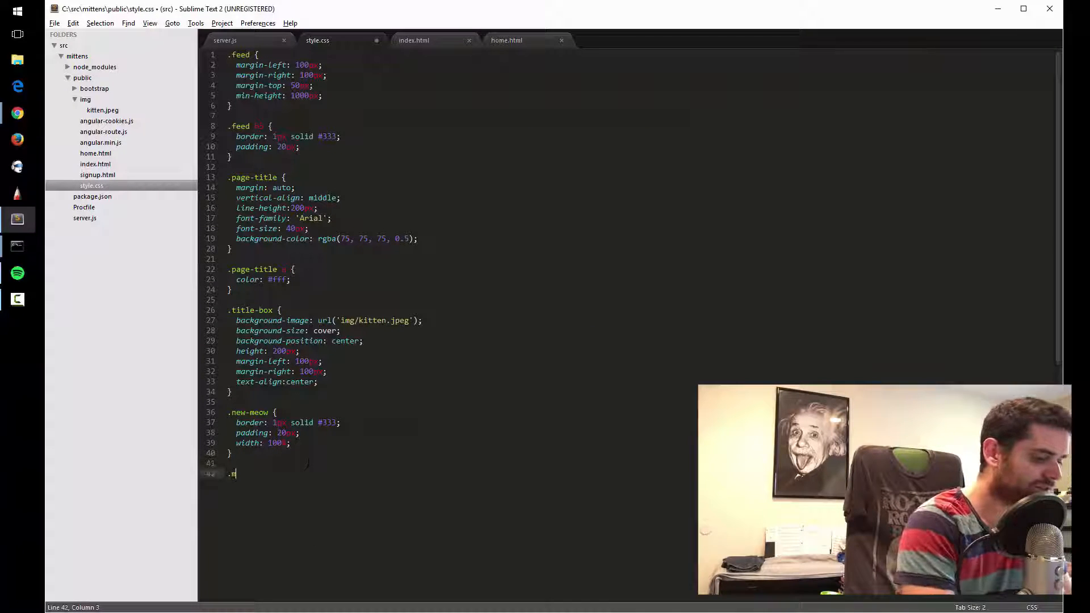
type("eow-text")
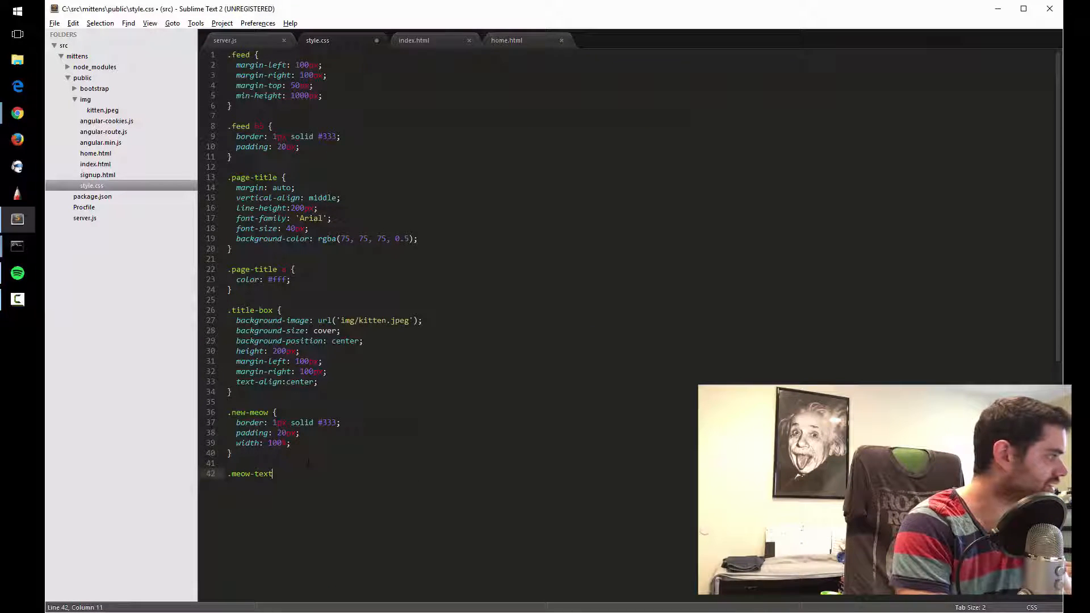
type("{")
type("font-size:")
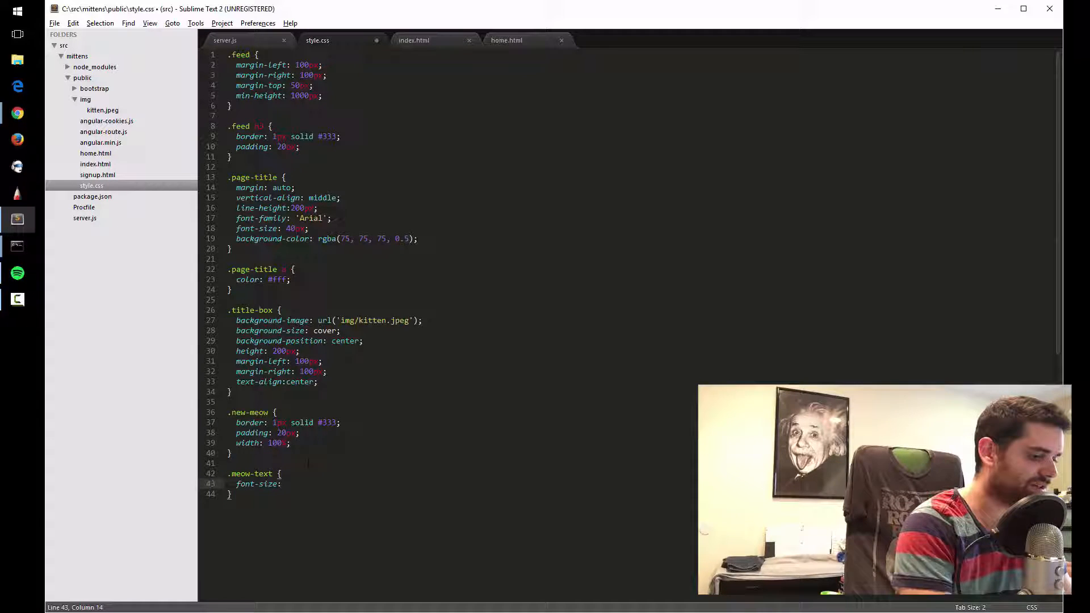
type("26px;")
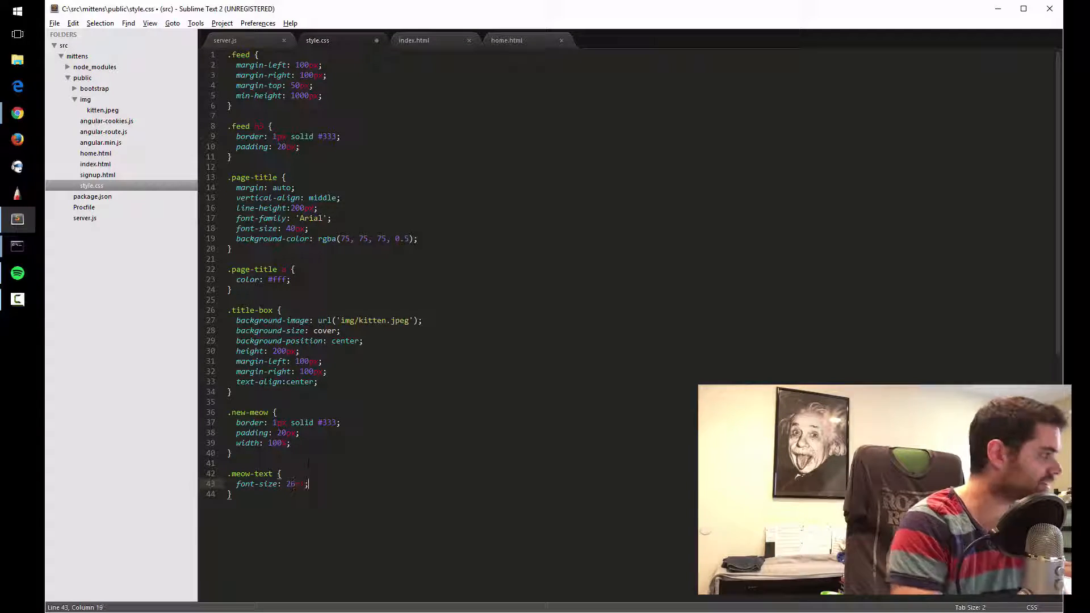
key("ctrl+s")
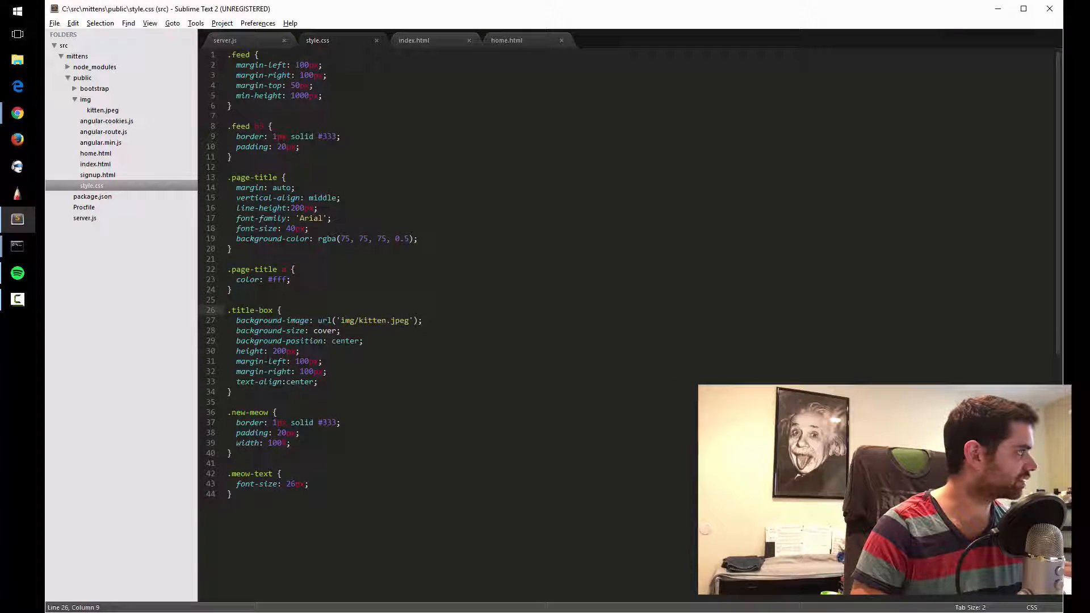
Add class="meow-user" to the username small tag in home.html and save
left_click(413, 41)
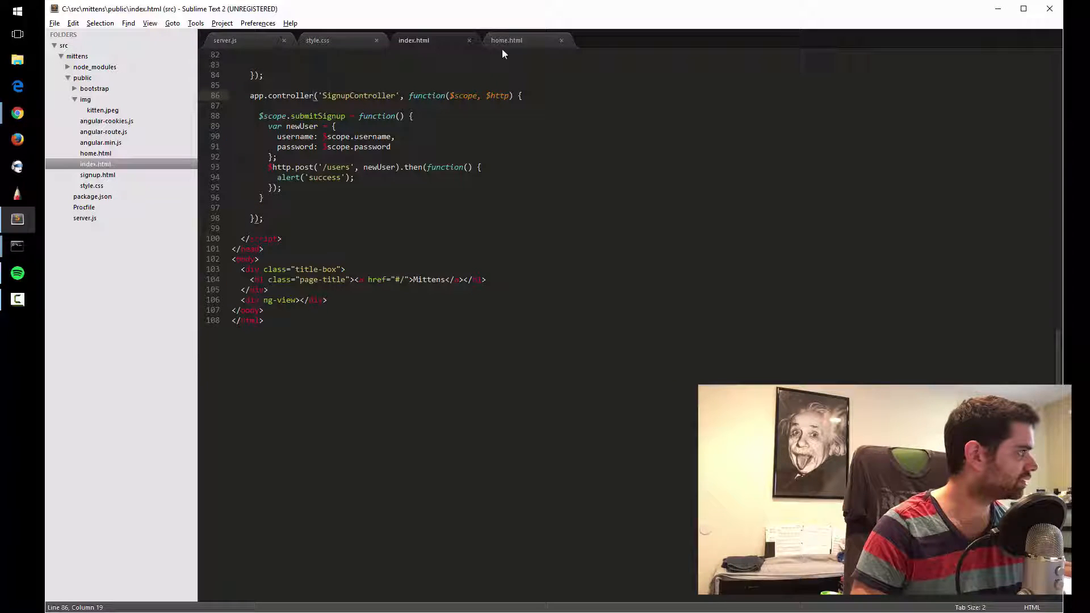
left_click(507, 41)
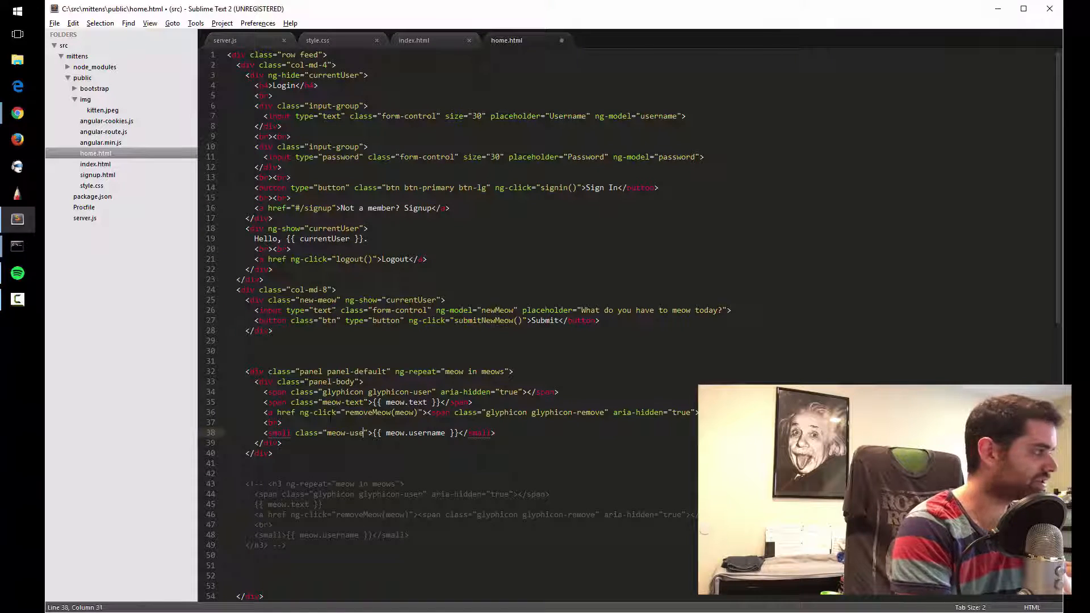
key("ctrl+s")
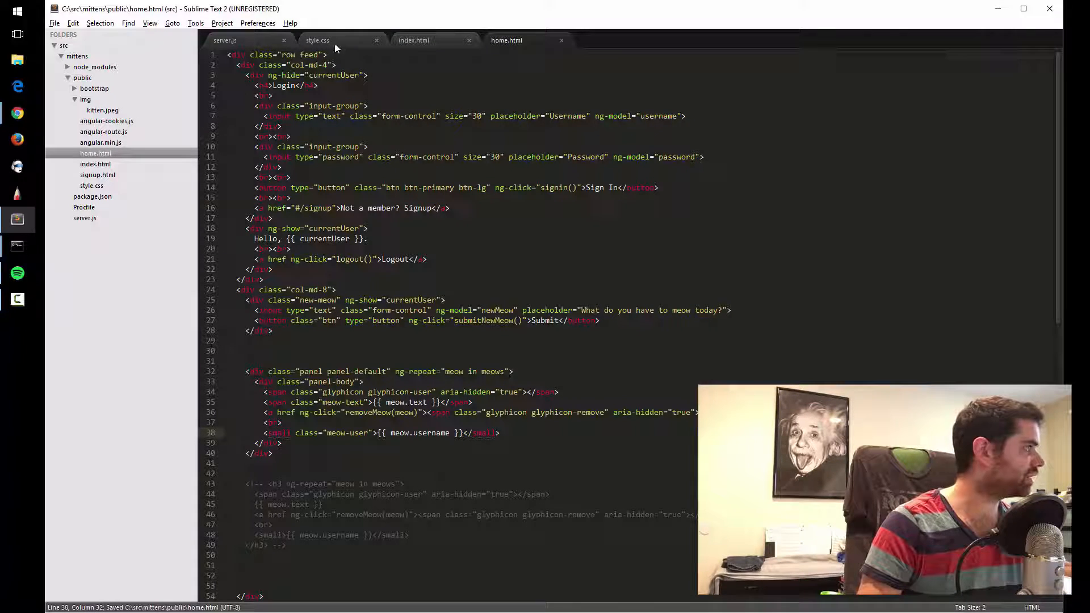
Add a .meow-user rule in style.css colouring usernames grey #666
left_click(318, 41)
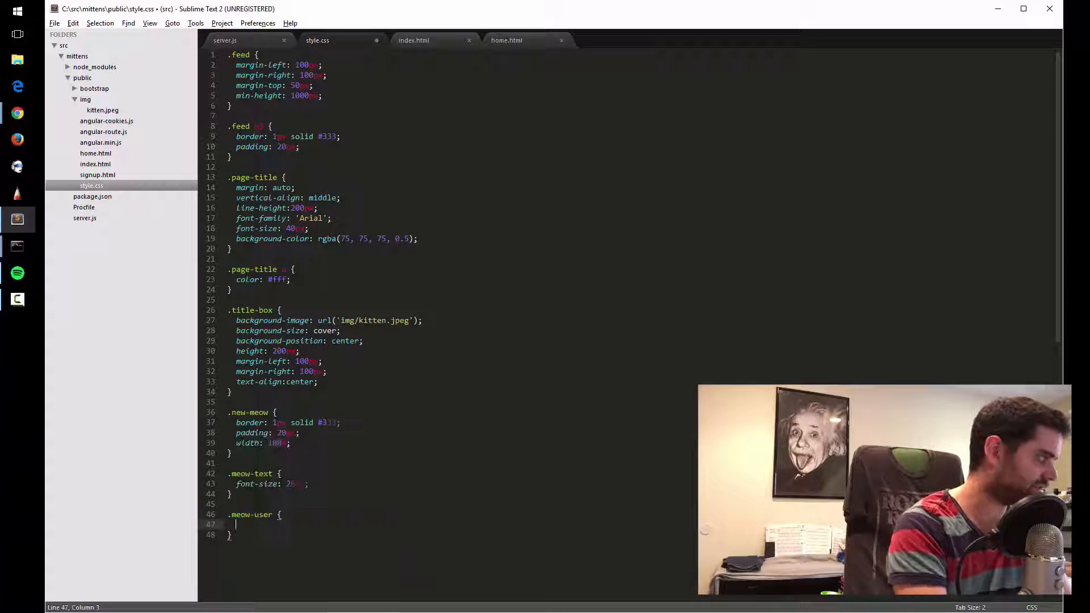
type("color: #;")
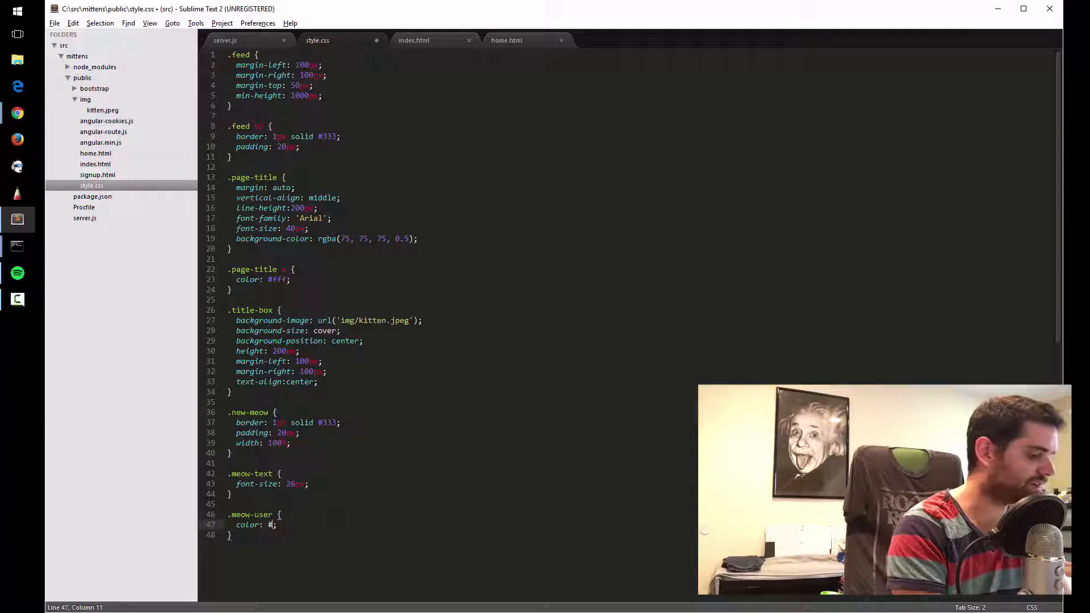
type("333")
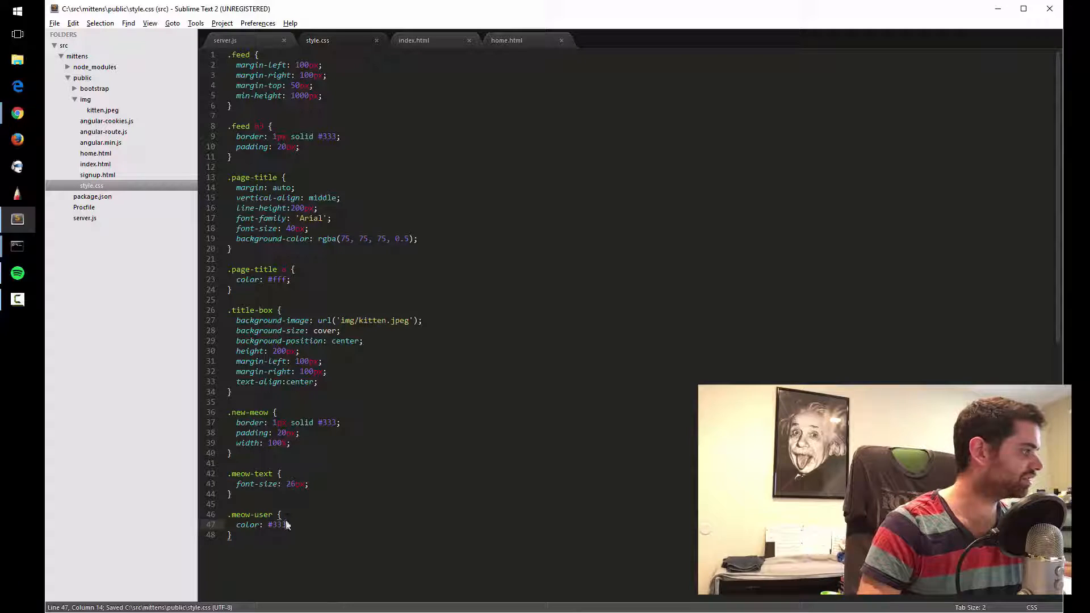
type("666")
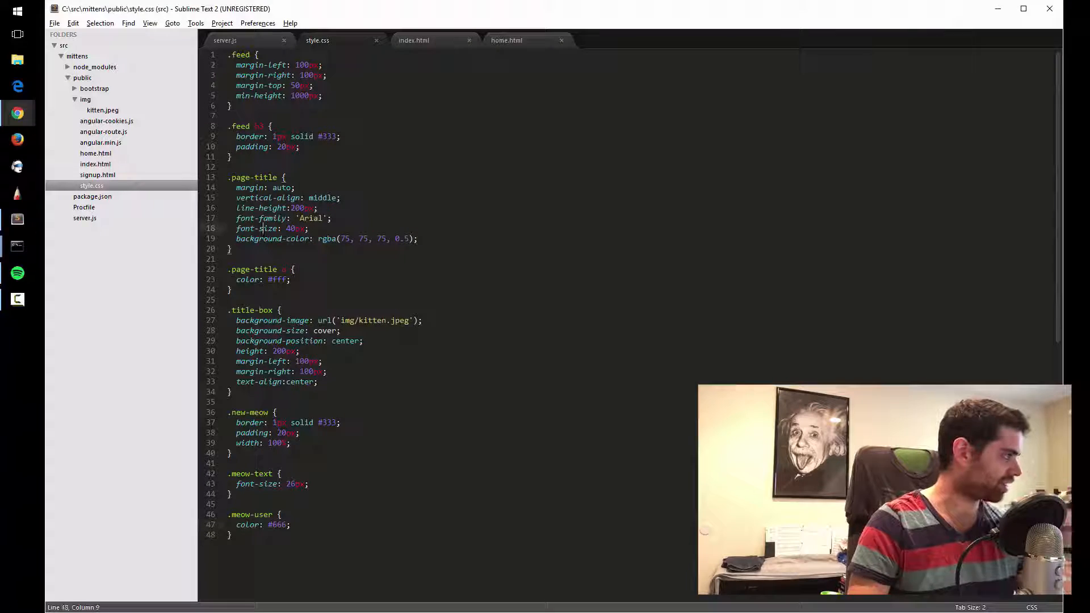
left_click(414, 40)
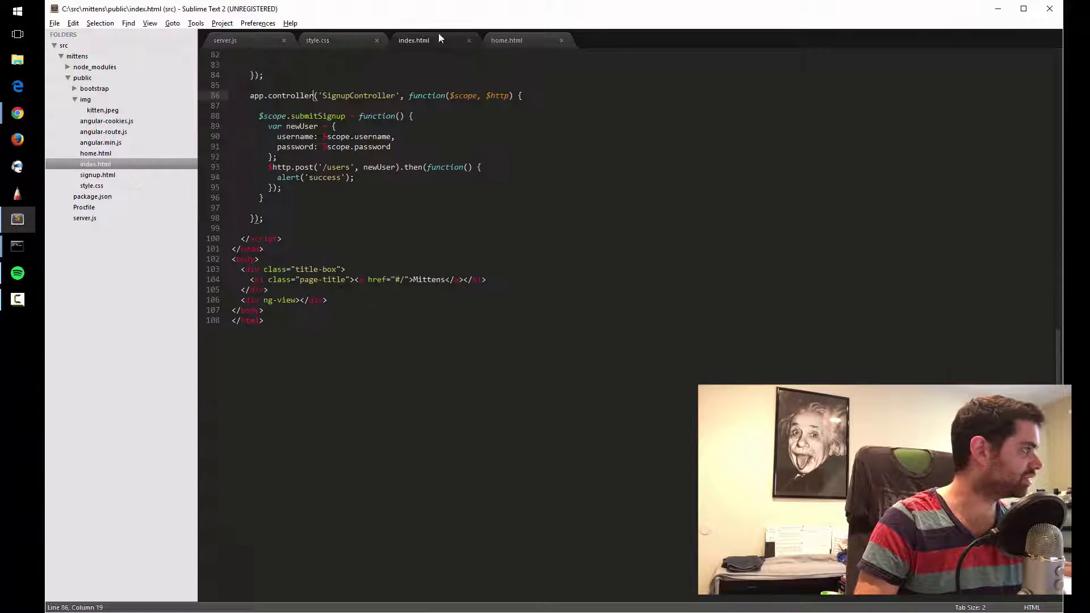
left_click(507, 40)
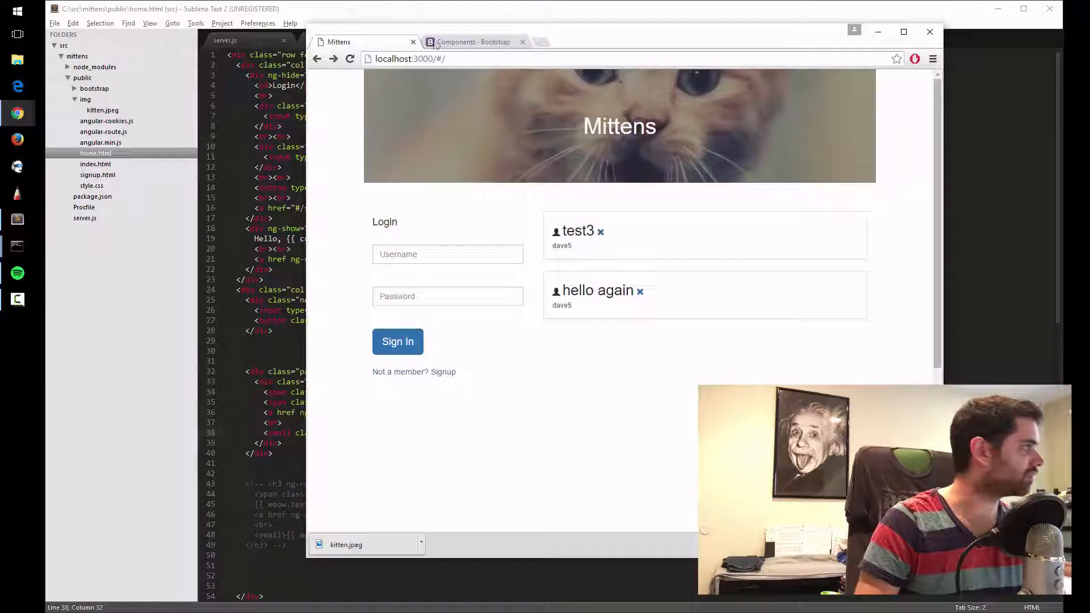
Browse the Glyphicons section of Bootstrap's Components docs down to the usage examples
left_click(473, 41)
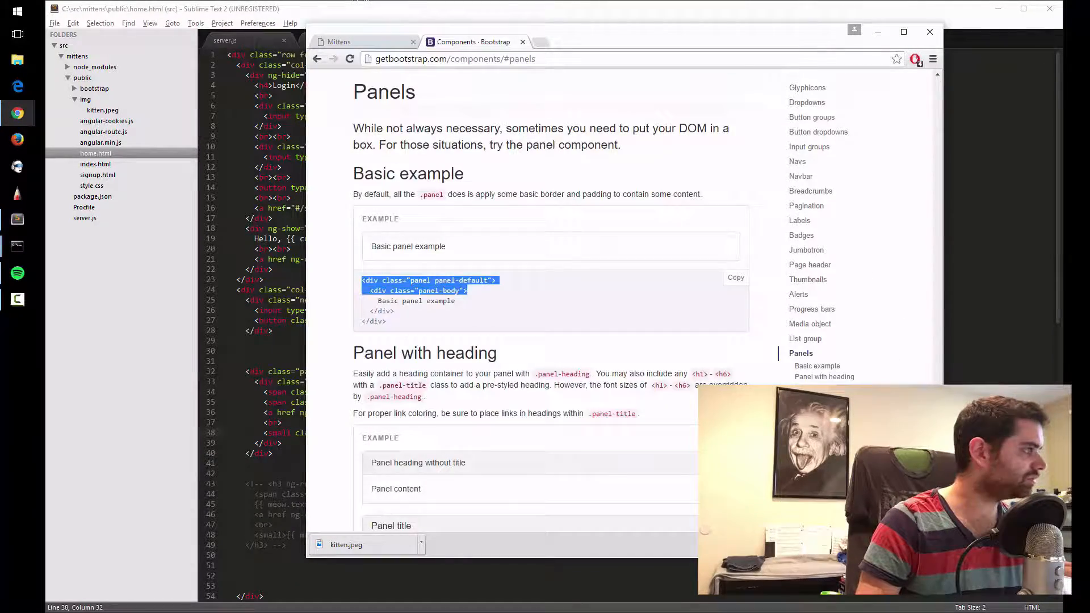
left_click(808, 87)
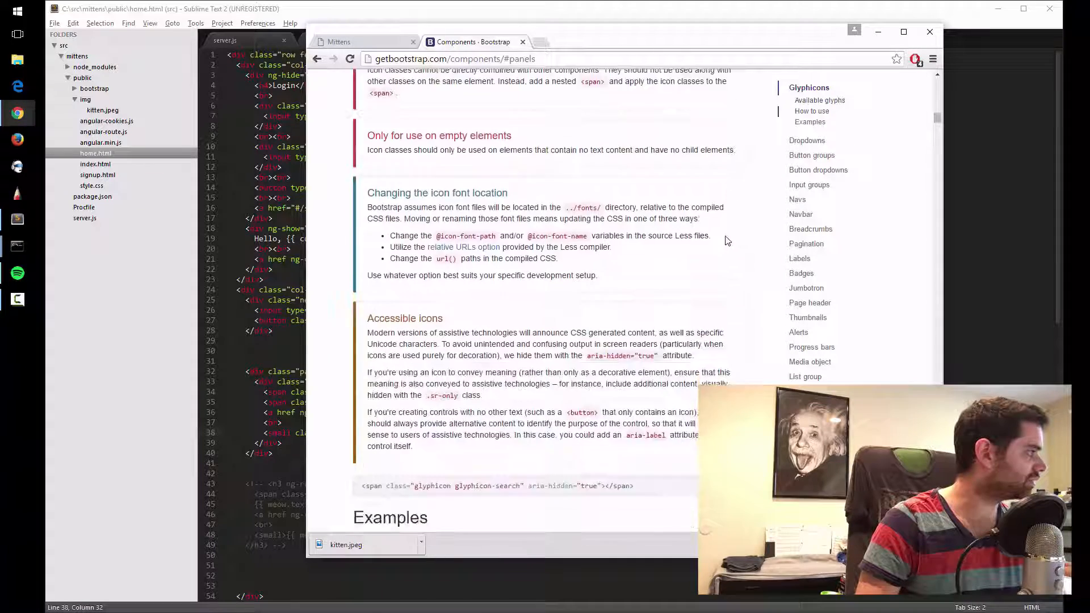
scroll("down", 3)
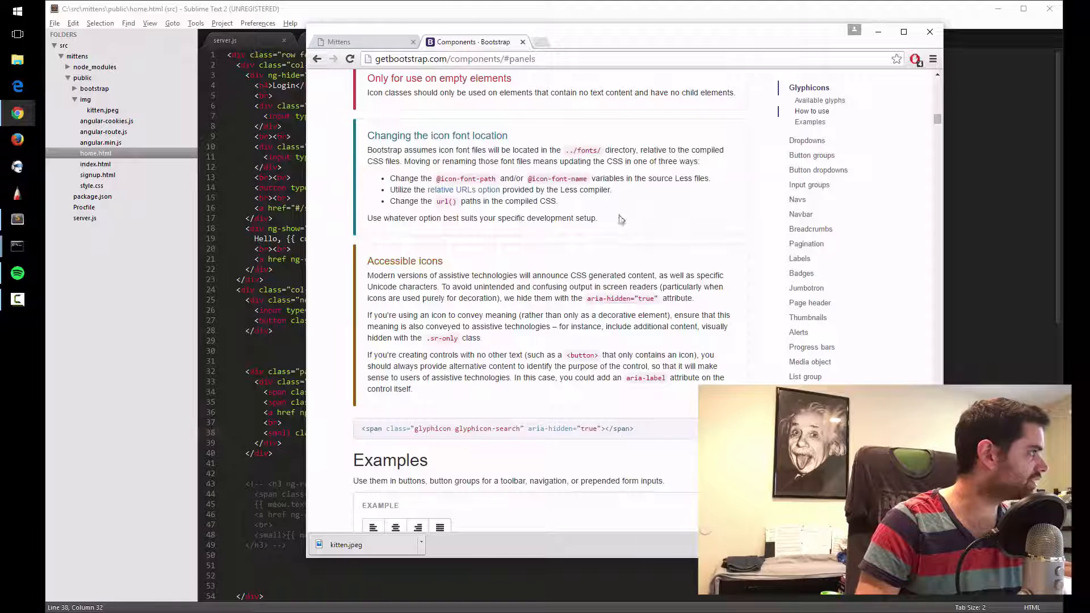
scroll("down", 3)
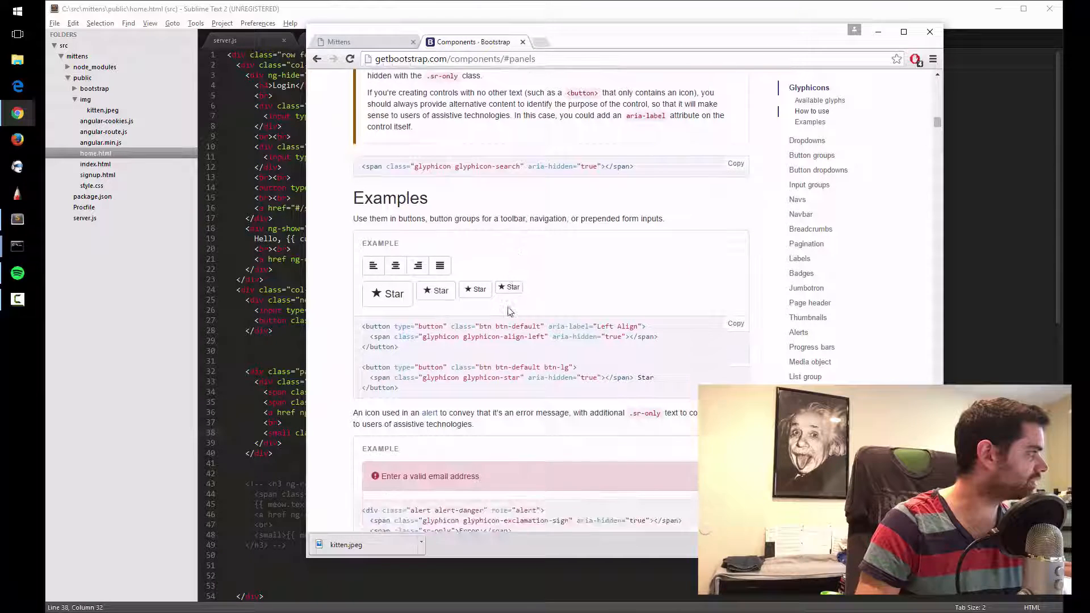
scroll("down", 3)
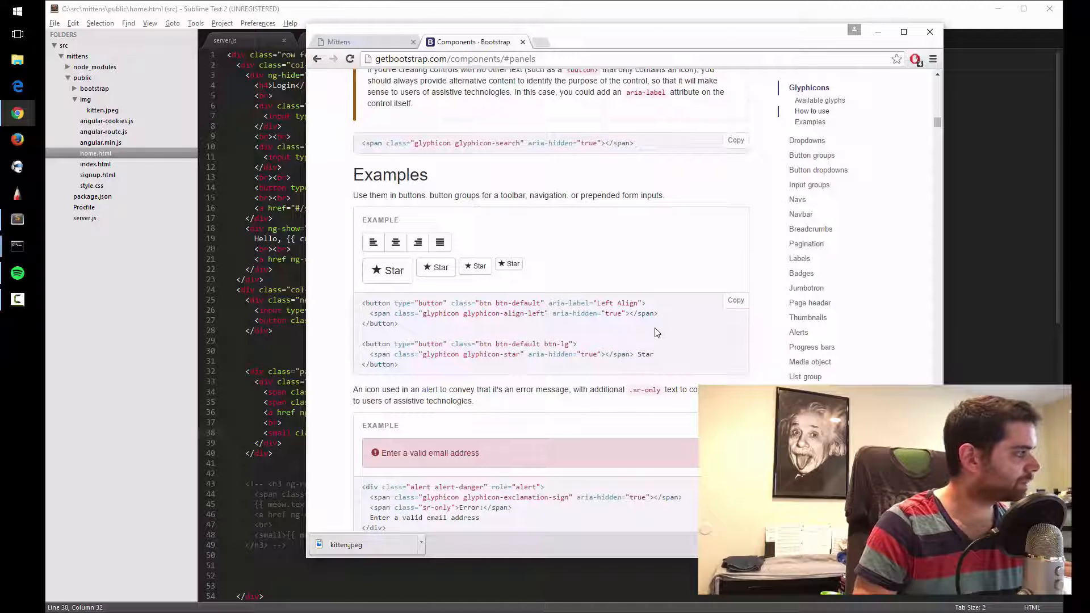
scroll("down", 3)
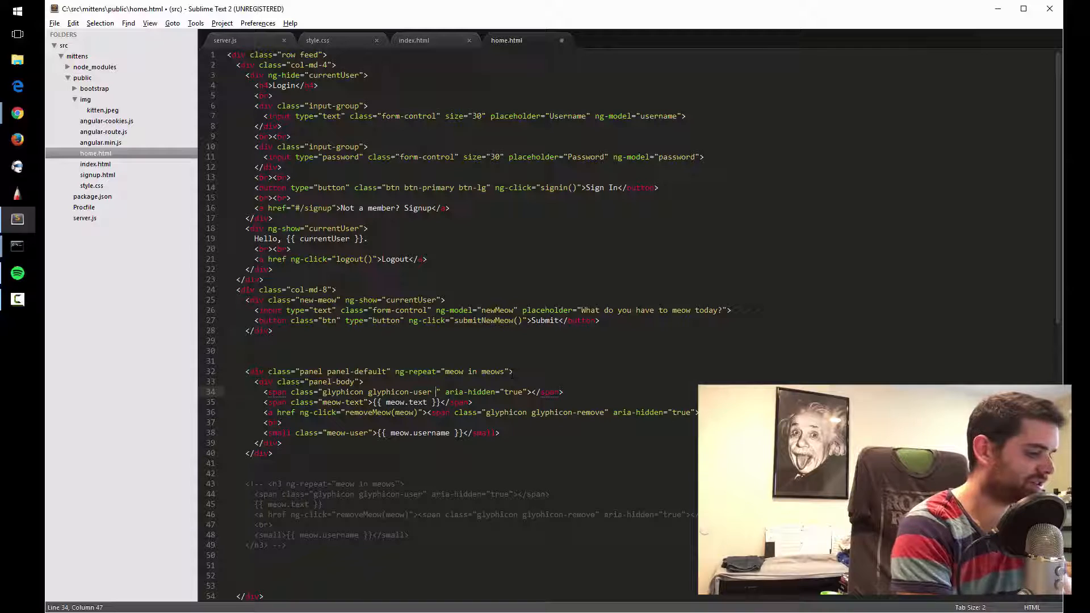
Tag the icon span with user-icon and add a saved .user-icon rule with font-size 26px
type("user-icon")
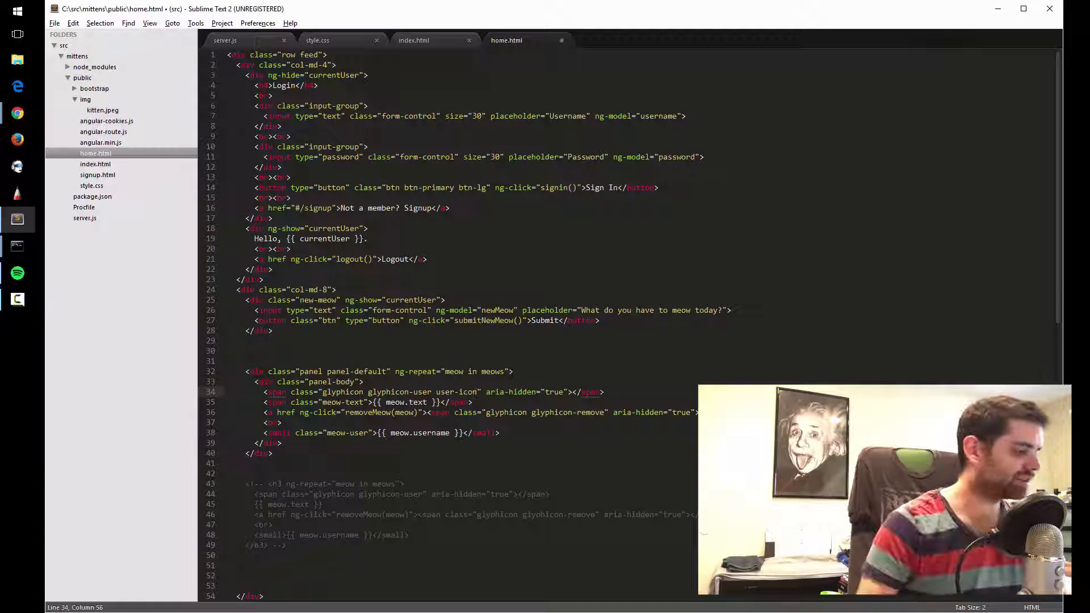
left_click(316, 41)
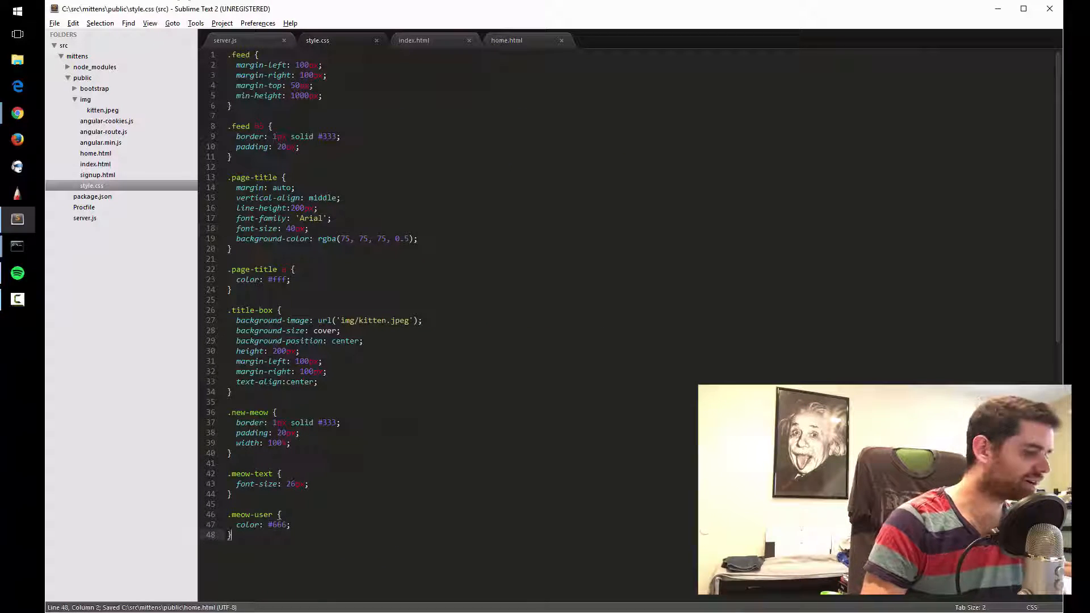
type(".user-i")
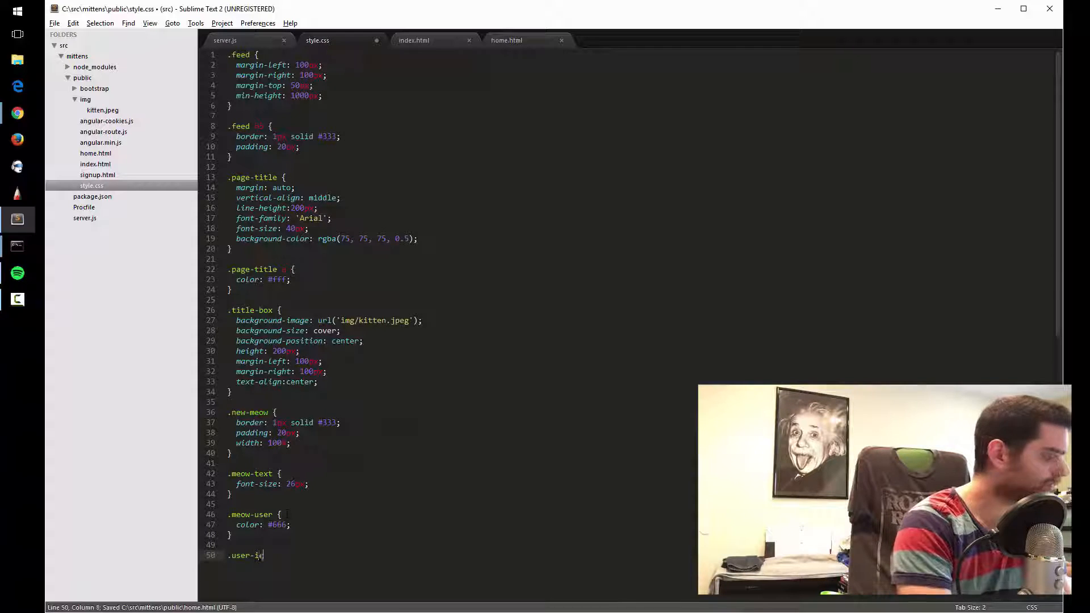
type("con {")
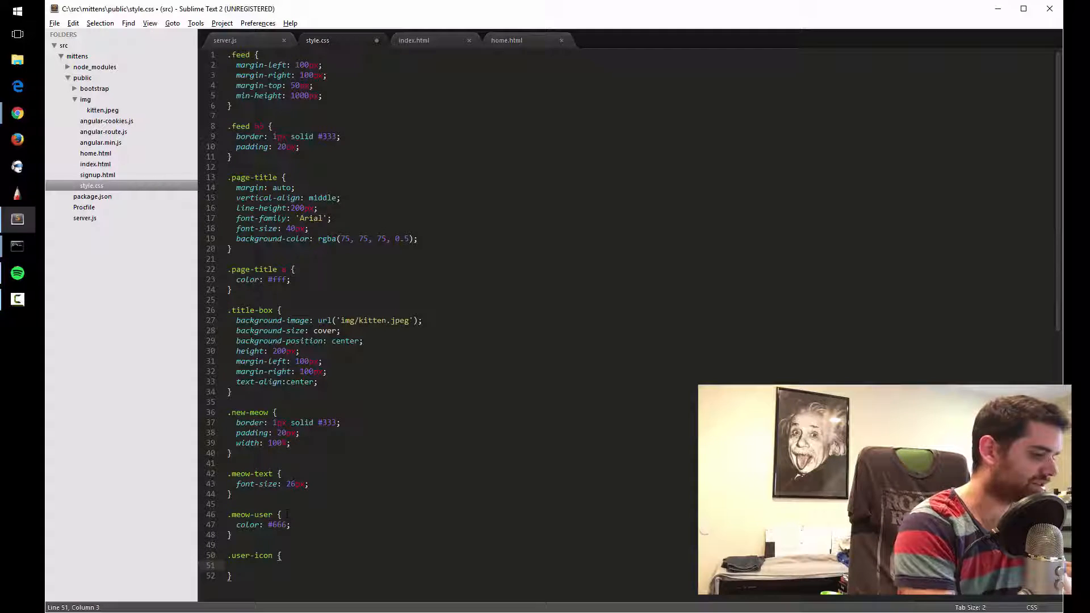
type("font-size:")
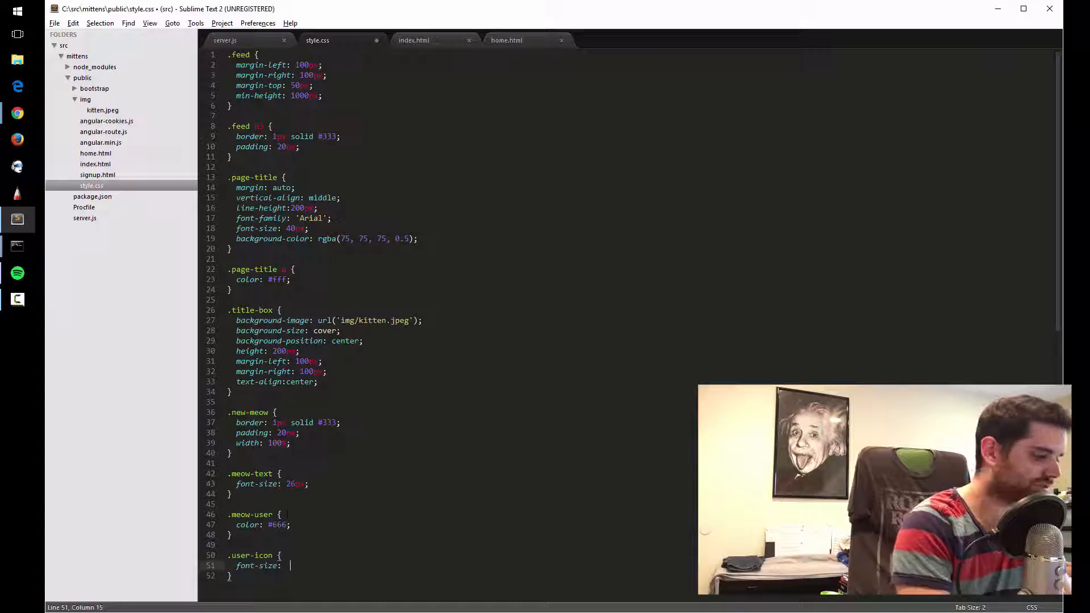
type("26px;")
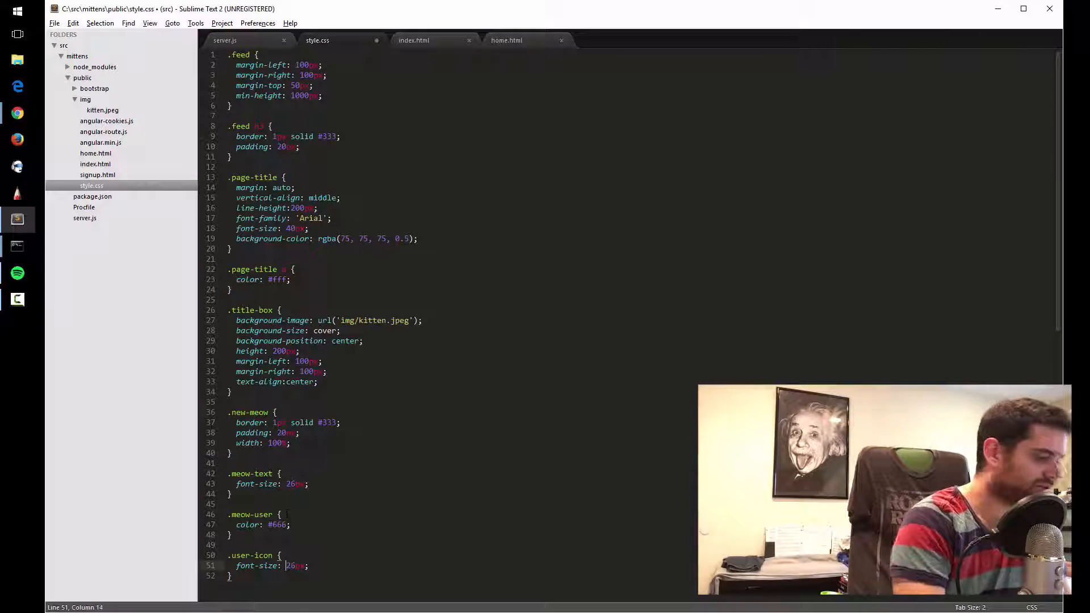
key("ctrl+s")
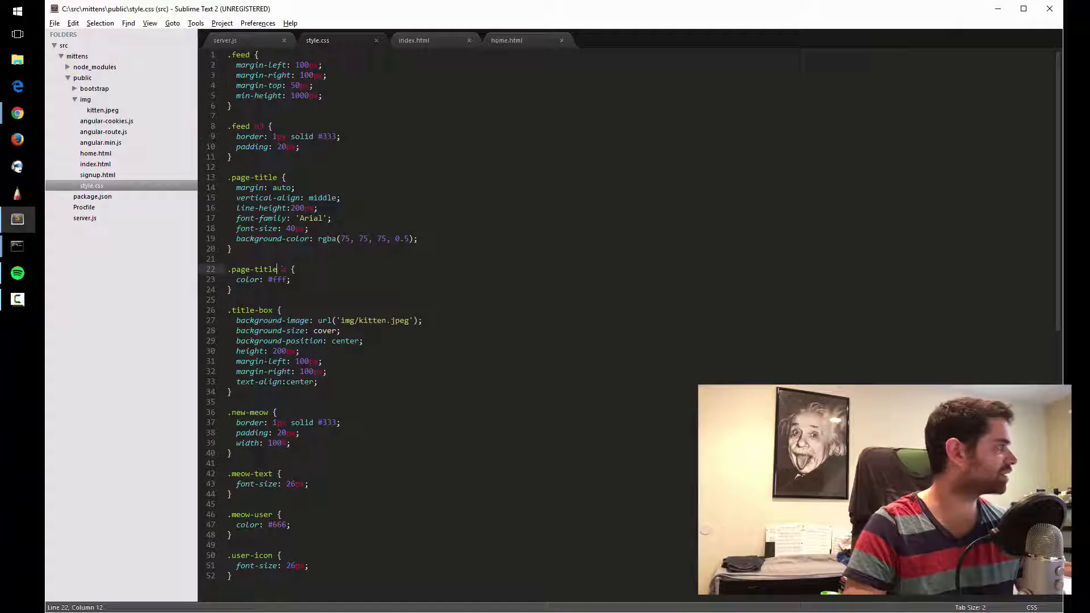
Give the login form div in home.html the class login-box
left_click(414, 41)
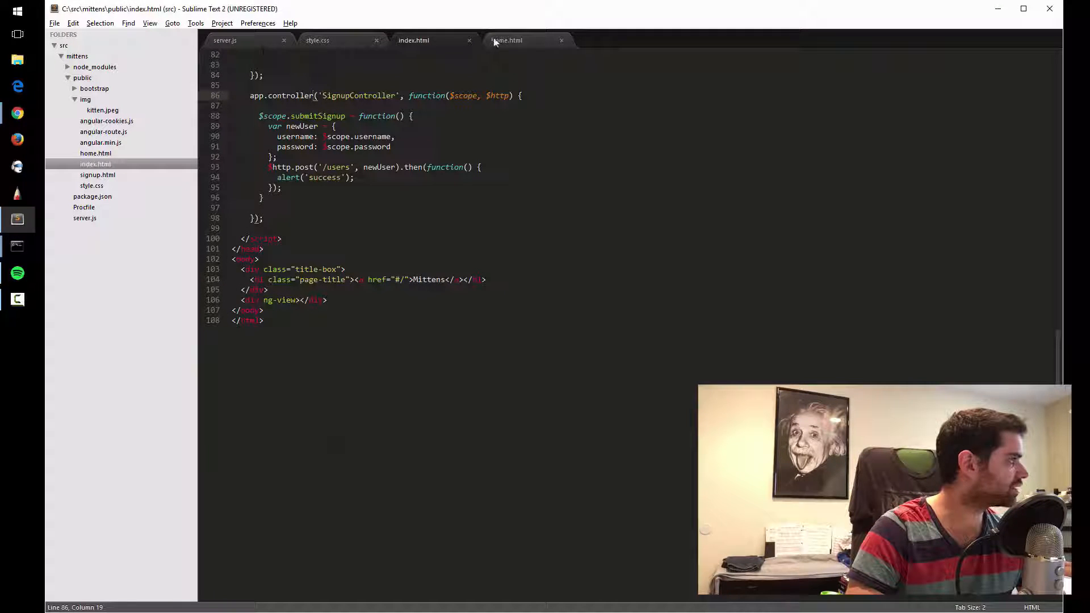
left_click(507, 41)
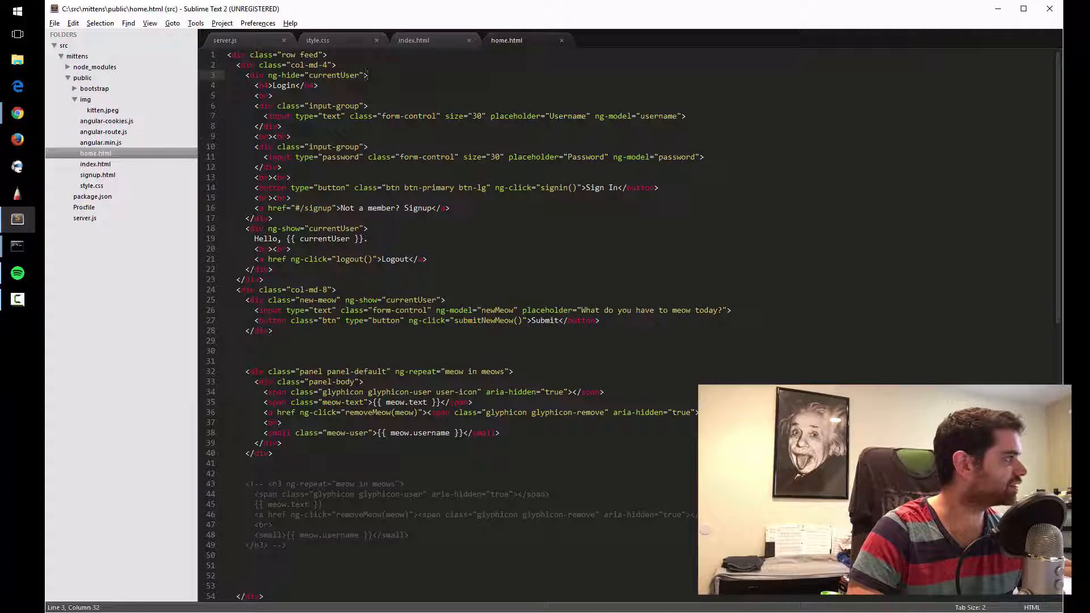
type("class=\"logi")
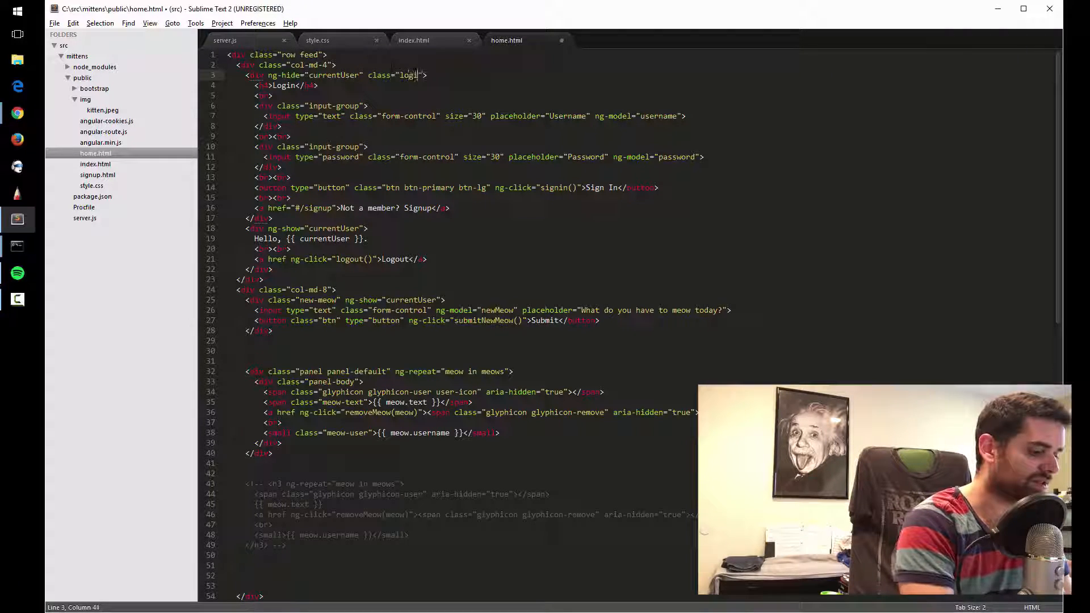
type("n-box")
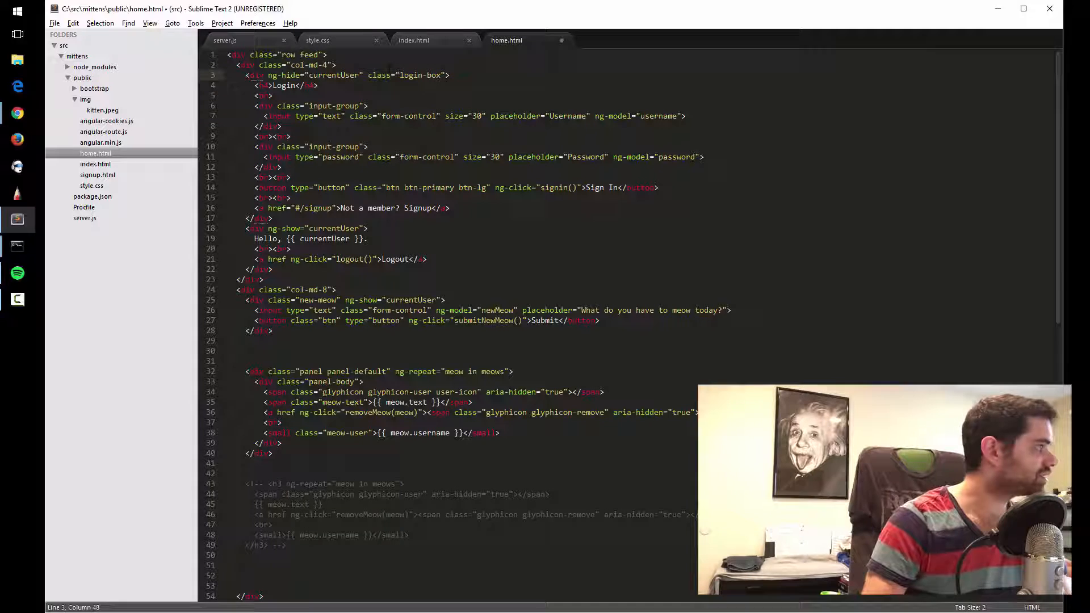
Start a .login-box rule in style.css with a 1px solid border
left_click(316, 41)
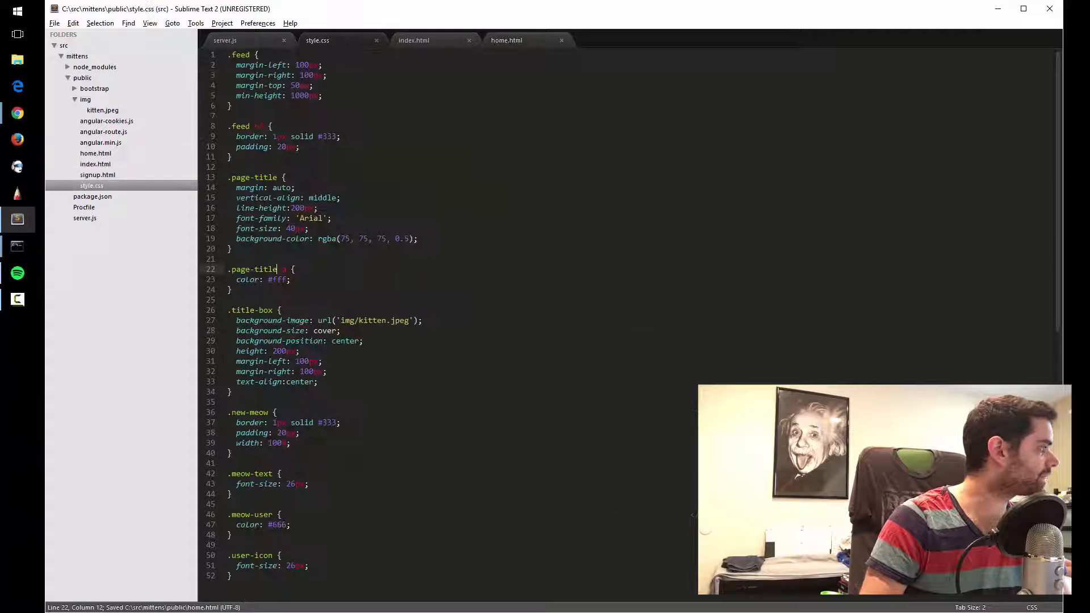
type(".1")
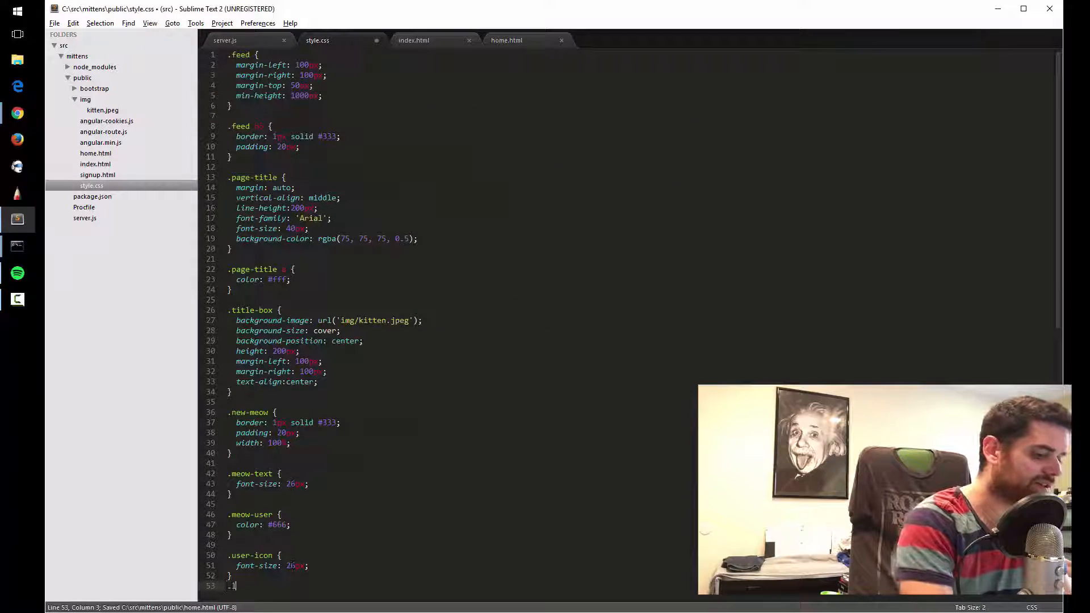
type(".login-box {")
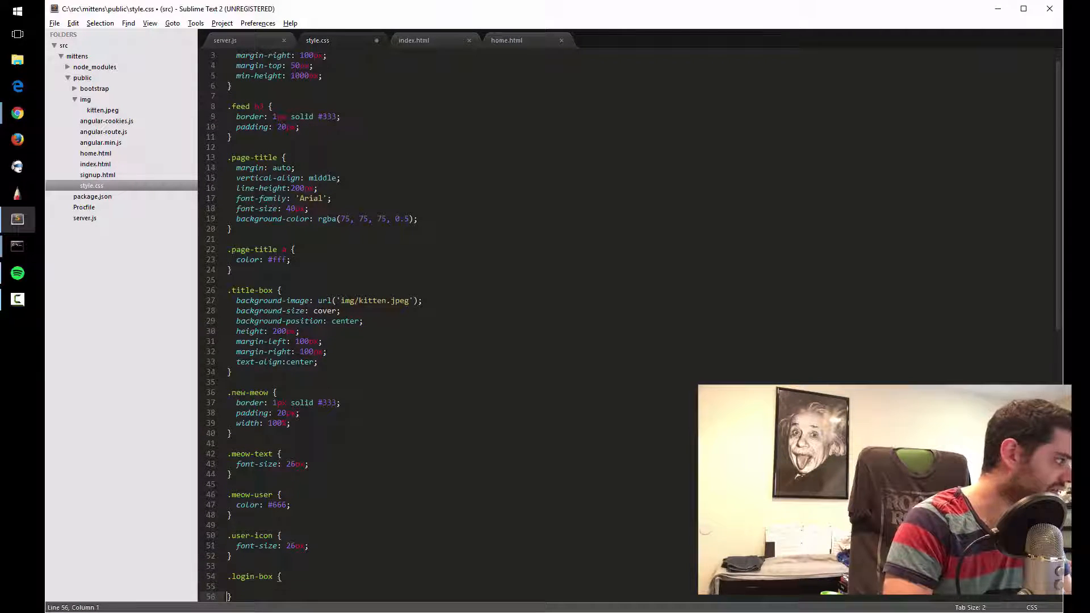
type("border: 1;")
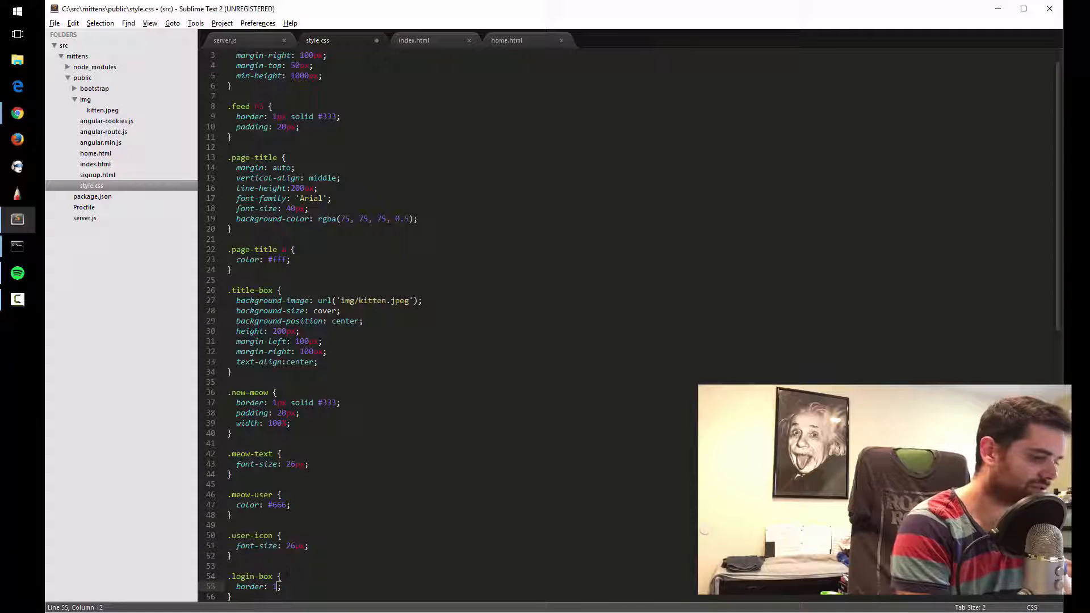
type("solid")
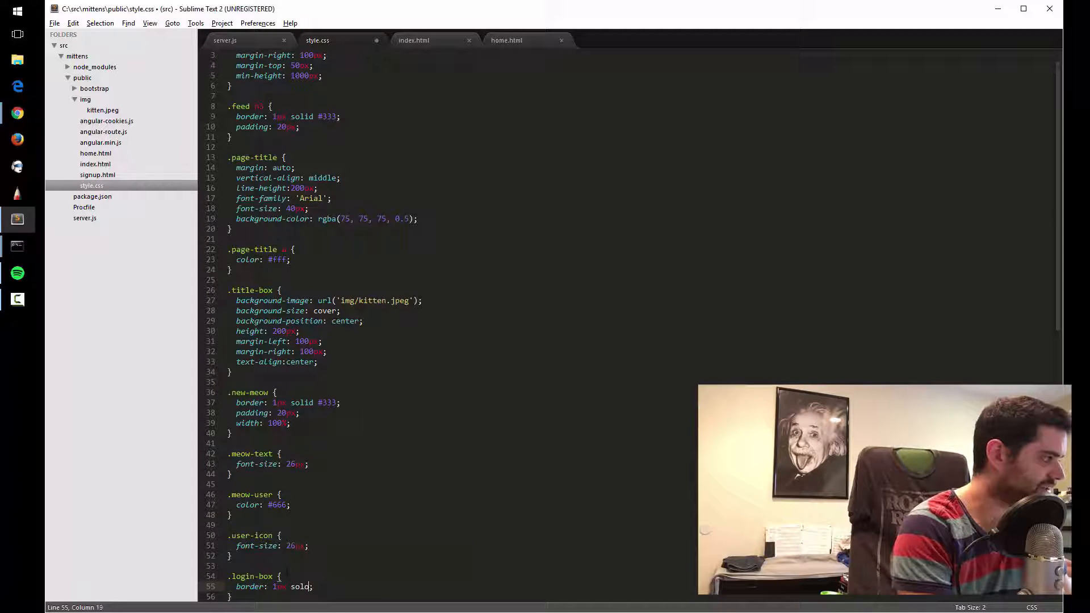
type("i")
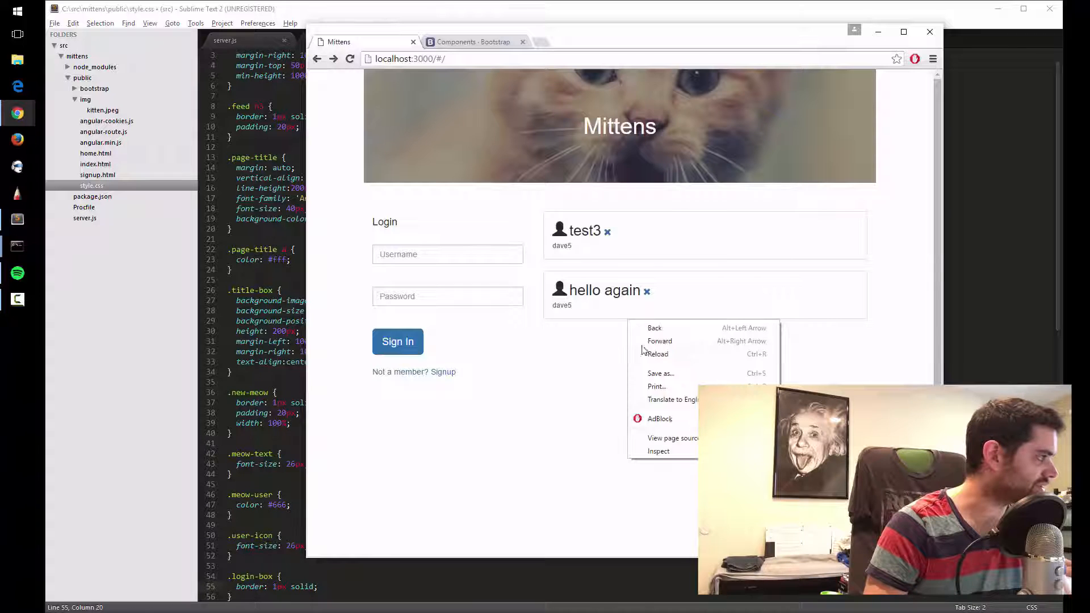
Set the login-box border colour to #ddd and reload the Mittens page to check it
left_click(659, 451)
type(" #ddd")
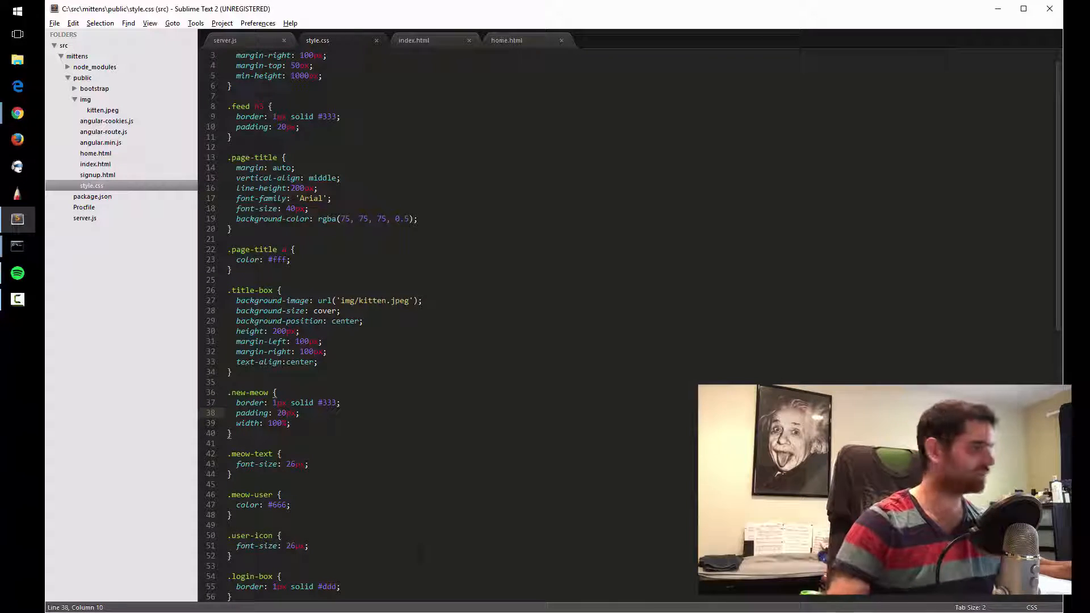
scroll("down", 3)
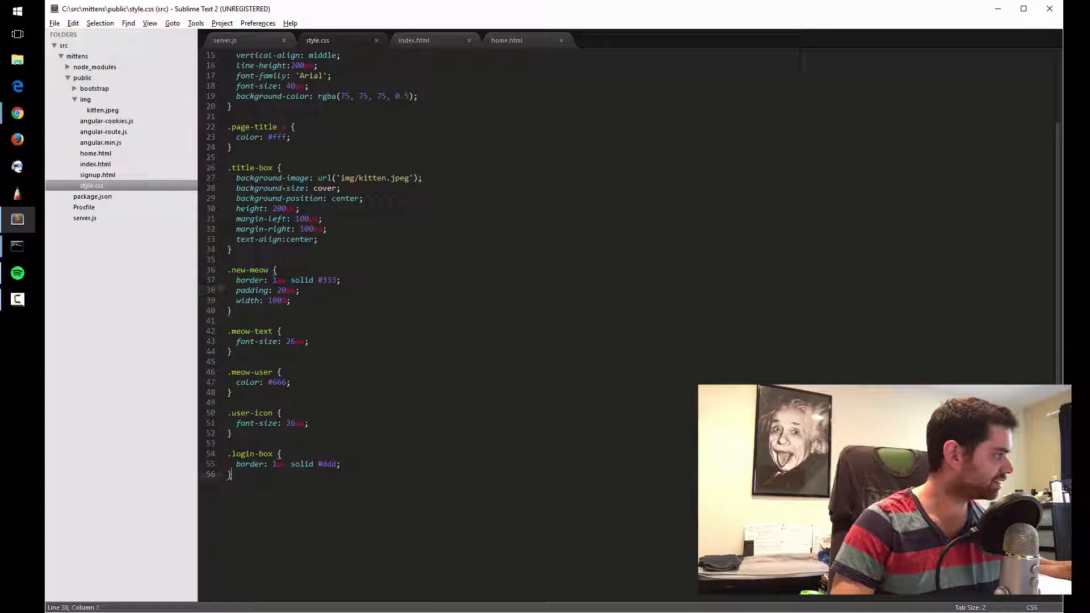
key("Enter")
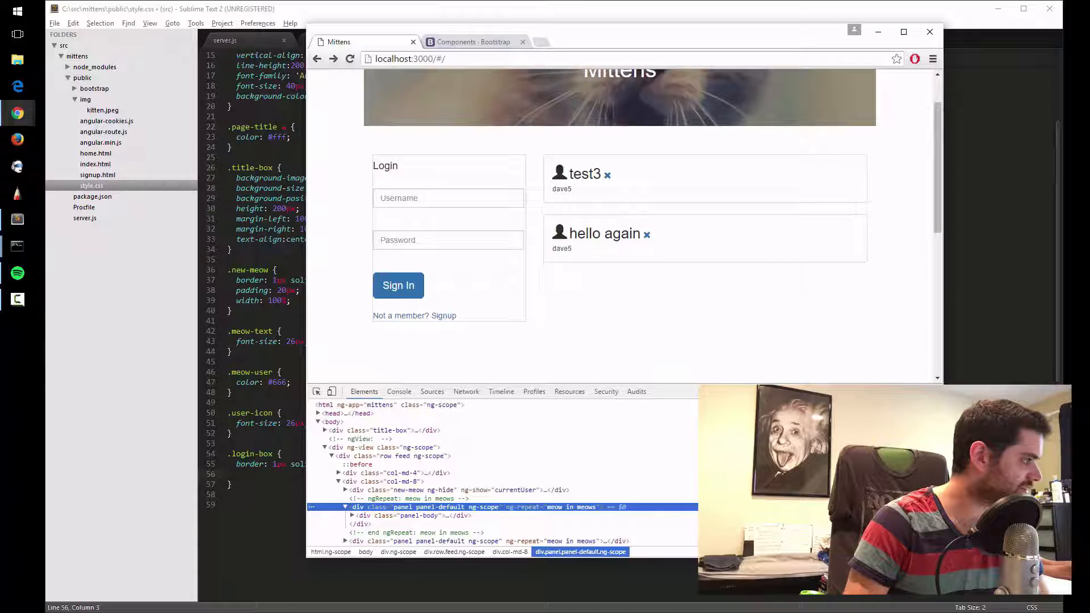
mouse_move(688, 508)
type("padd")
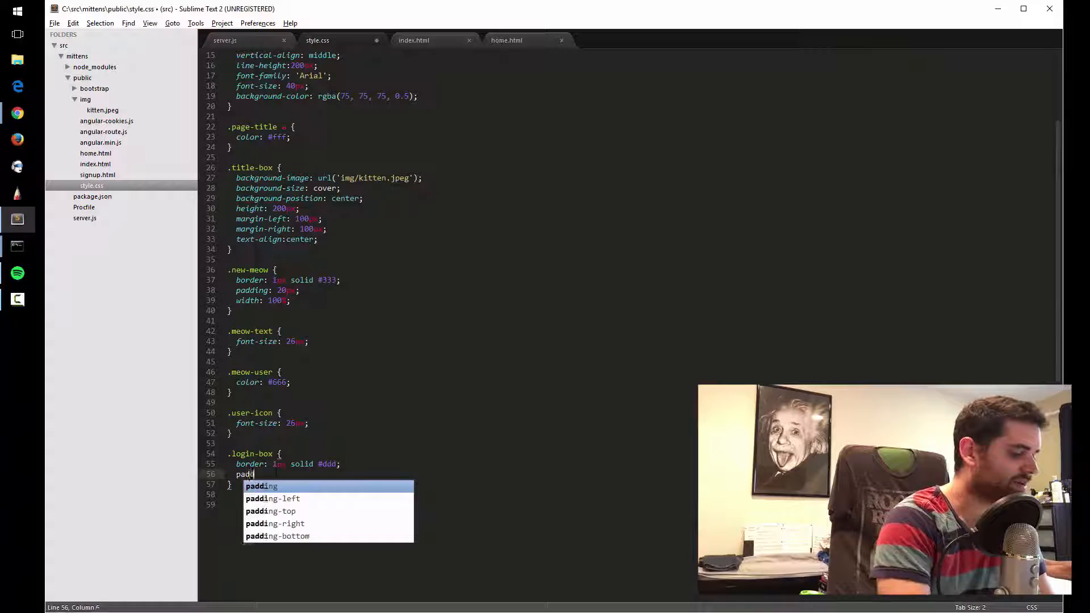
Give .login-box 15px padding and refresh the page to see the inset form
key("Tab")
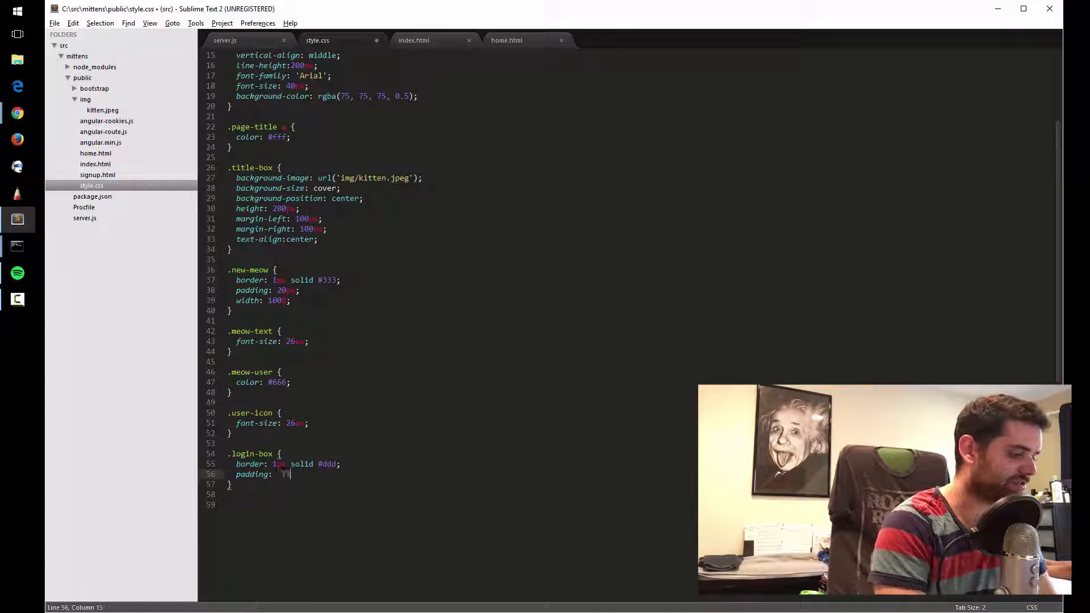
type("15px;")
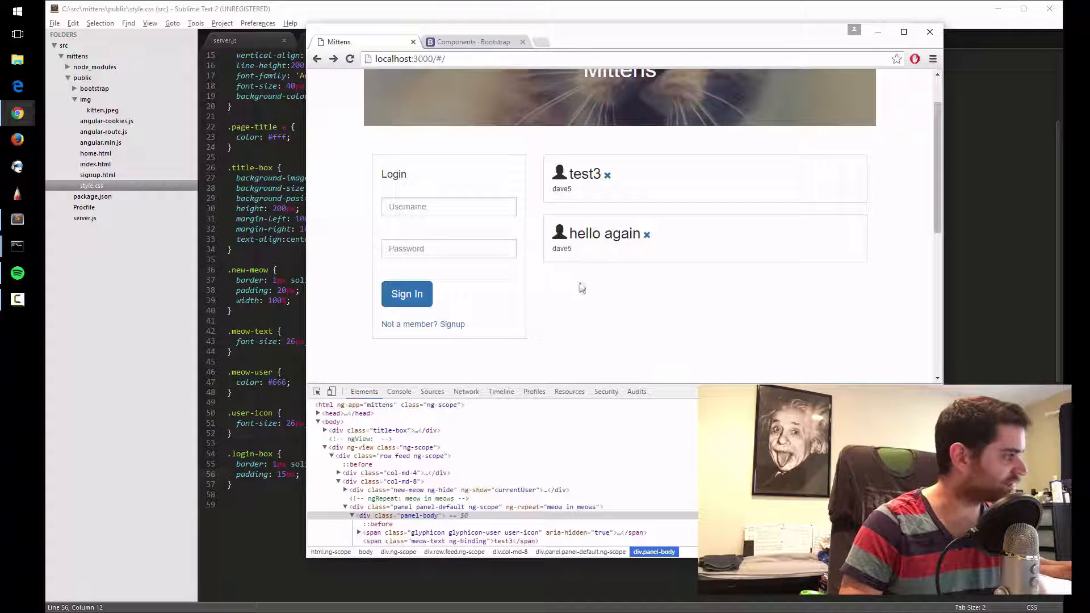
left_click(392, 516)
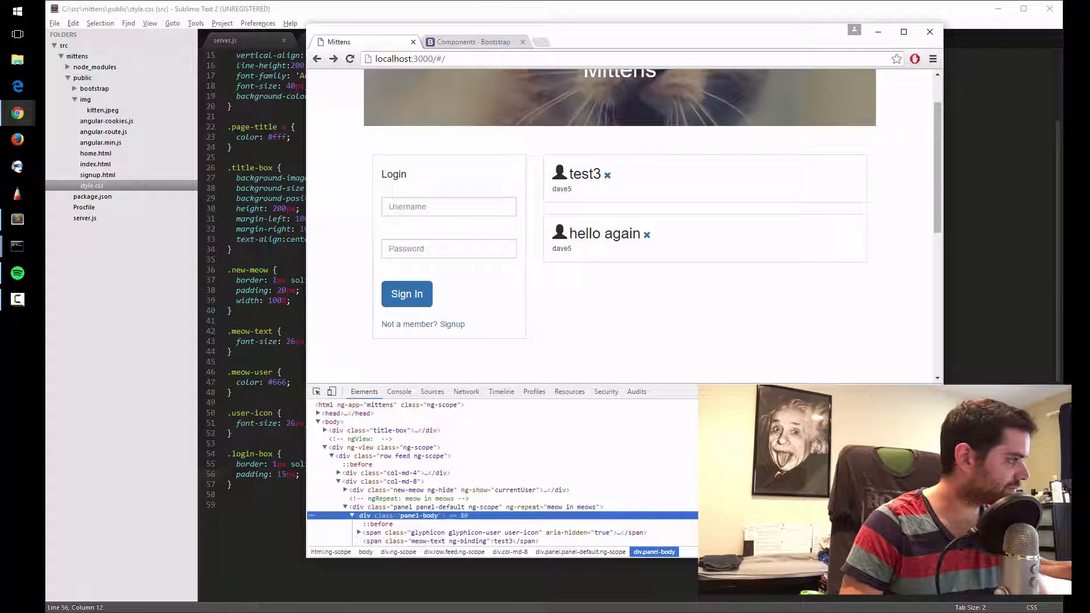
mouse_move(520, 507)
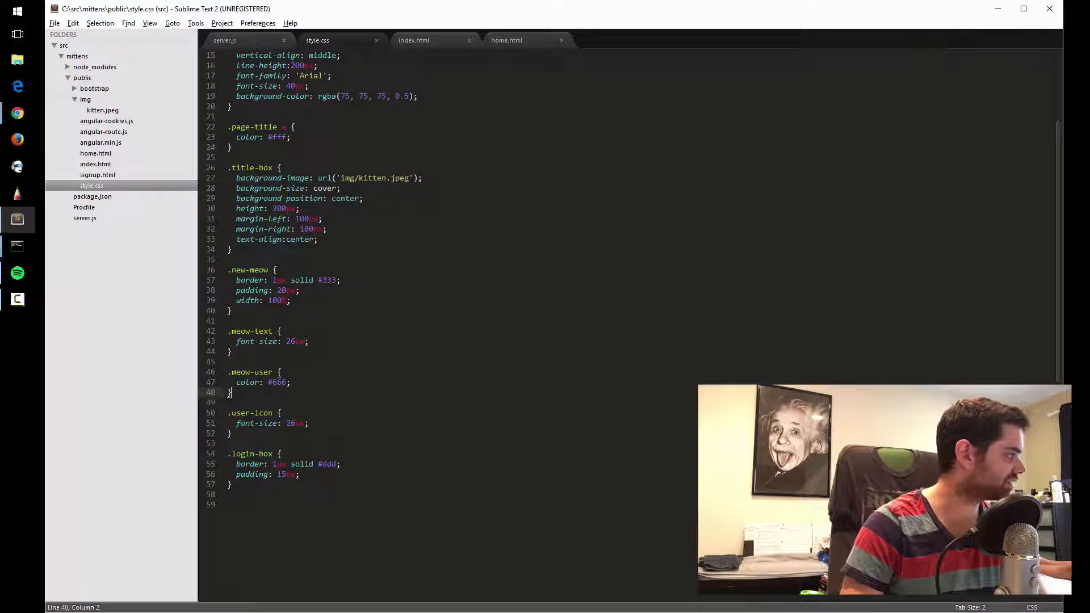
Add border-radius 4px to .login-box and a margin-top to .title-box
type("border-radius: 4px;")
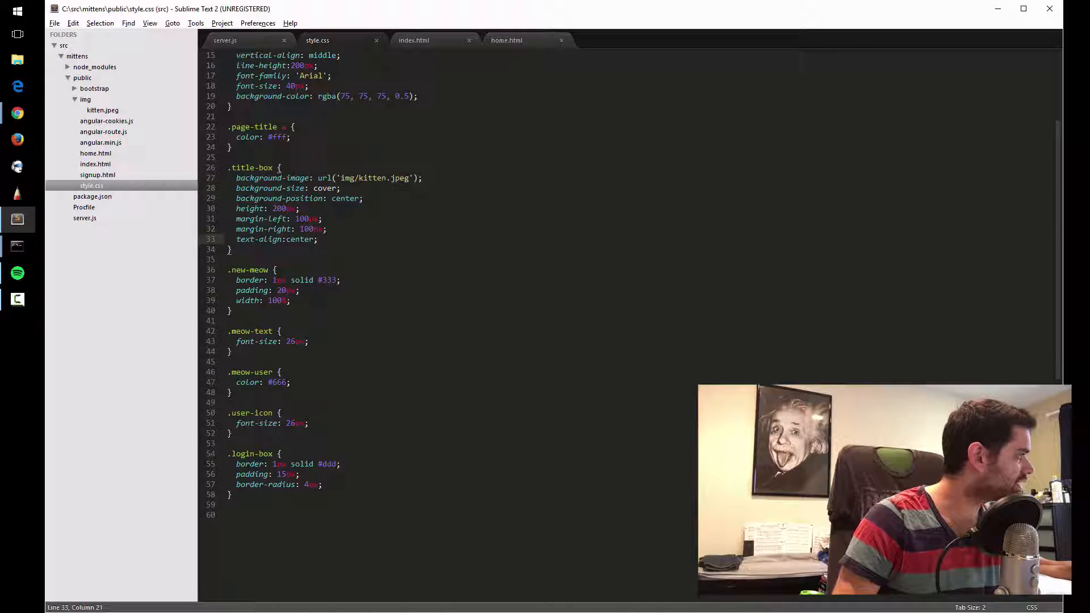
type("margin-top: 10")
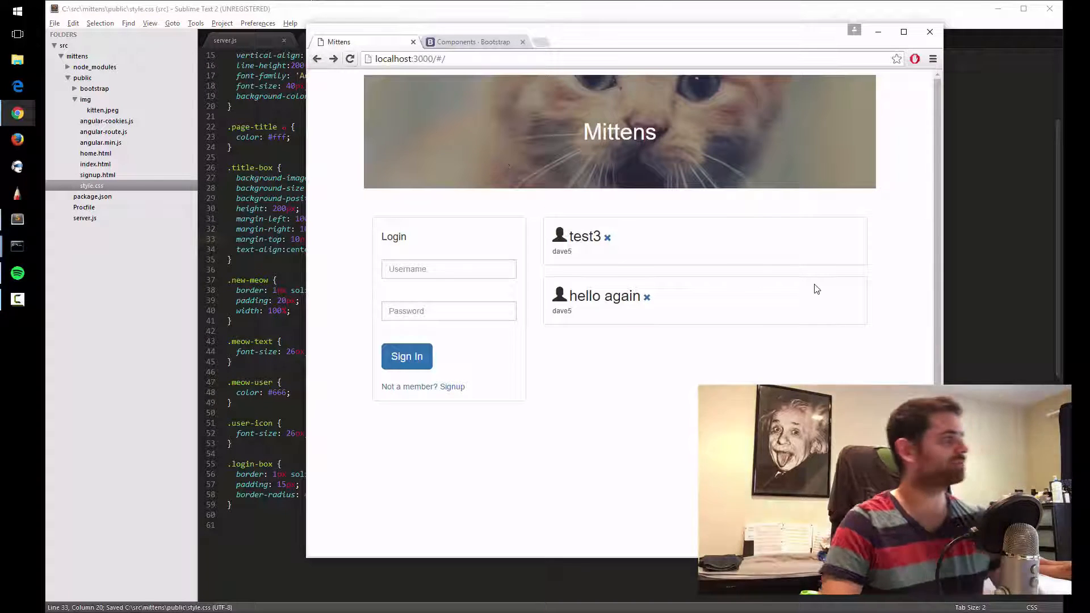
mouse_move(804, 261)
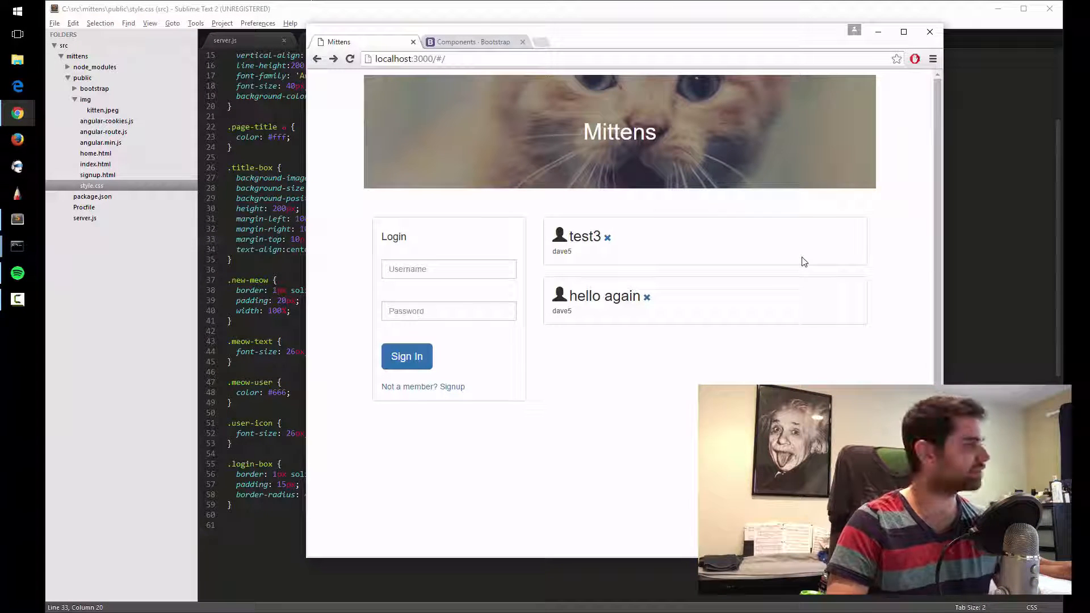